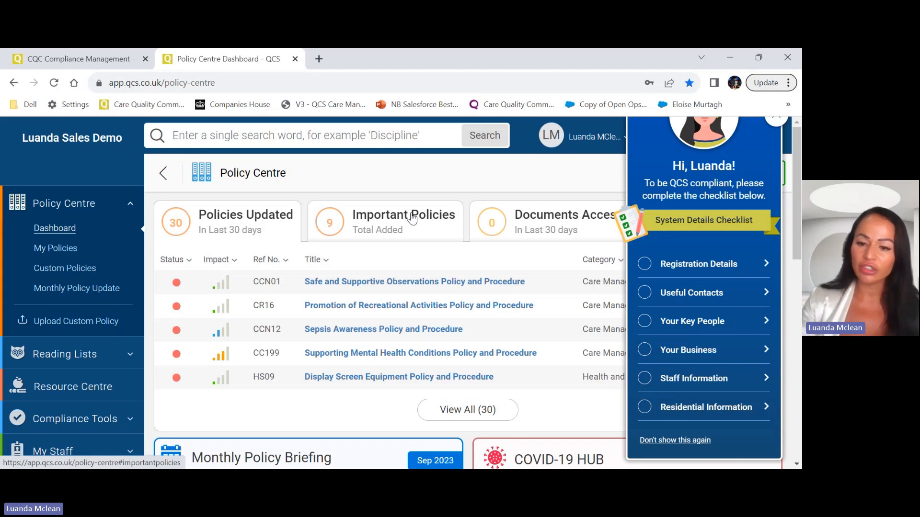
pyautogui.moveTo(785, 210)
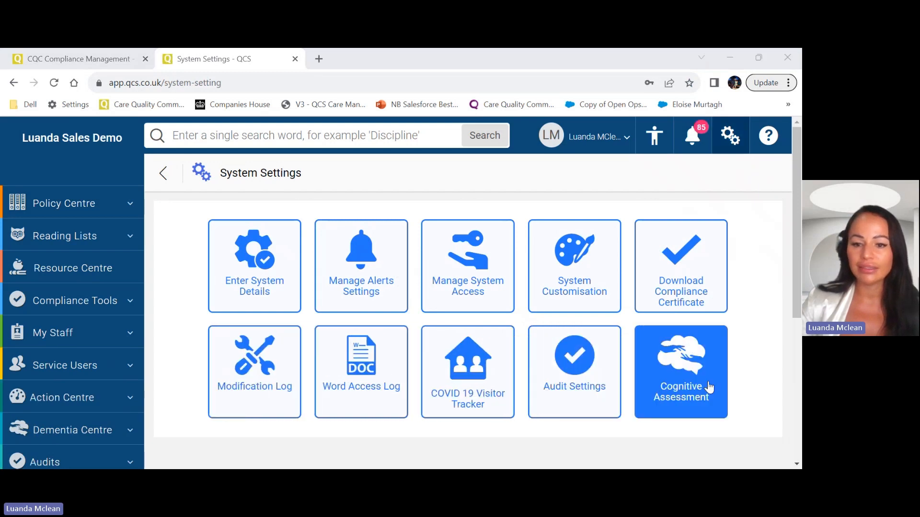
# Step: Save compliance levels: below 20% not compliant, 80% or above compliant
pyautogui.click(574, 363)
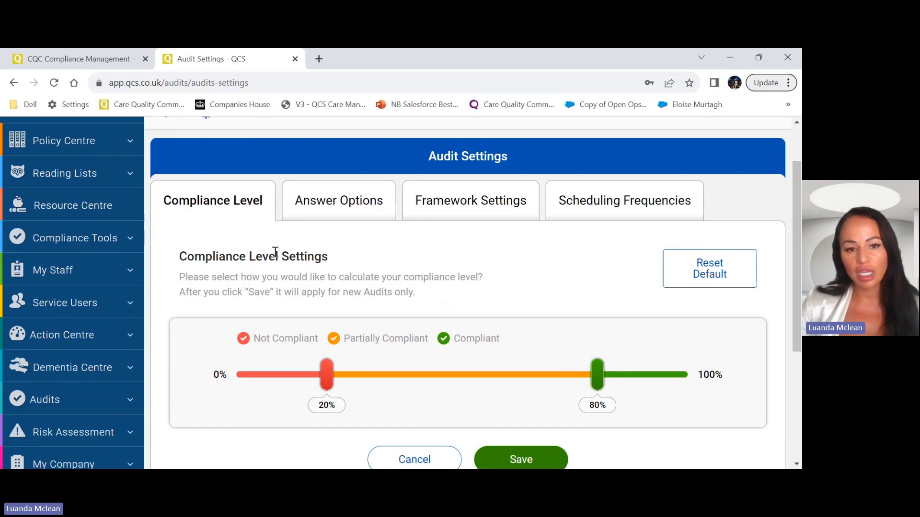
pyautogui.scroll(-3)
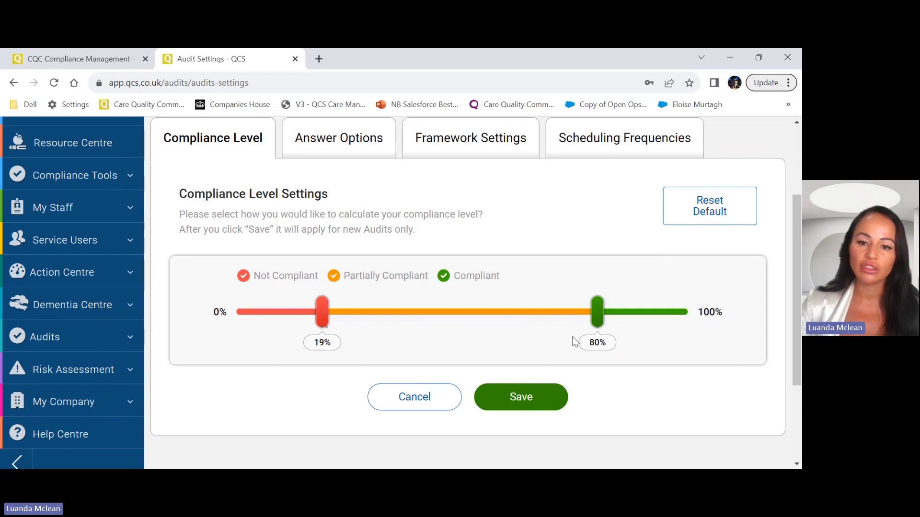
pyautogui.moveTo(305, 358)
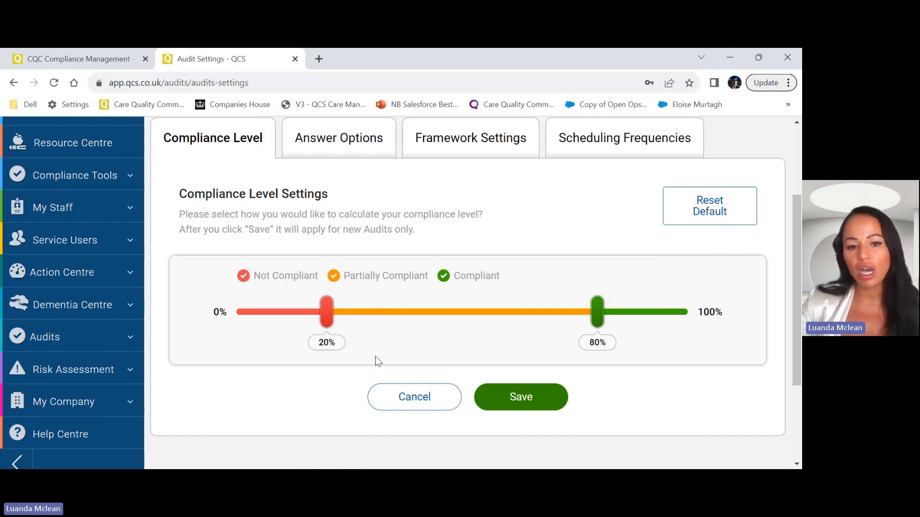
pyautogui.scroll(3)
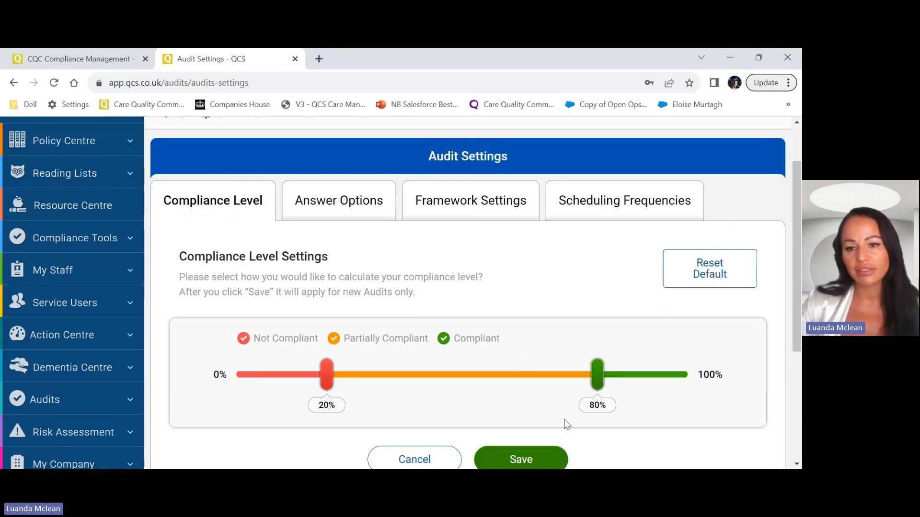
pyautogui.scroll(-3)
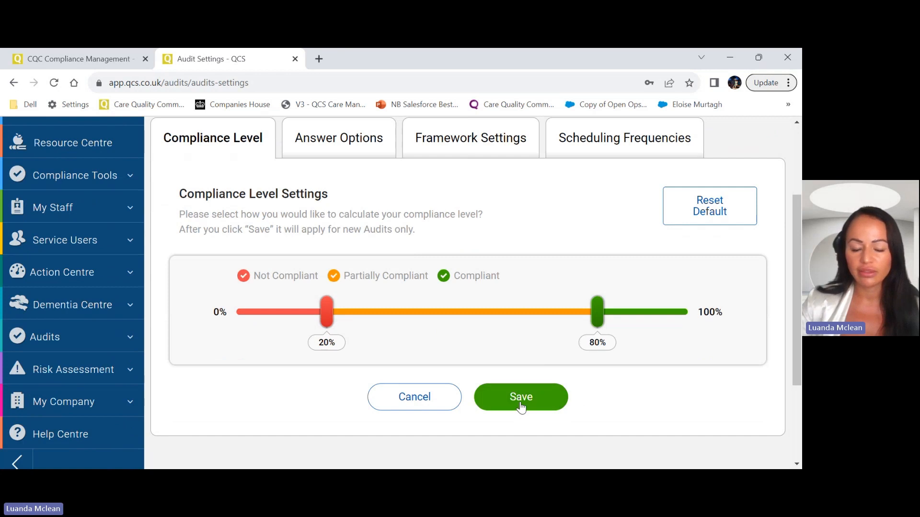
pyautogui.click(519, 397)
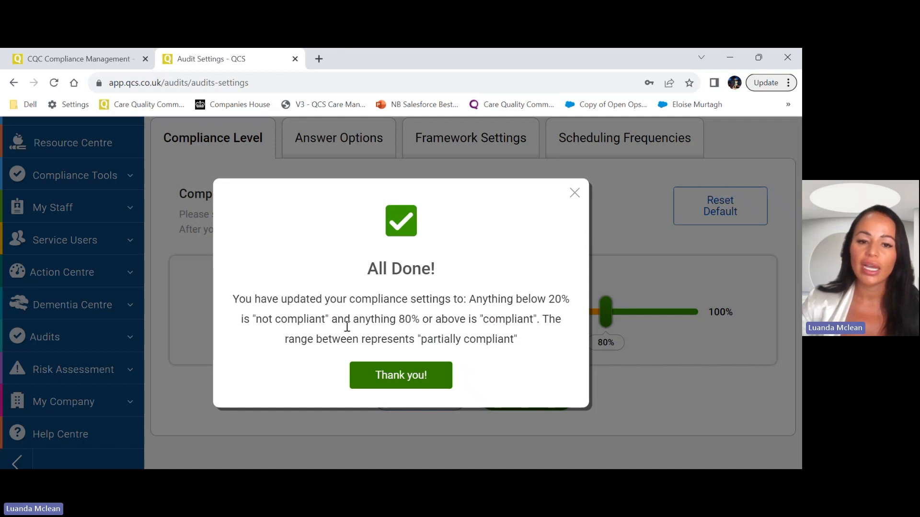
pyautogui.moveTo(469, 335)
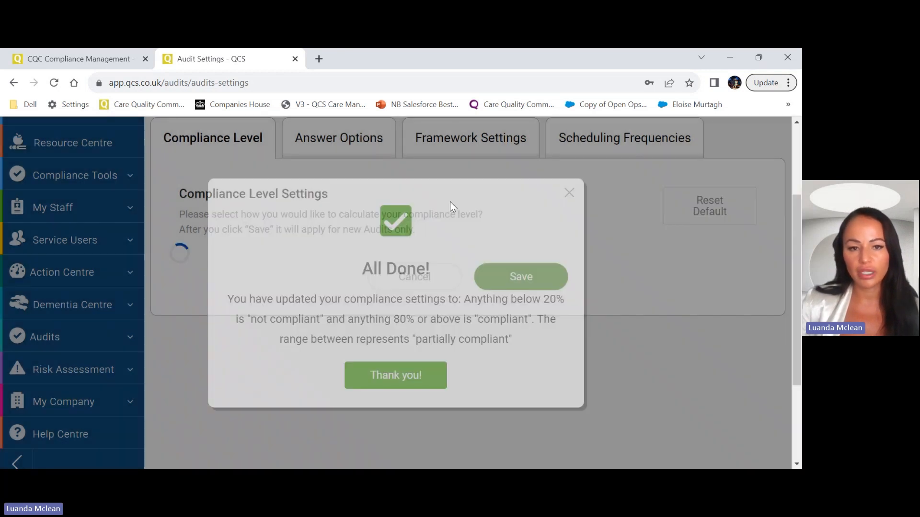
# Step: Save answer options as three buttons: Met 2, Partially Met 1, Not Met 0
pyautogui.click(396, 376)
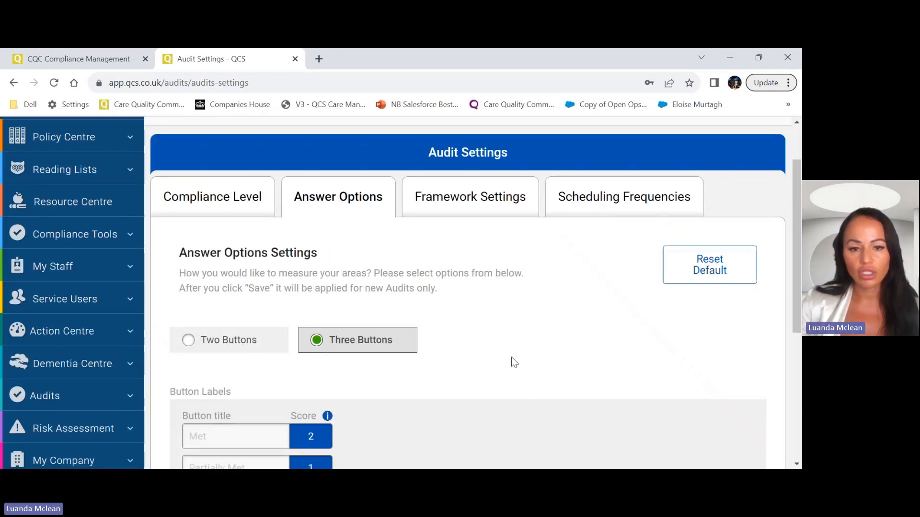
pyautogui.scroll(-3)
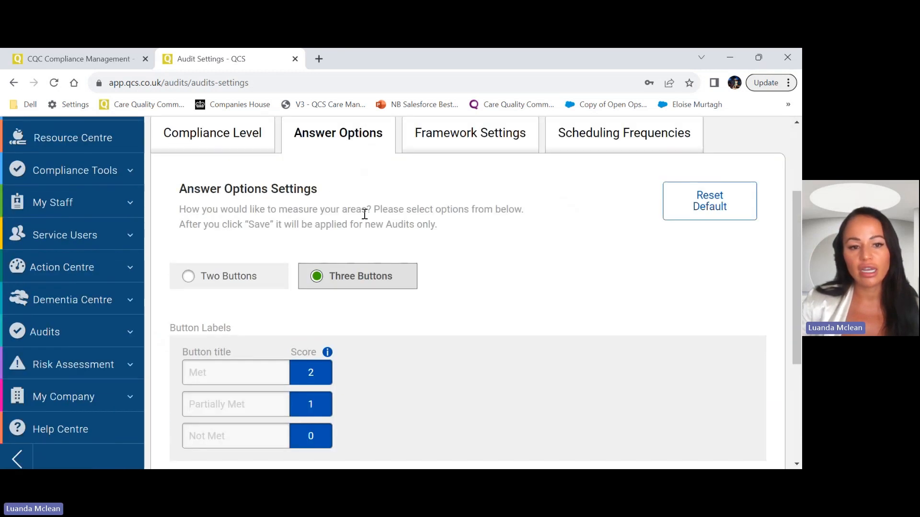
pyautogui.click(188, 276)
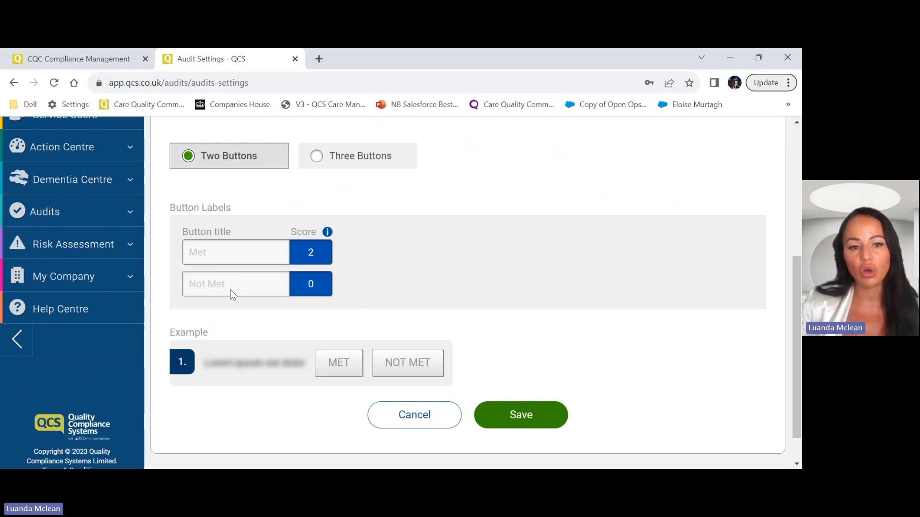
pyautogui.click(316, 155)
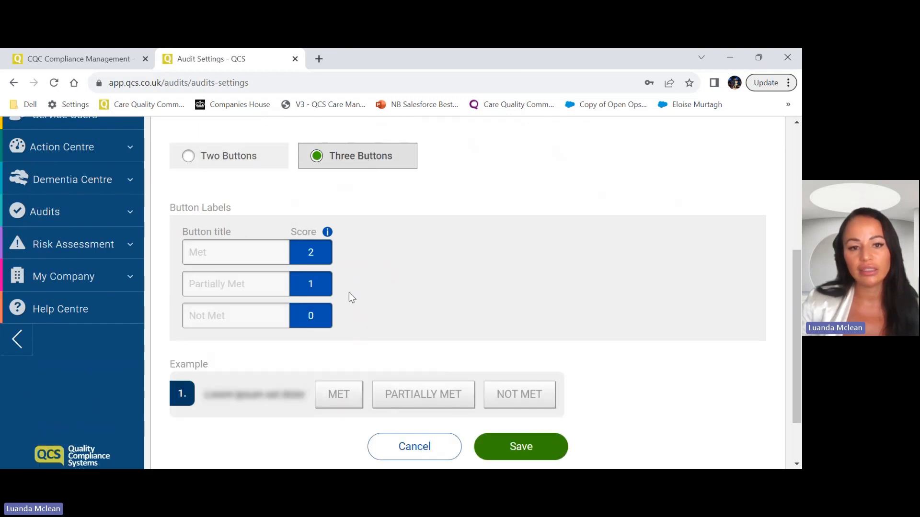
pyautogui.moveTo(249, 292)
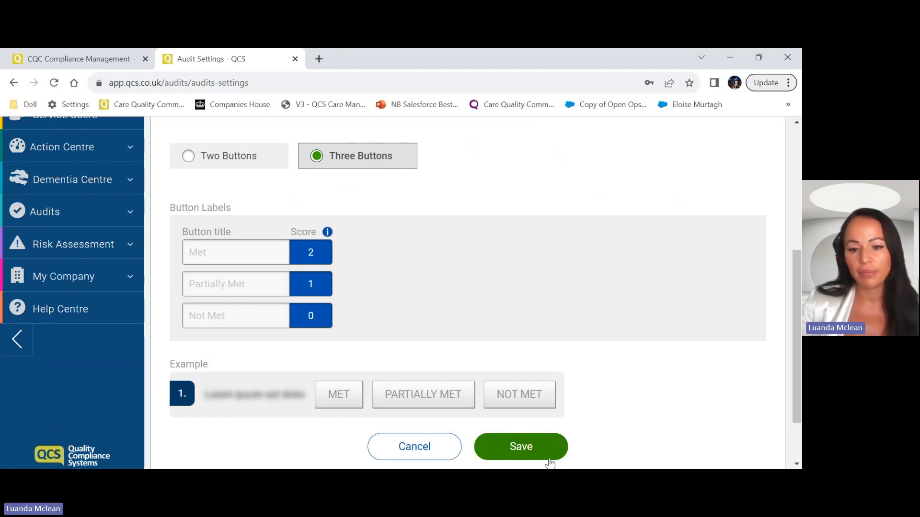
pyautogui.click(520, 447)
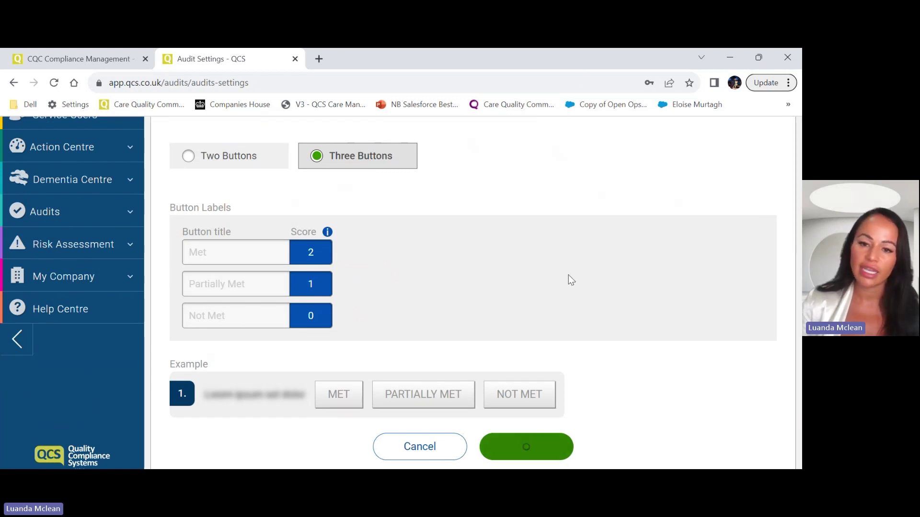
pyautogui.click(525, 447)
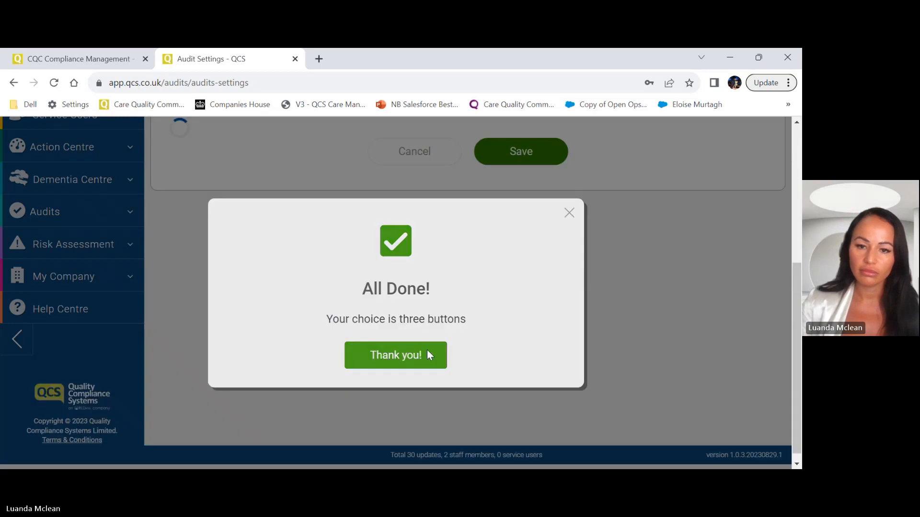
pyautogui.click(396, 355)
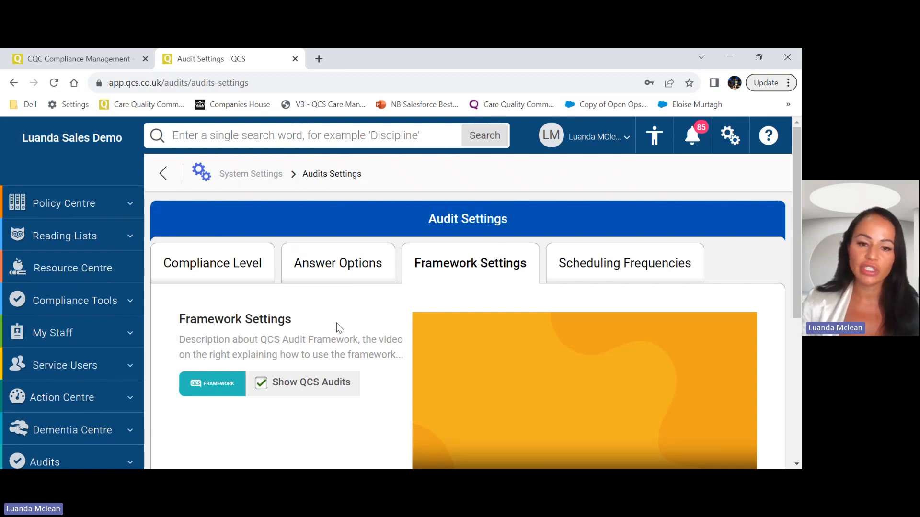
# Step: Keep Show QCS Audits ticked in Framework Settings and save it
pyautogui.scroll(-3)
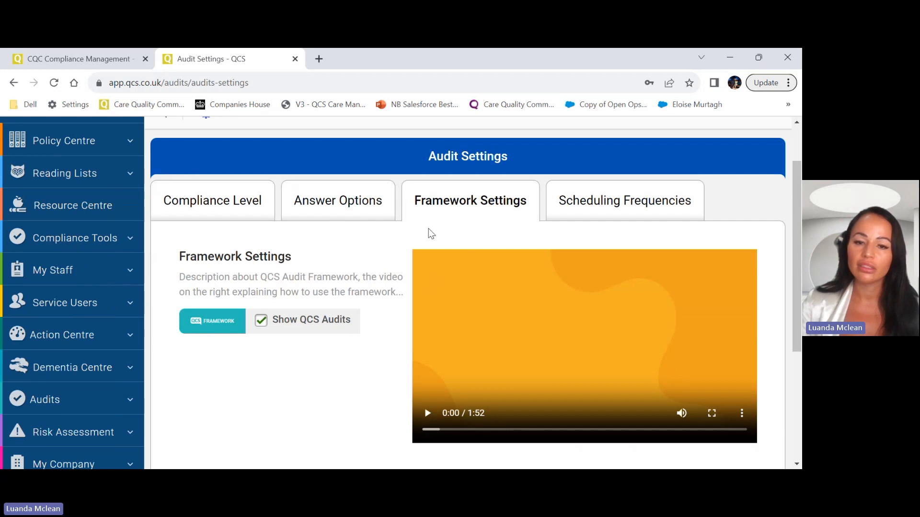
pyautogui.moveTo(279, 332)
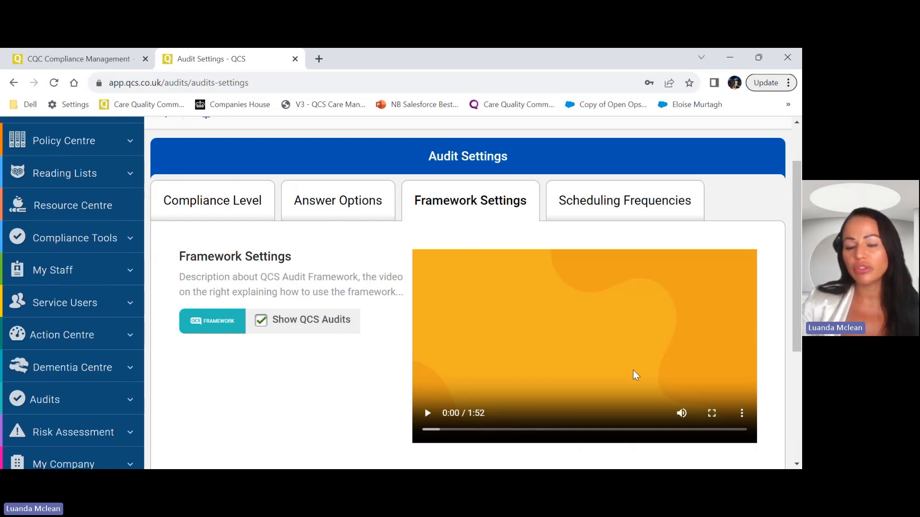
pyautogui.scroll(-3)
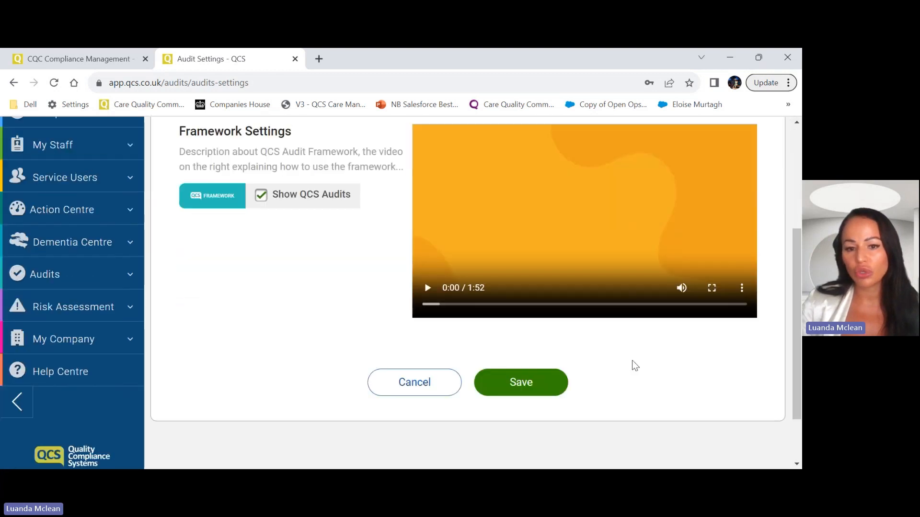
pyautogui.scroll(3)
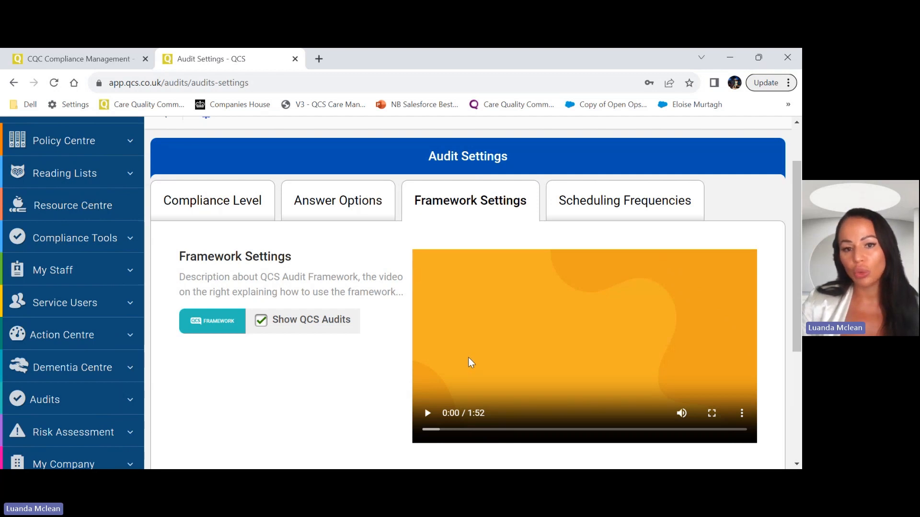
pyautogui.scroll(3)
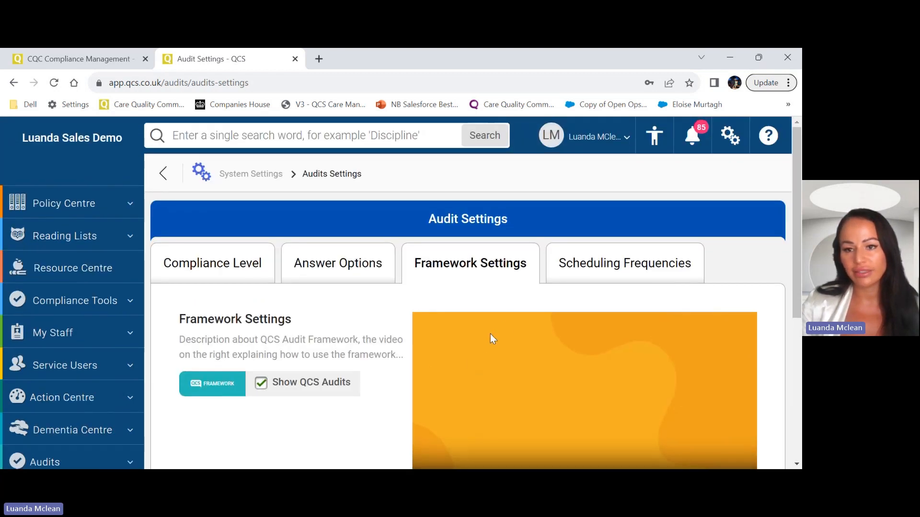
pyautogui.moveTo(641, 338)
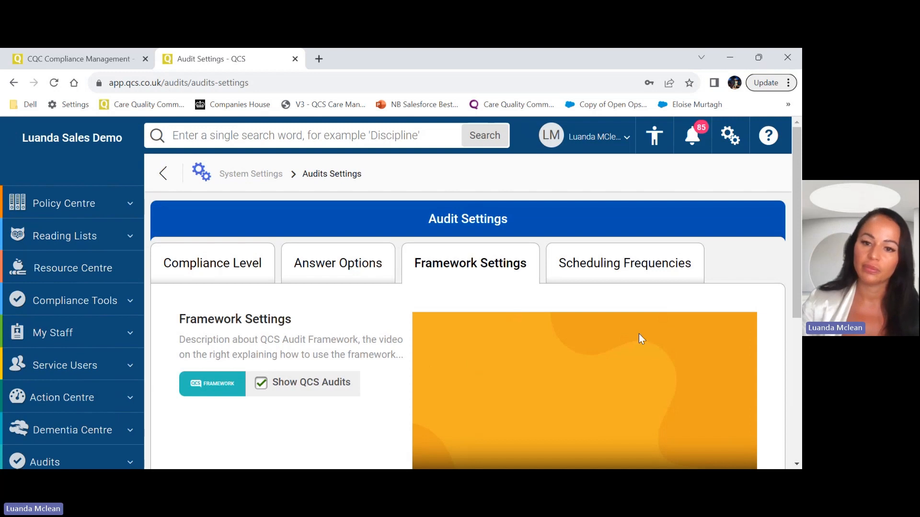
pyautogui.scroll(-3)
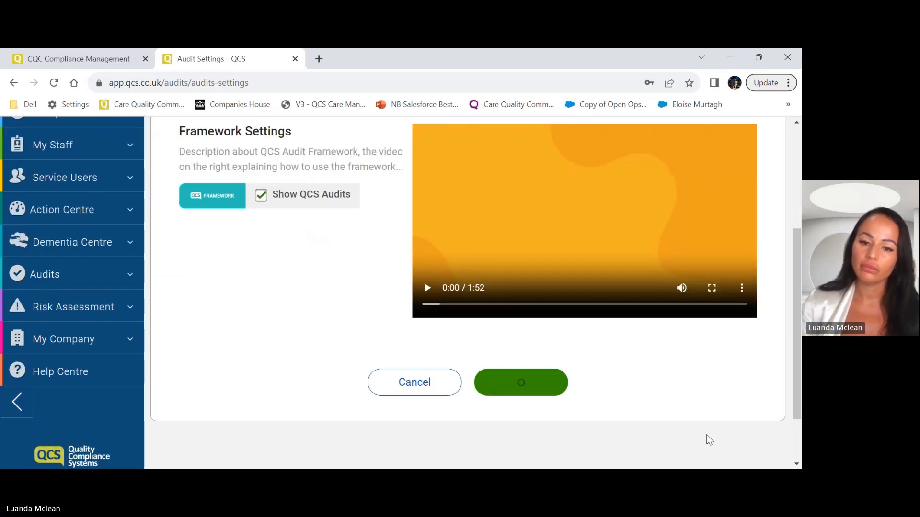
pyautogui.click(520, 382)
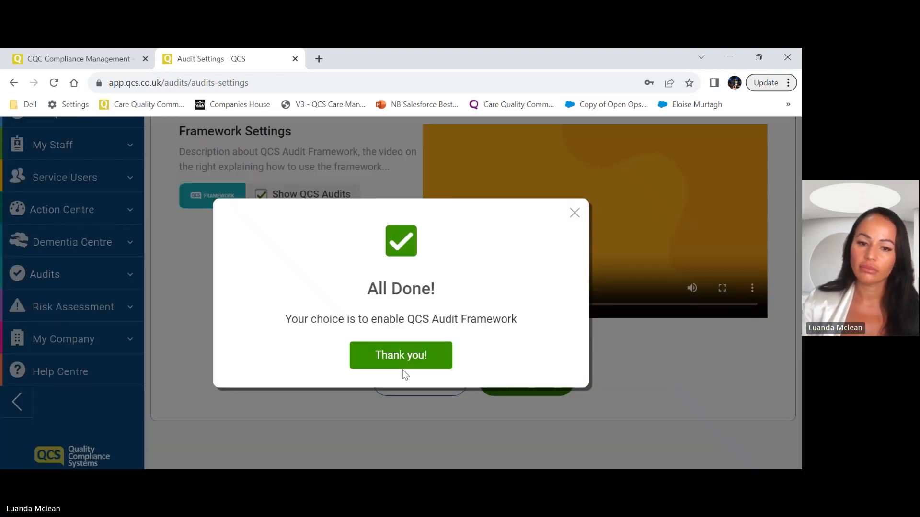
# Step: Review the Ad-hoc through Yearly scheduling frequencies with their early and grace days
pyautogui.click(400, 355)
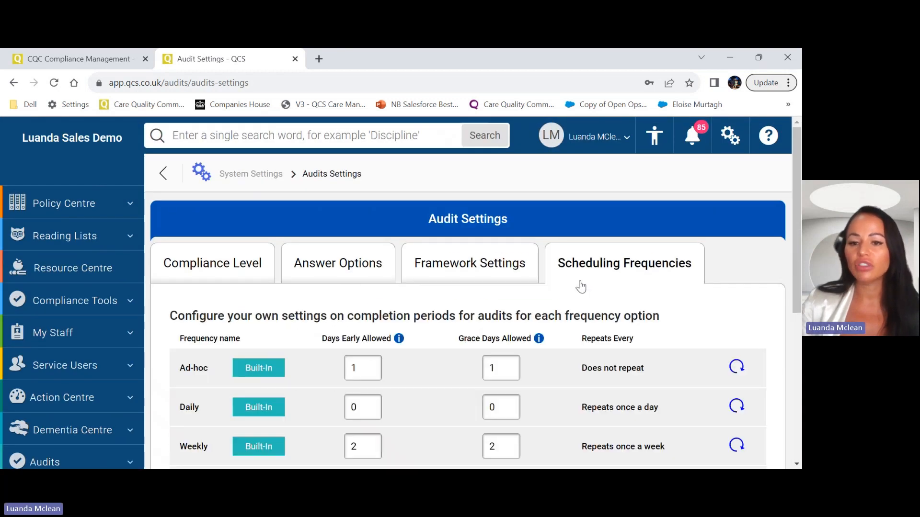
pyautogui.scroll(-3)
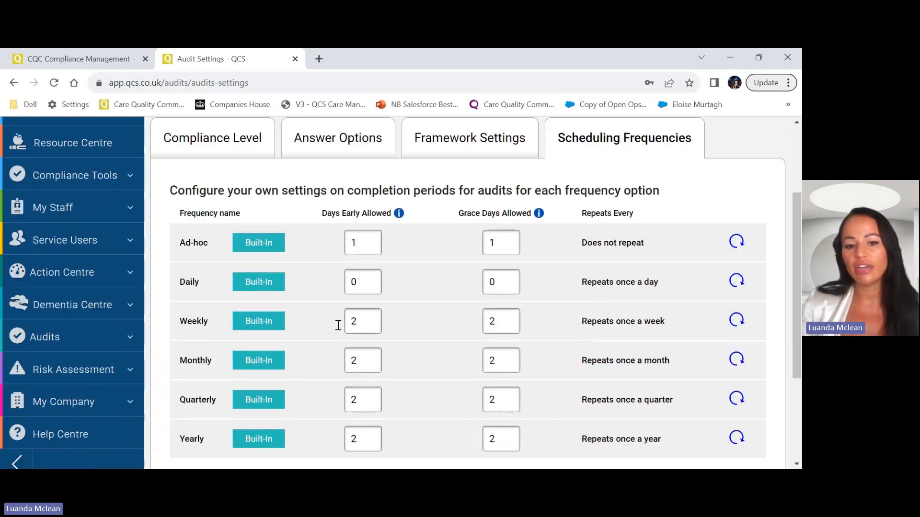
pyautogui.scroll(-3)
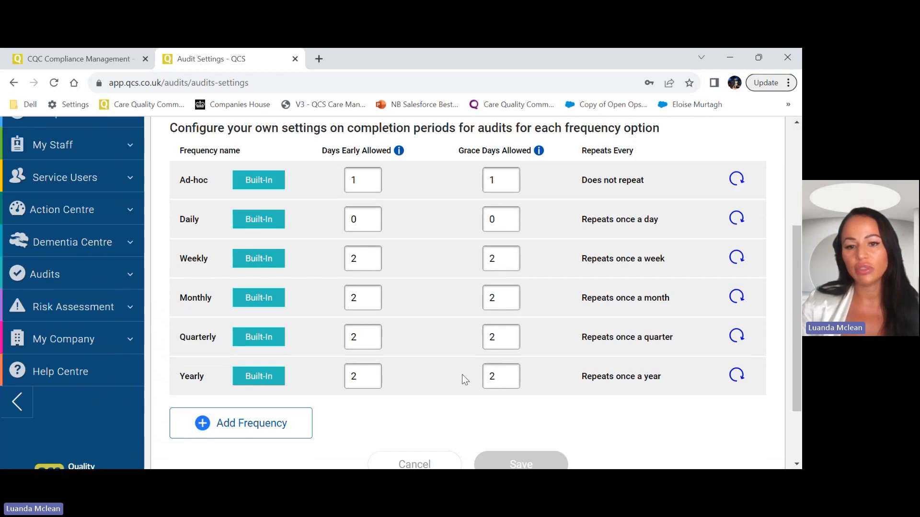
pyautogui.scroll(3)
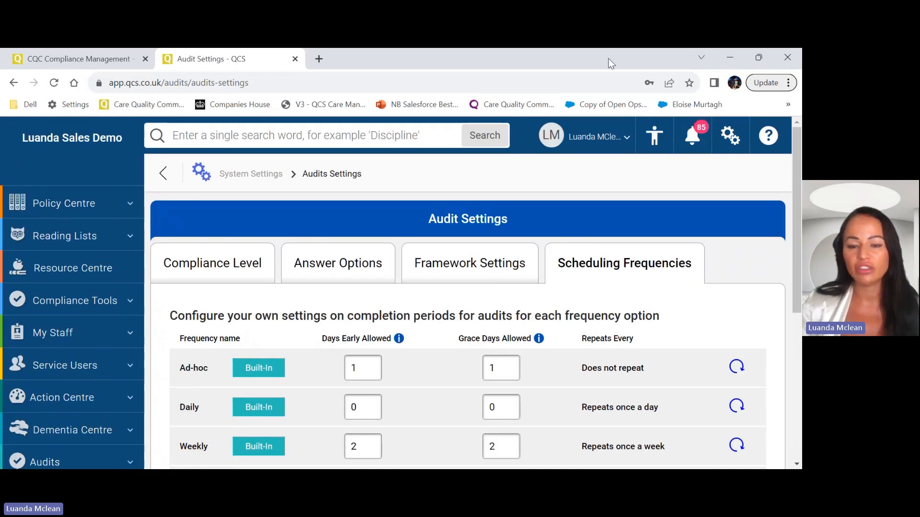
pyautogui.moveTo(415, 425)
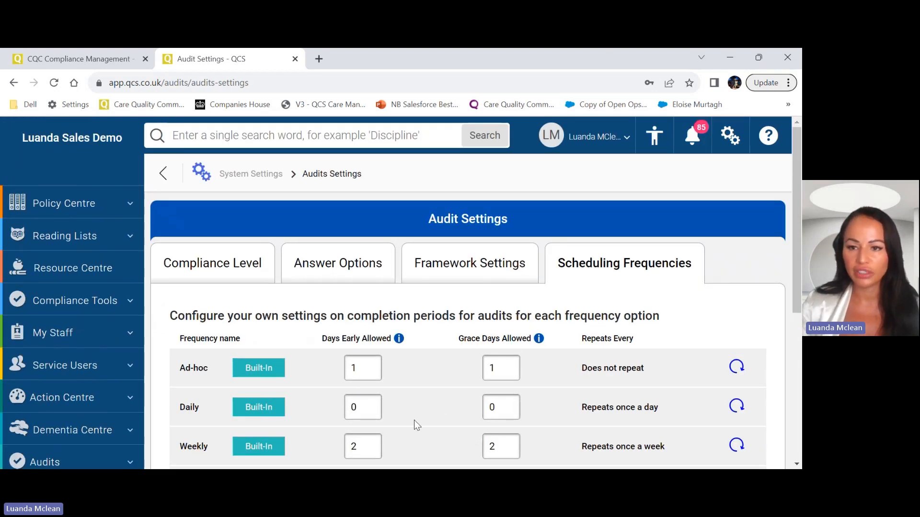
pyautogui.scroll(-3)
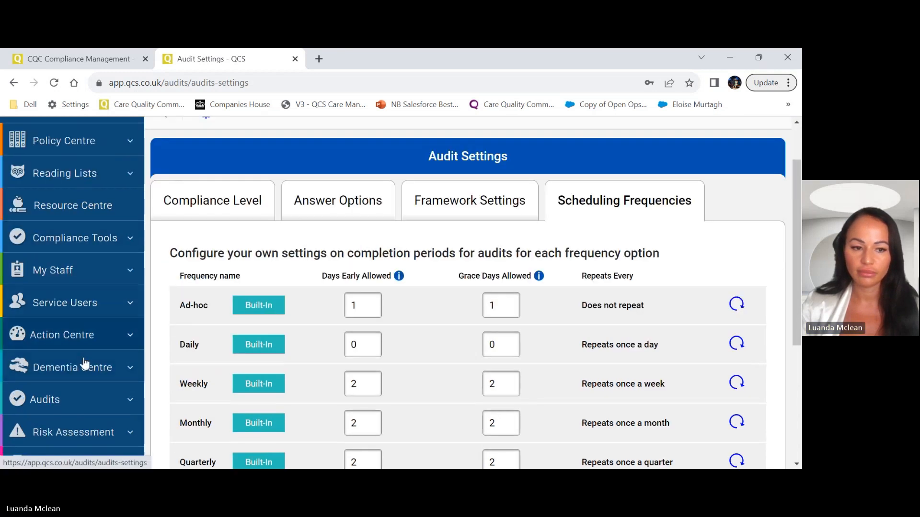
# Step: Open the Audits Dashboard showing monthly upcoming activities and the 6 due audits
pyautogui.click(44, 399)
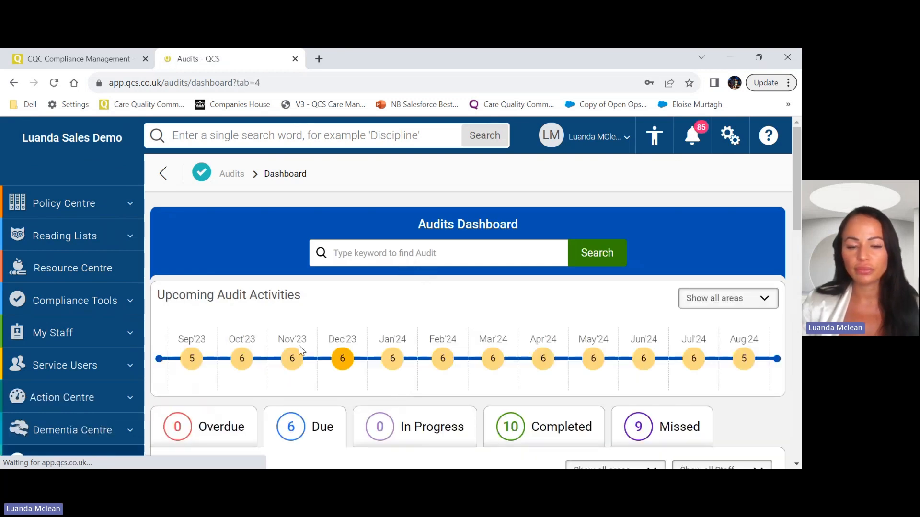
pyautogui.scroll(-3)
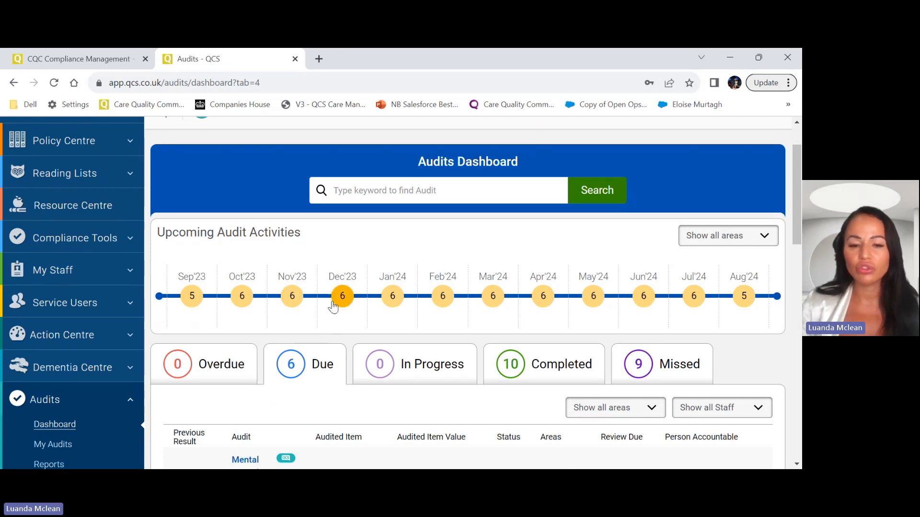
pyautogui.moveTo(365, 309)
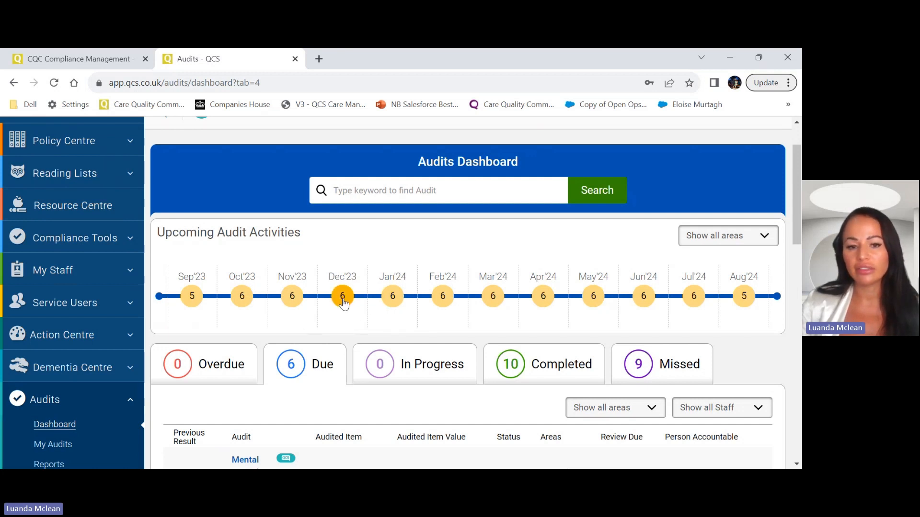
# Step: List December 2023's six audits, Recruitment to Mealtime, dated 3–30 December
pyautogui.click(342, 296)
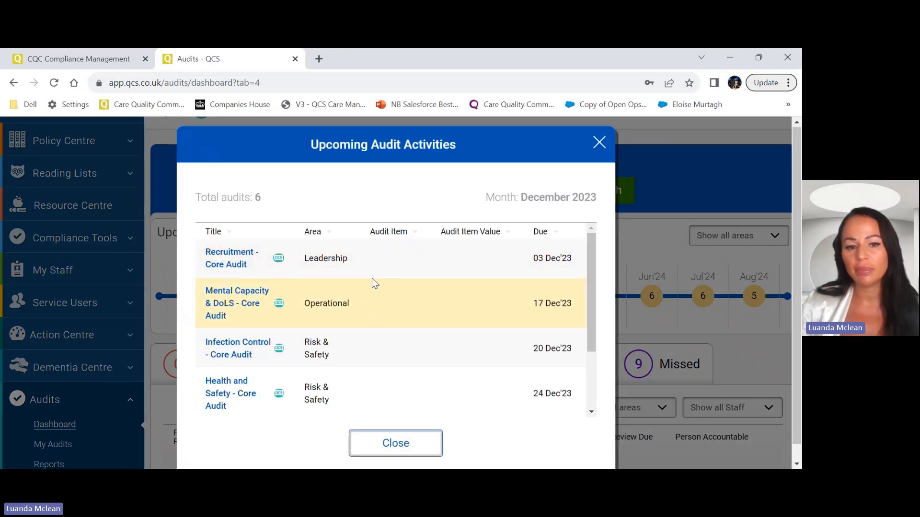
pyautogui.scroll(-3)
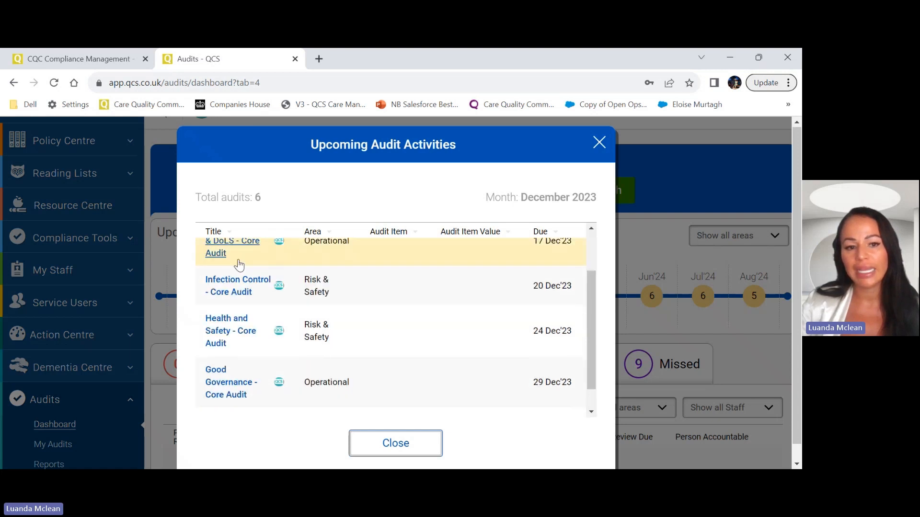
pyautogui.scroll(-3)
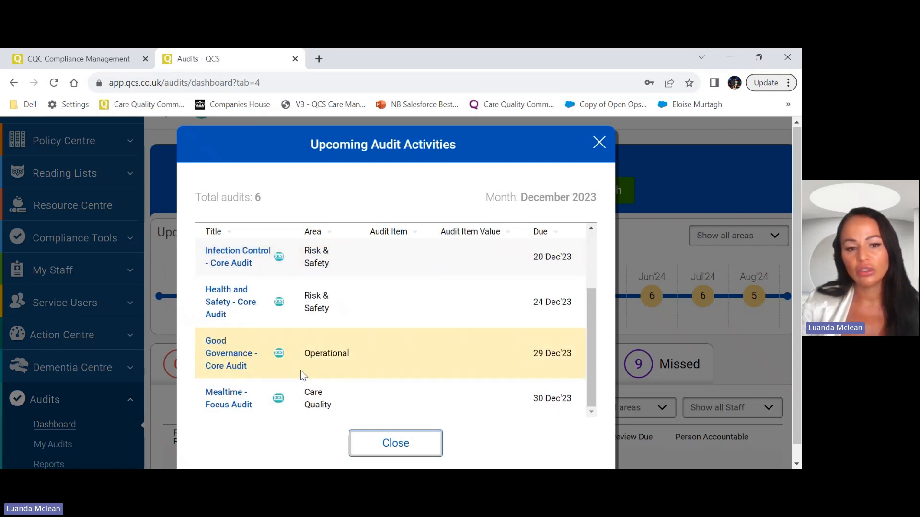
pyautogui.moveTo(357, 449)
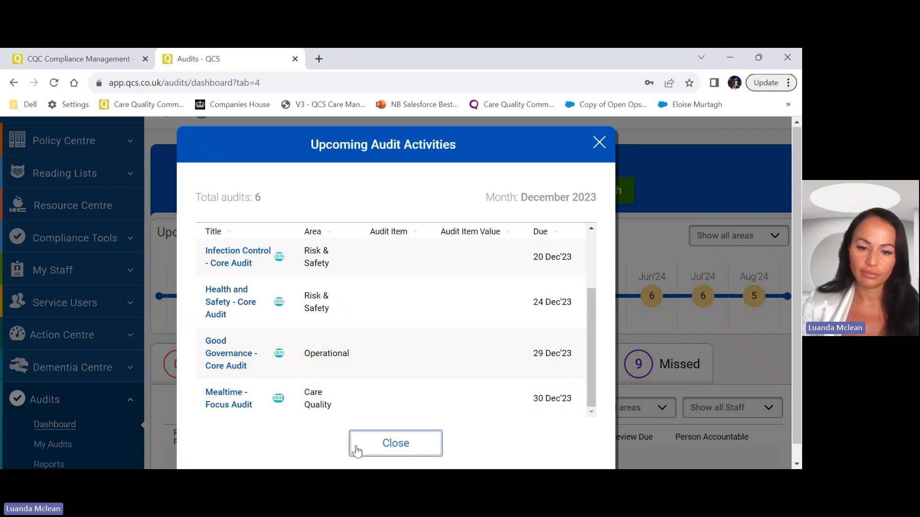
# Step: Close the December list and browse the dashboard tabs to the nine missed audits
pyautogui.click(395, 443)
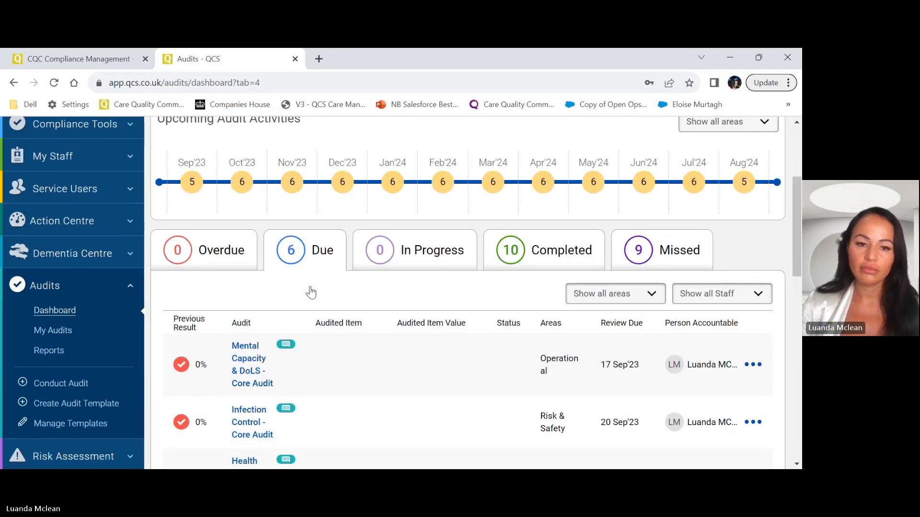
pyautogui.scroll(-3)
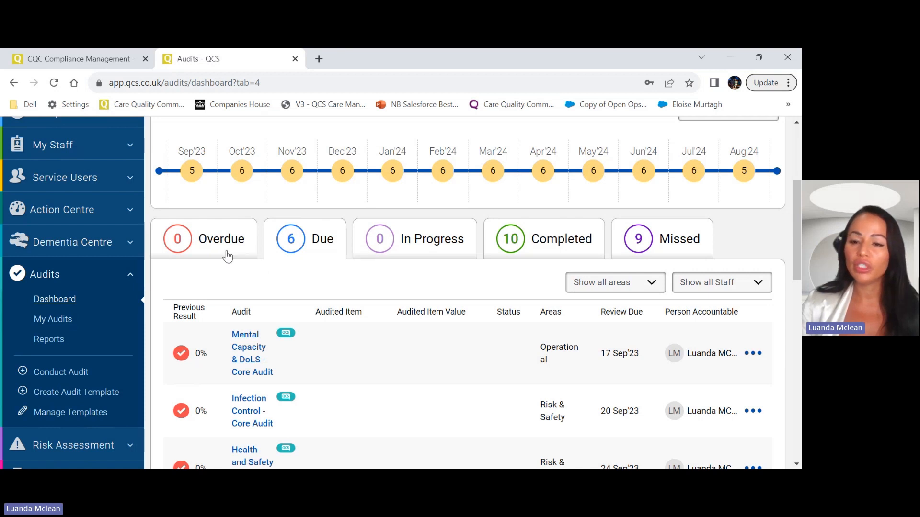
pyautogui.click(204, 239)
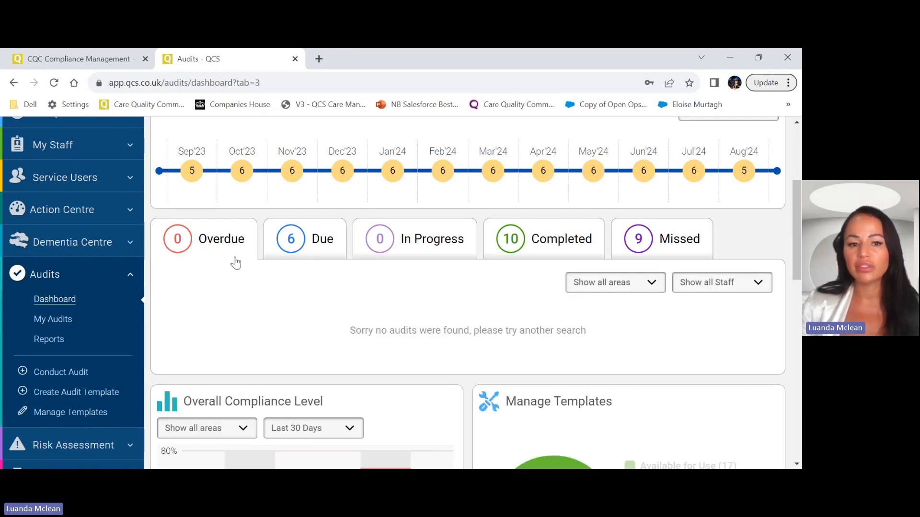
pyautogui.click(305, 239)
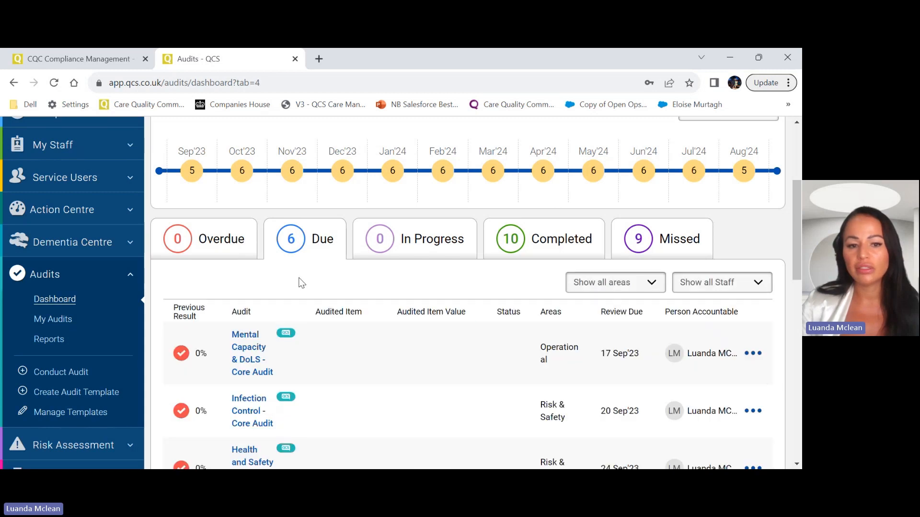
pyautogui.moveTo(454, 242)
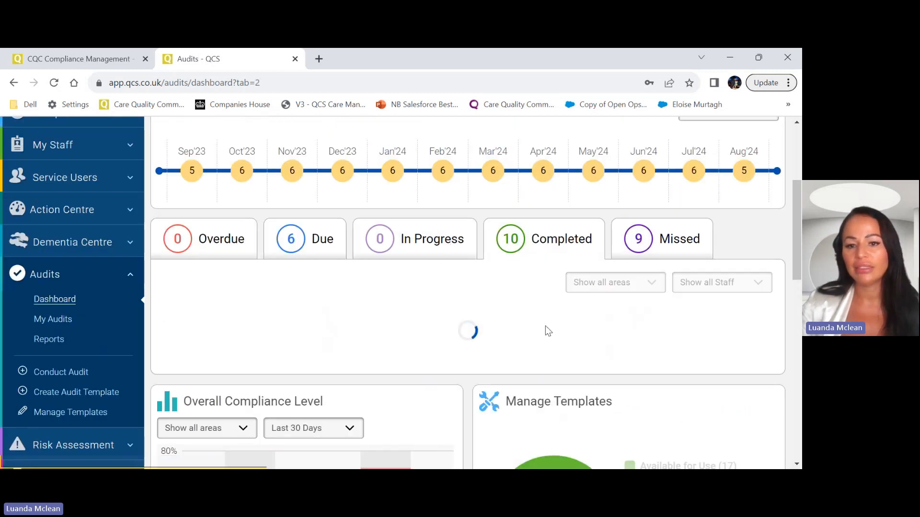
pyautogui.scroll(-3)
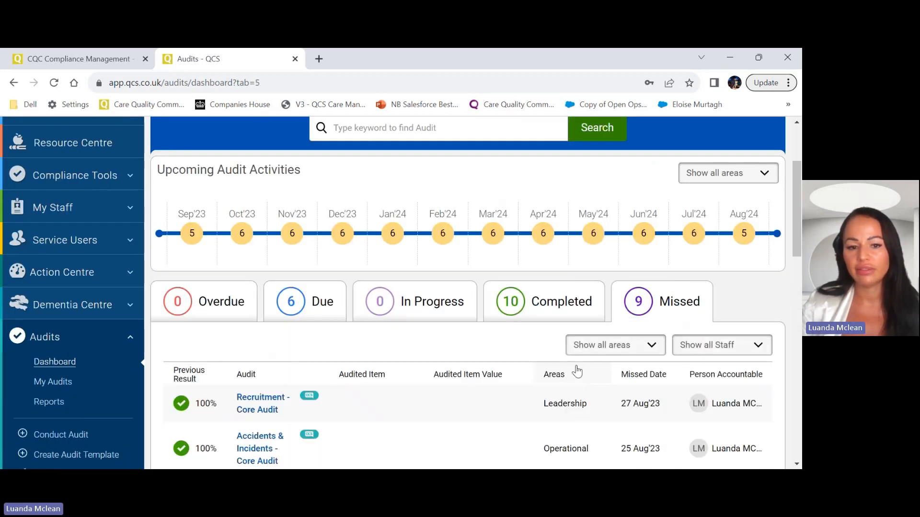
pyautogui.scroll(-3)
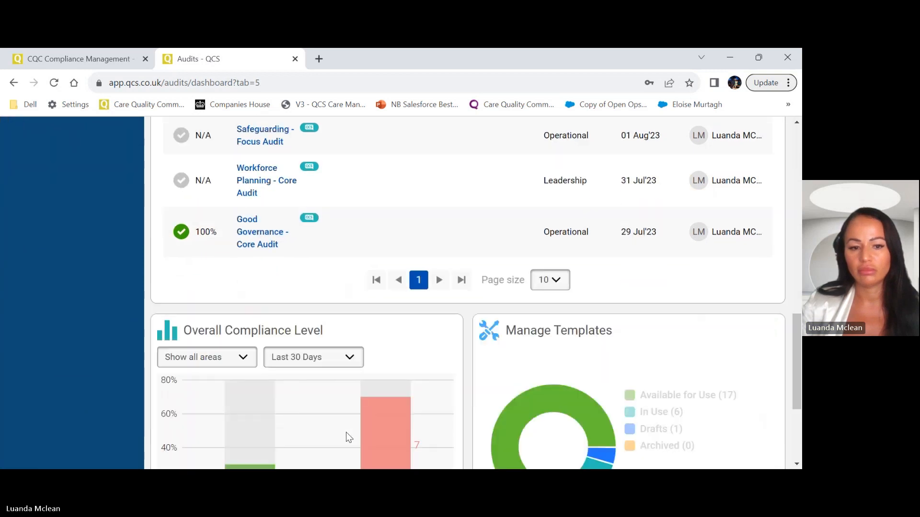
pyautogui.scroll(3)
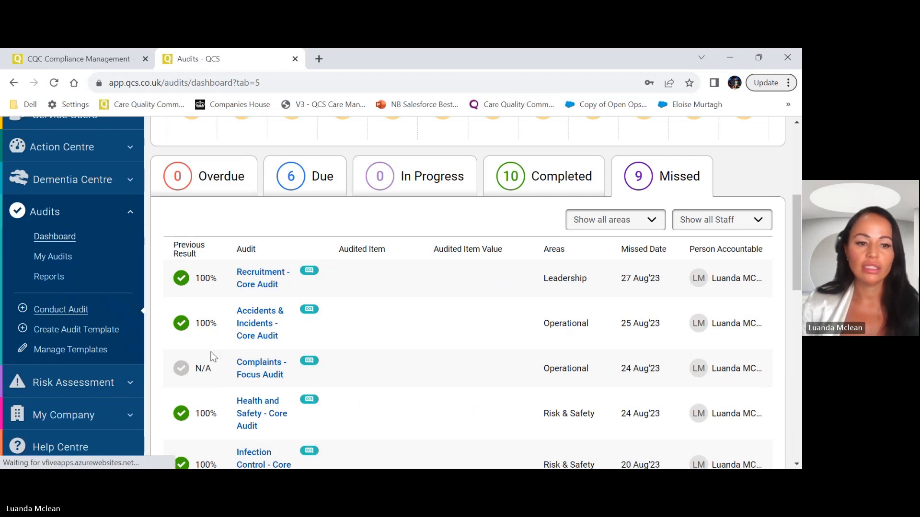
# Step: Conduct a Complaints - Focus Audit now and continue past its introduction
pyautogui.click(60, 309)
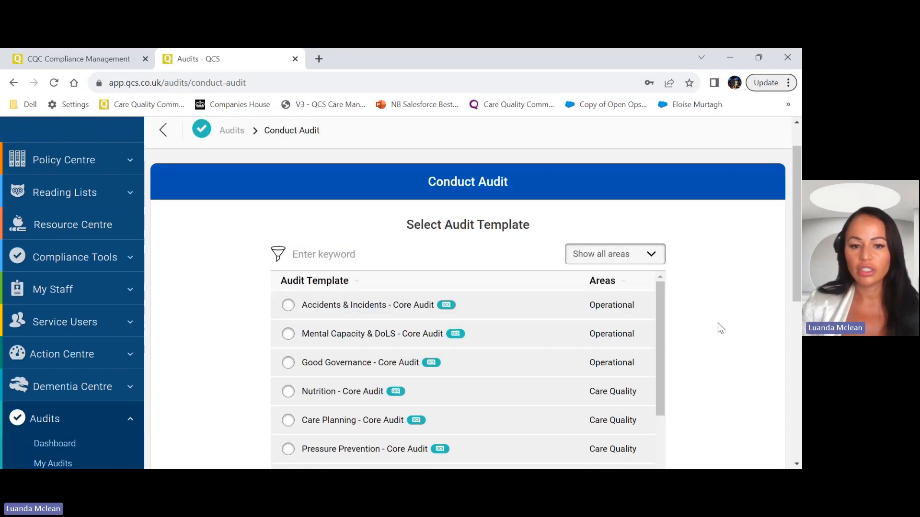
pyautogui.scroll(-3)
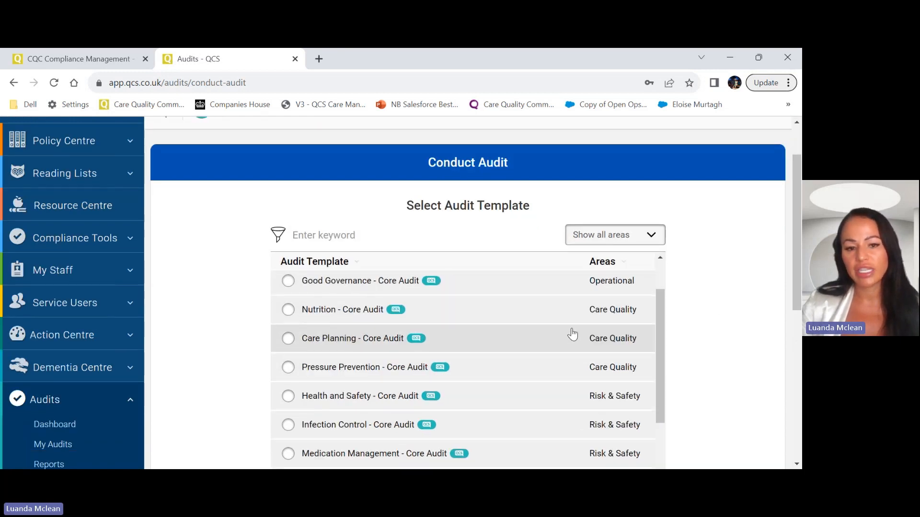
pyautogui.scroll(-3)
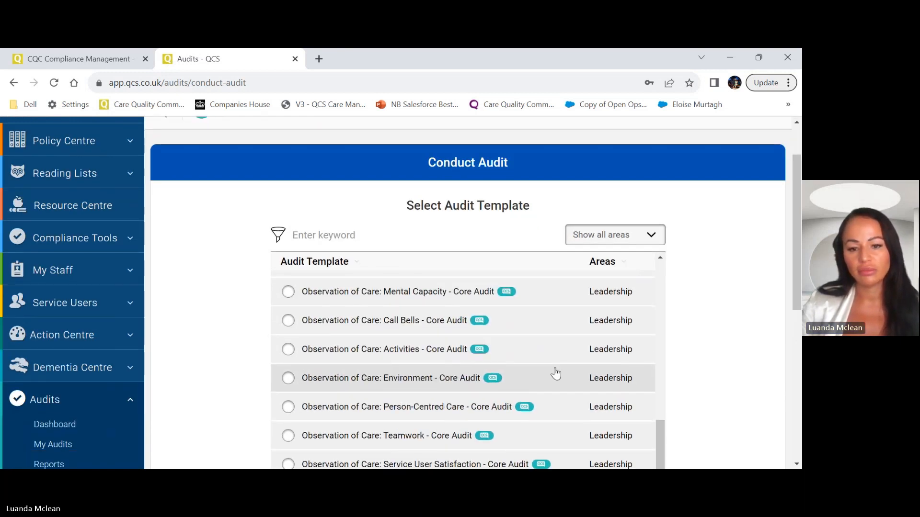
pyautogui.scroll(-3)
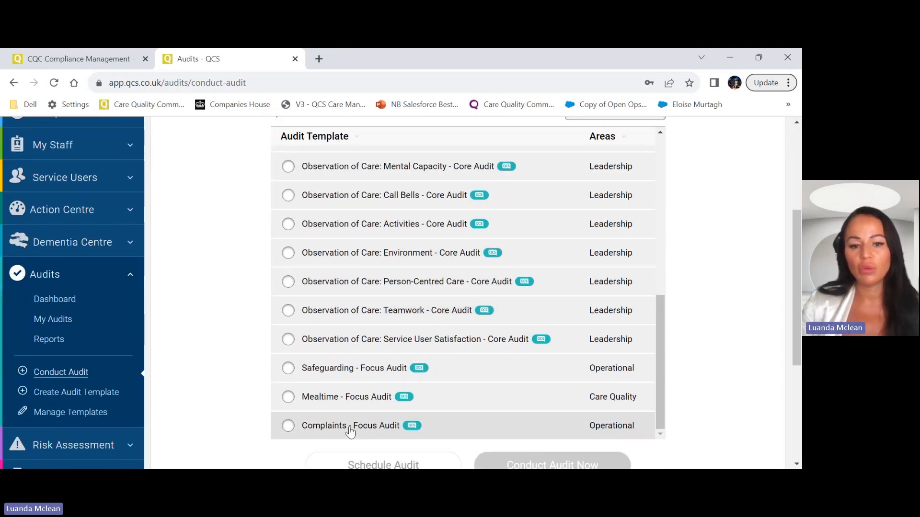
pyautogui.click(288, 425)
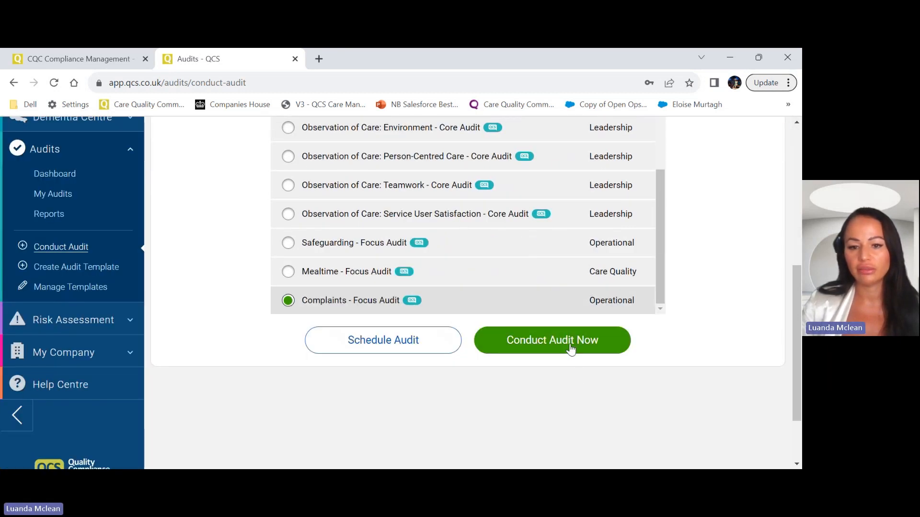
pyautogui.click(551, 340)
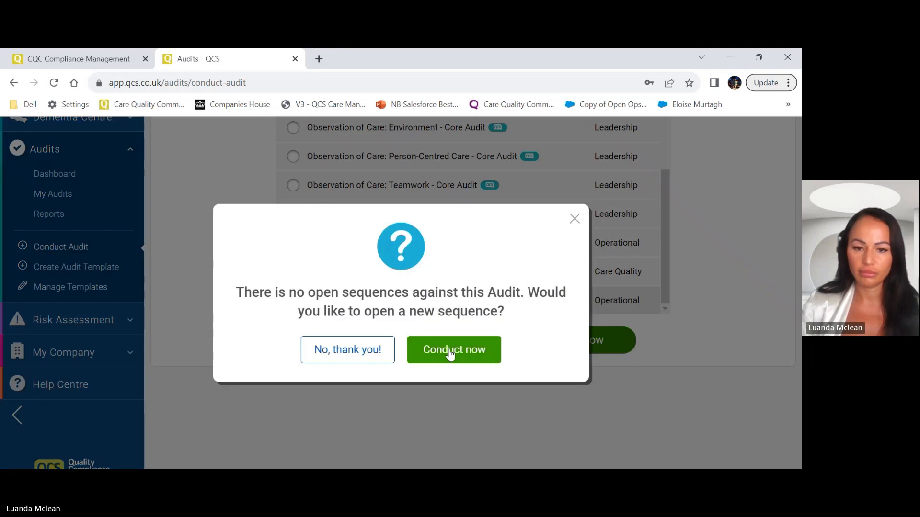
pyautogui.click(453, 350)
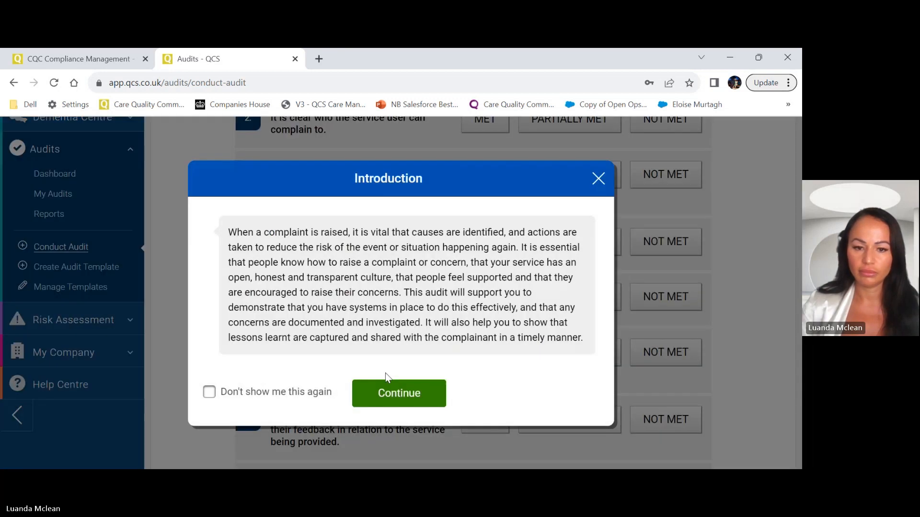
pyautogui.click(398, 392)
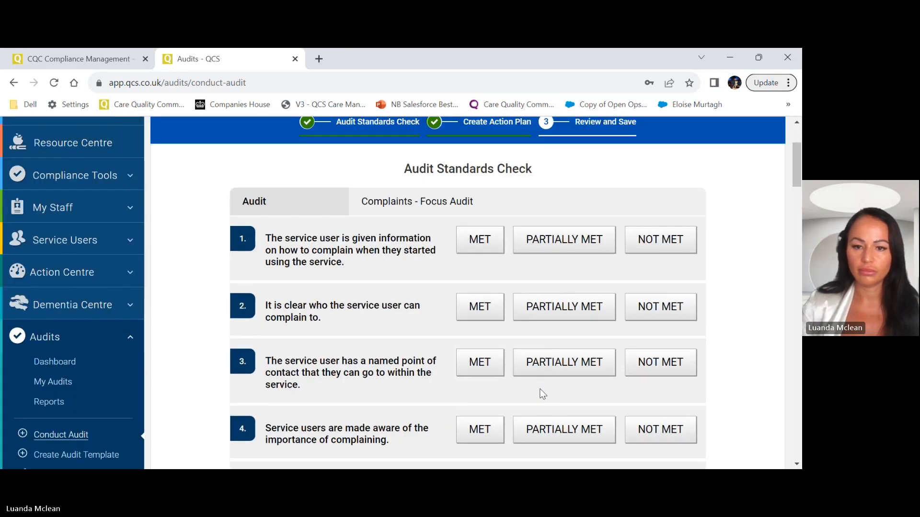
# Step: Rate standards 1 and 5–8 as Met, scrolling on toward standard 11
pyautogui.scroll(3)
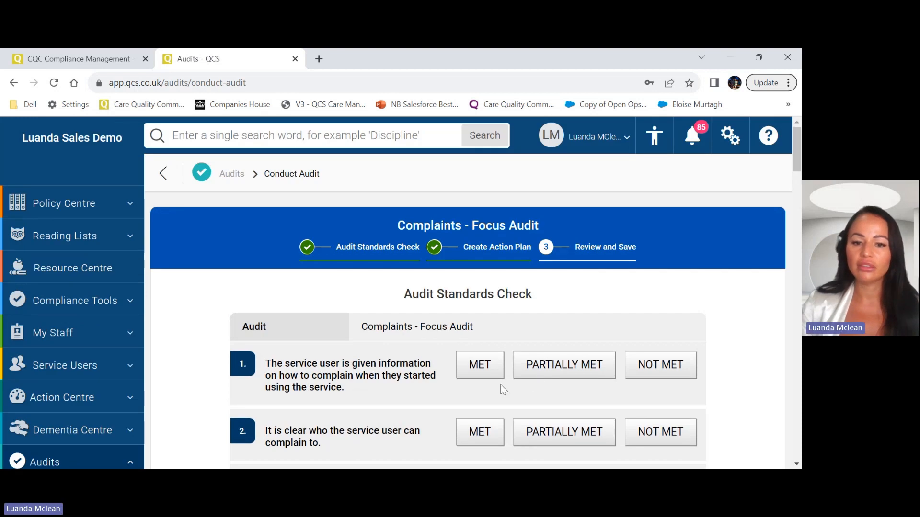
pyautogui.scroll(-3)
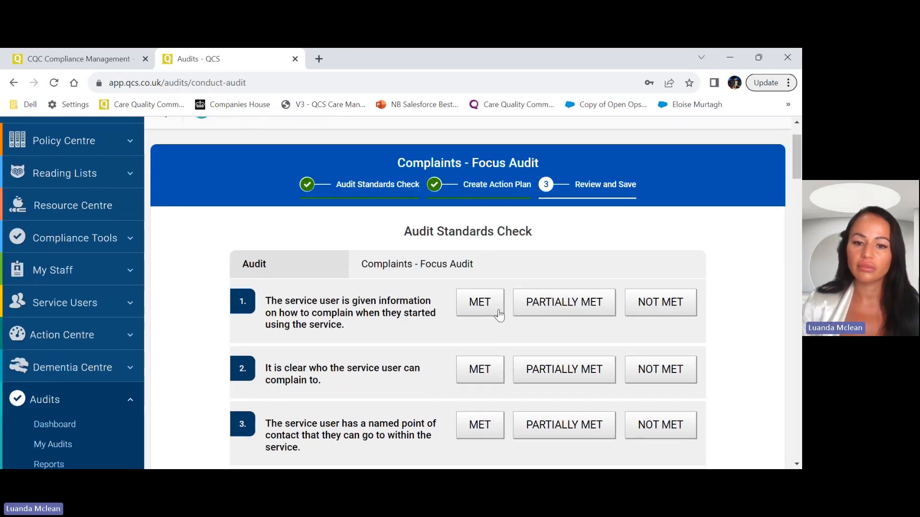
pyautogui.click(479, 302)
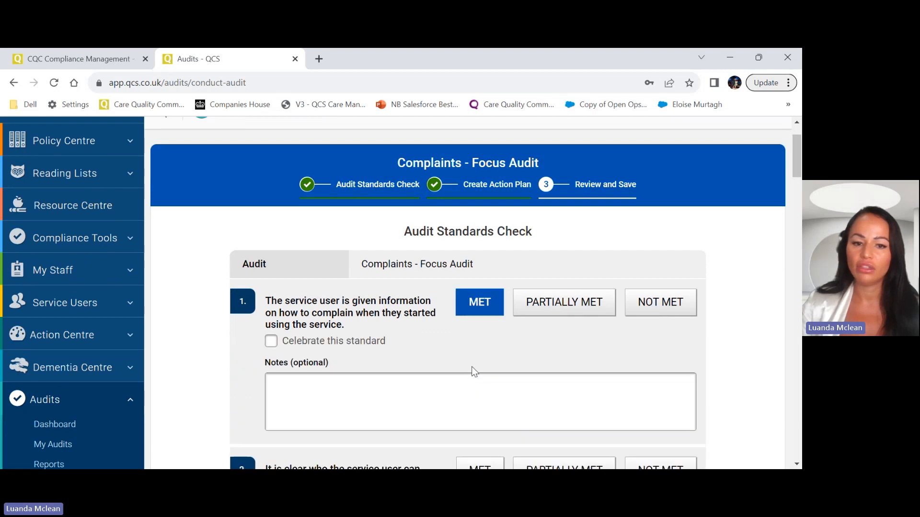
pyautogui.scroll(-3)
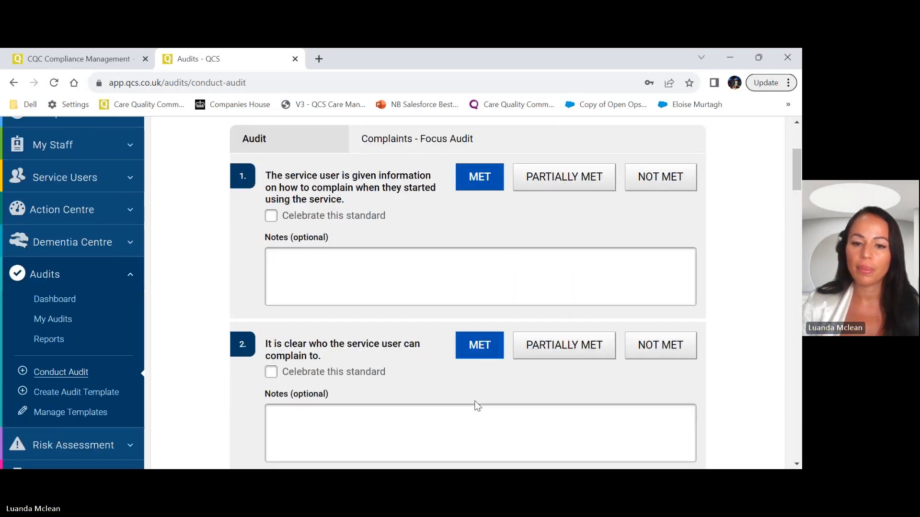
pyautogui.scroll(-3)
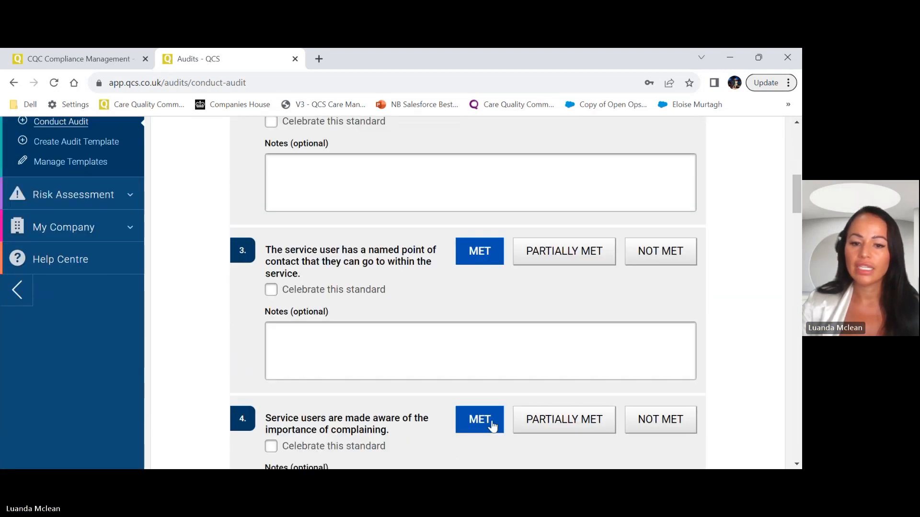
pyautogui.scroll(-3)
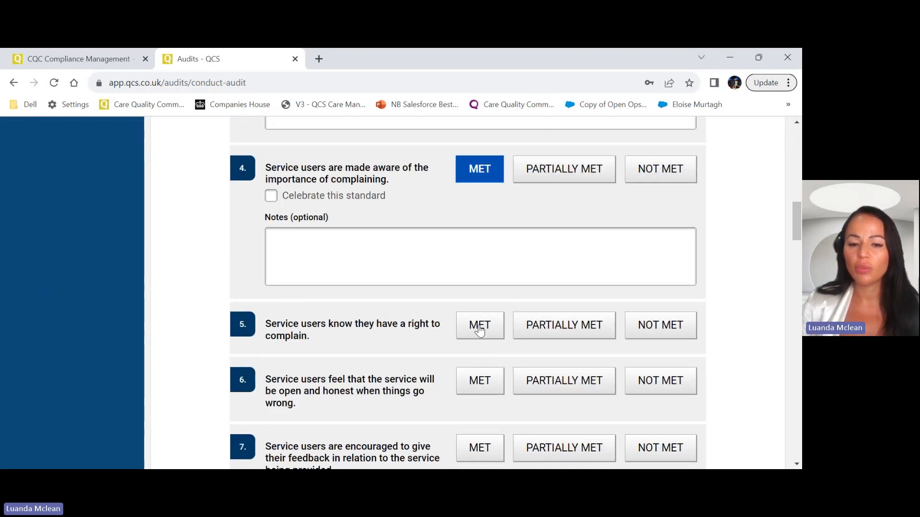
pyautogui.click(479, 325)
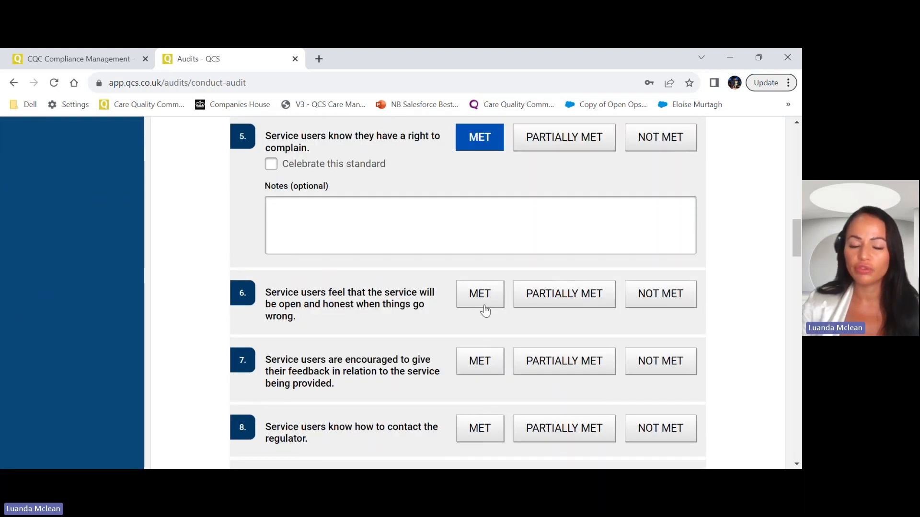
pyautogui.click(479, 293)
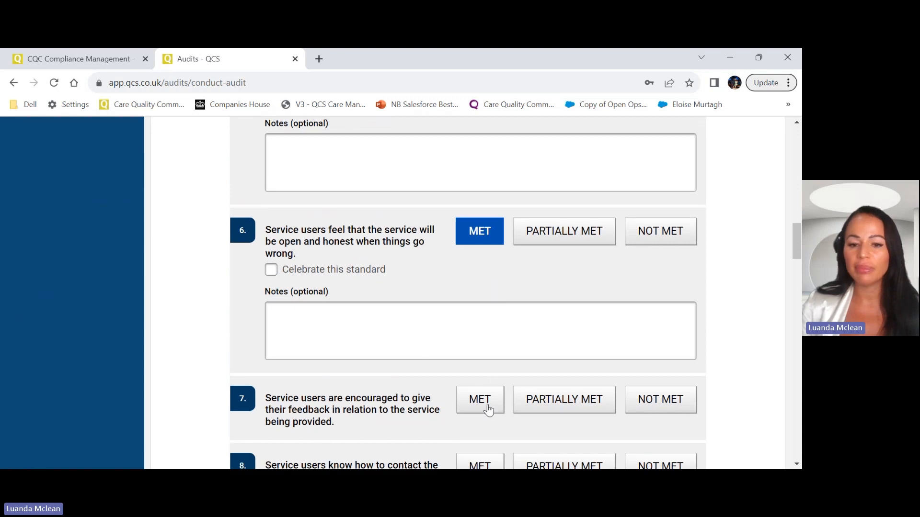
pyautogui.click(479, 399)
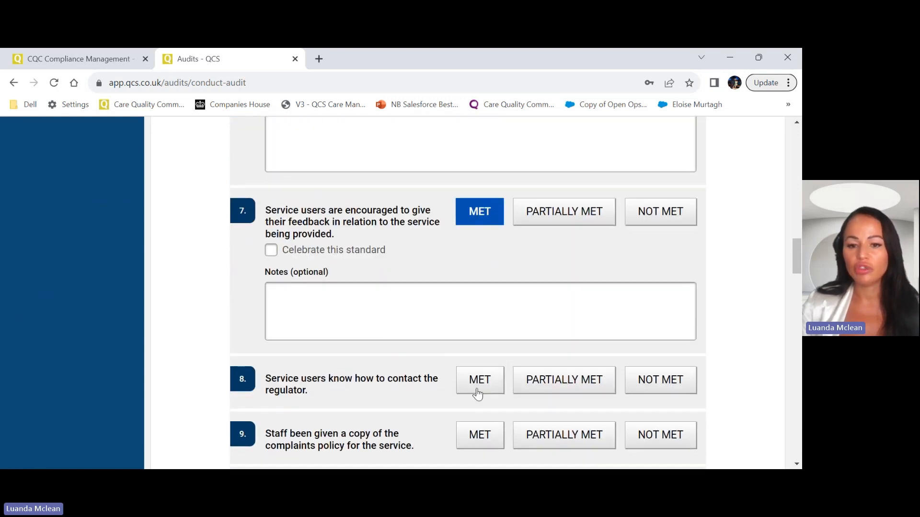
pyautogui.click(479, 380)
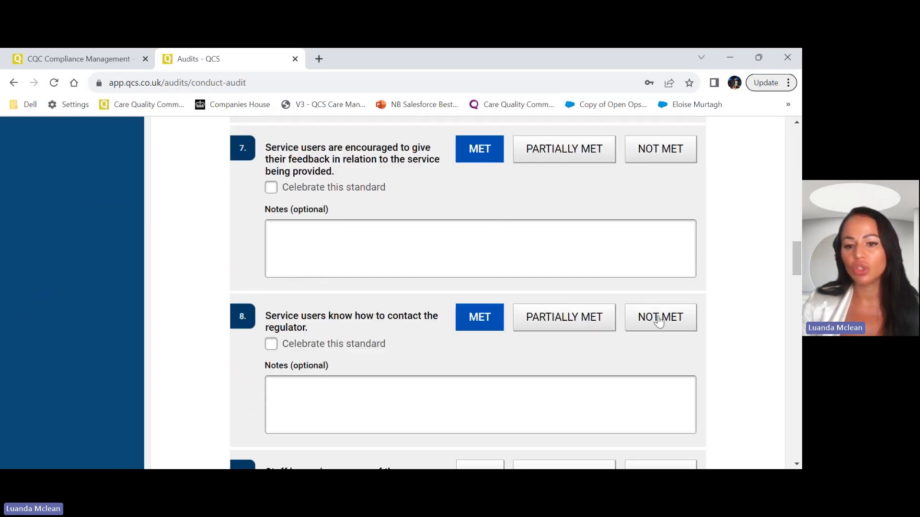
pyautogui.scroll(-3)
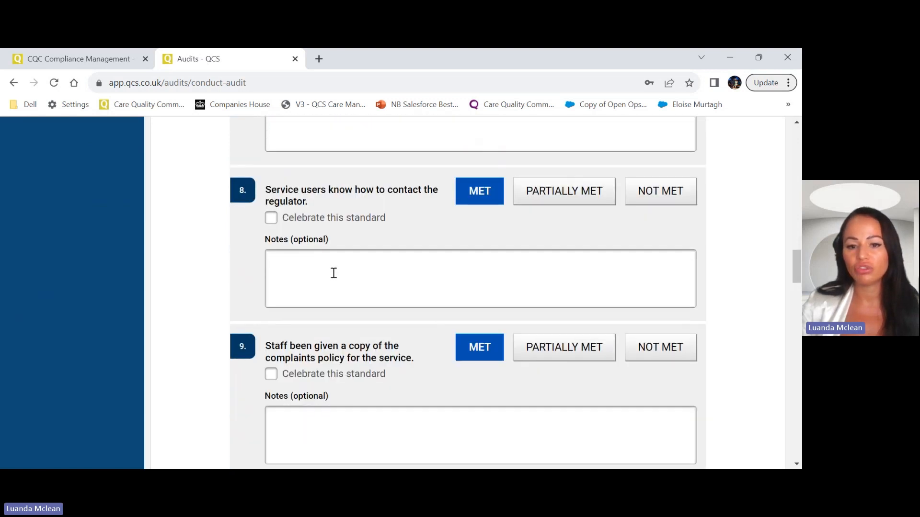
pyautogui.scroll(-3)
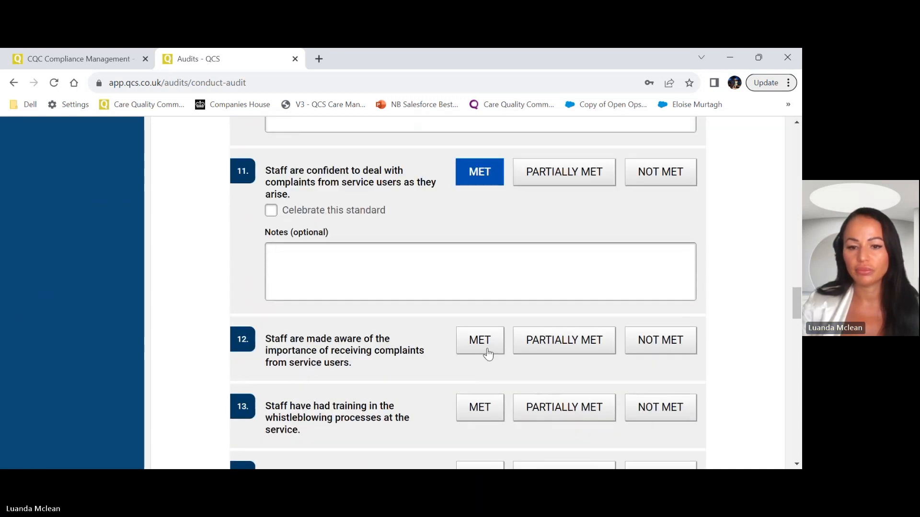
# Step: Rate standard 12 Met, celebrate standard 16 with comment 'notes', and mark the next Met
pyautogui.click(479, 339)
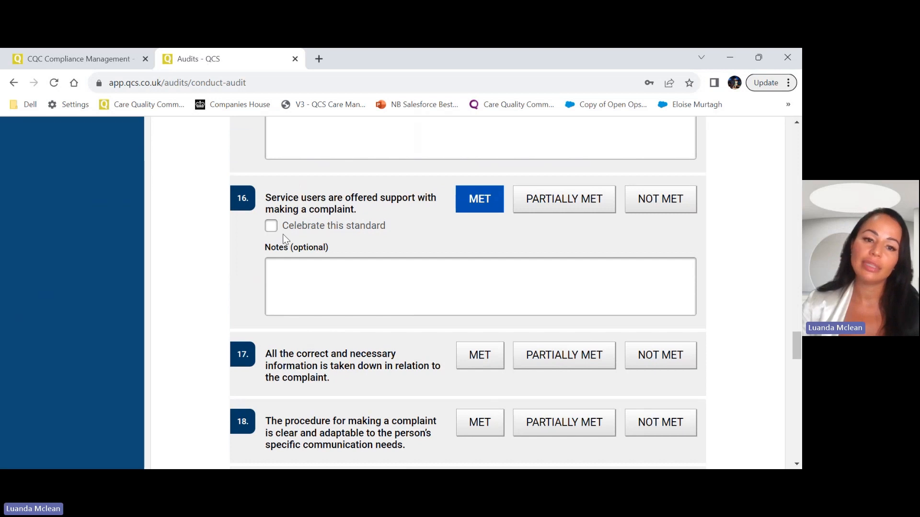
pyautogui.click(270, 225)
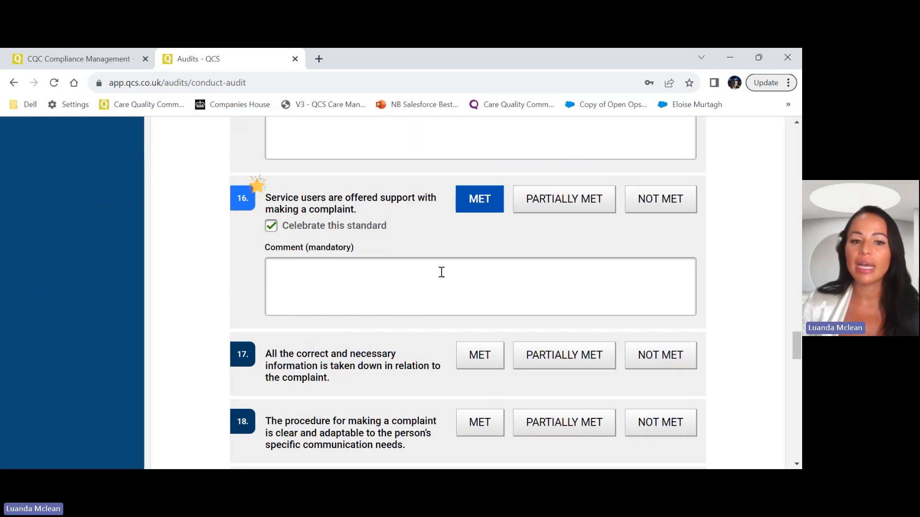
pyautogui.moveTo(525, 212)
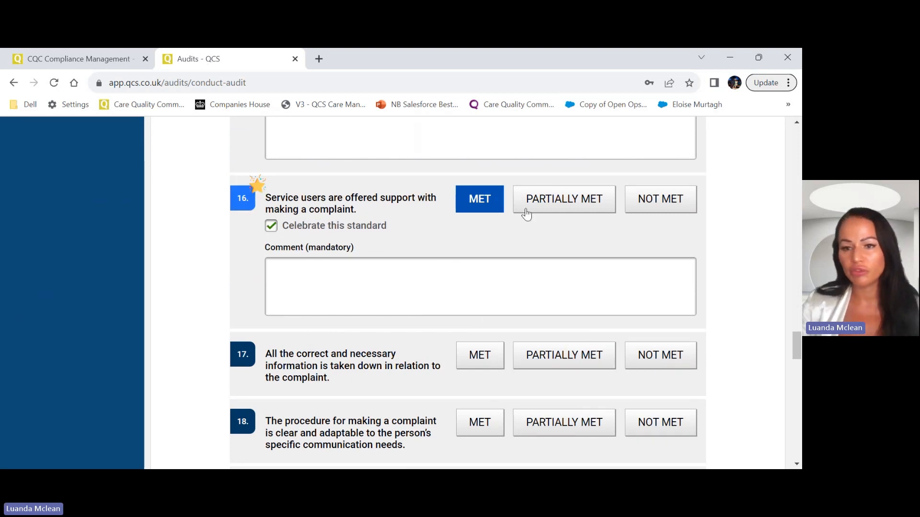
pyautogui.moveTo(449, 204)
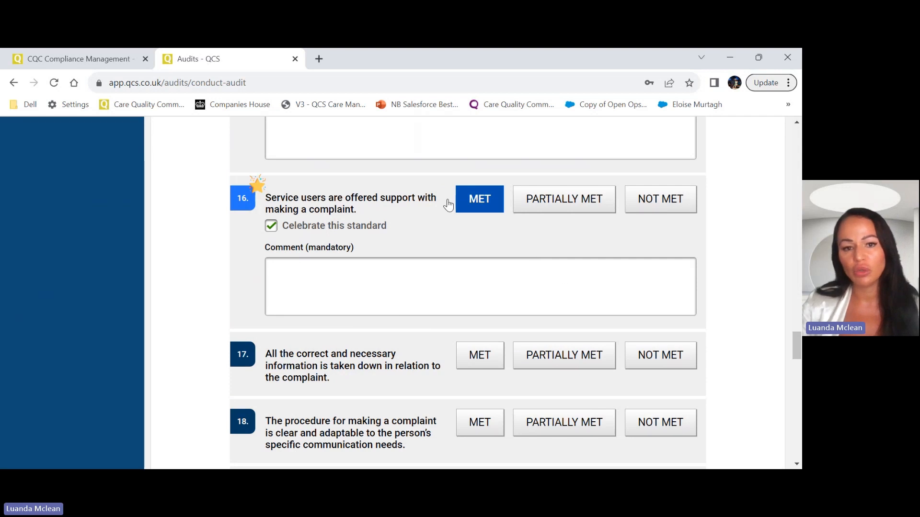
pyautogui.moveTo(328, 235)
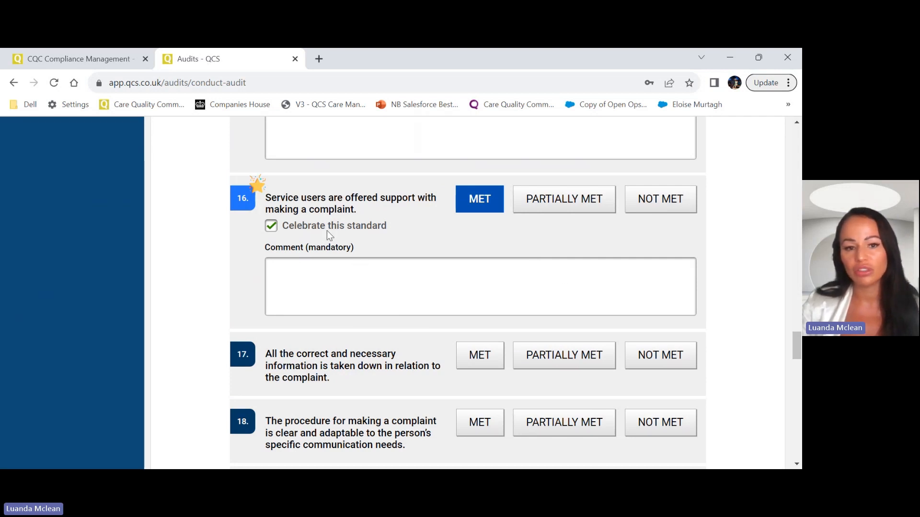
pyautogui.moveTo(380, 244)
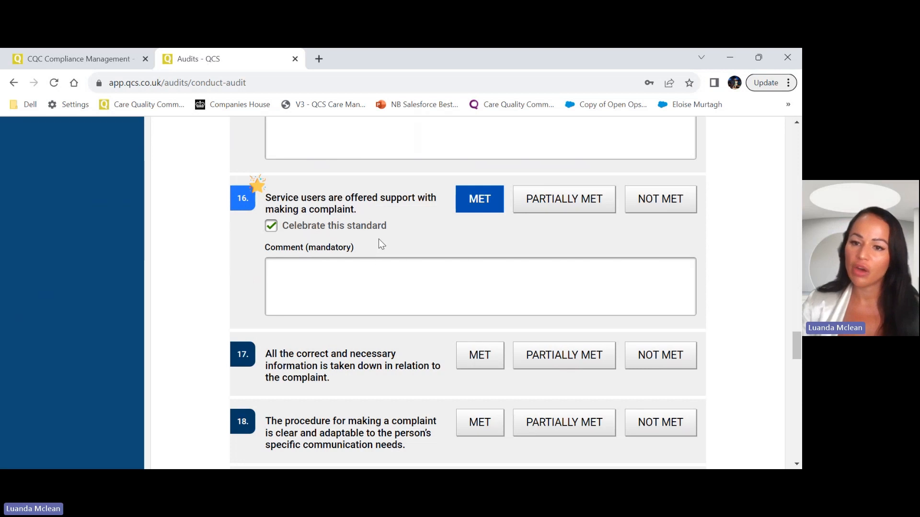
pyautogui.moveTo(330, 247)
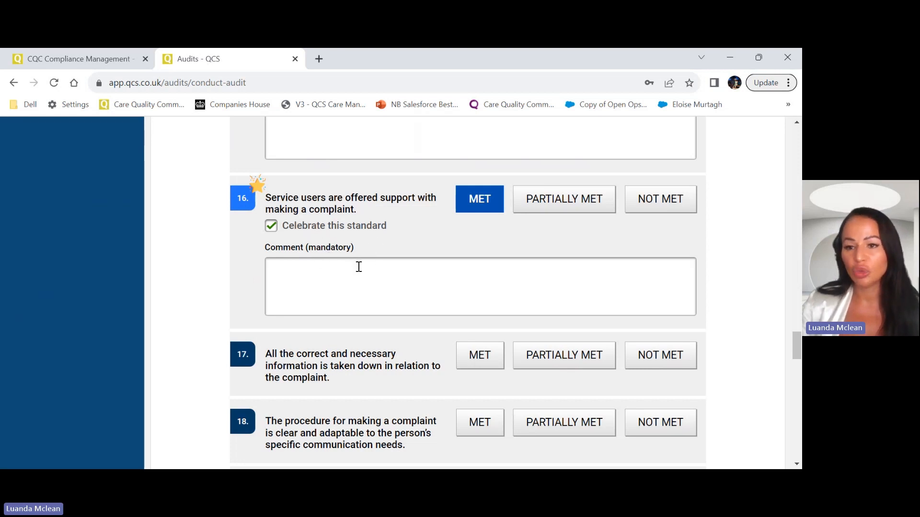
pyautogui.scroll(-3)
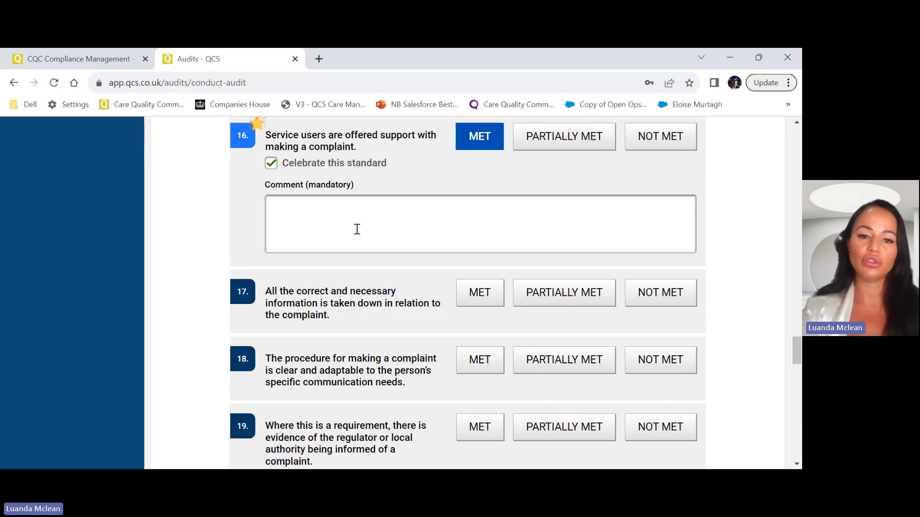
pyautogui.write('notes')
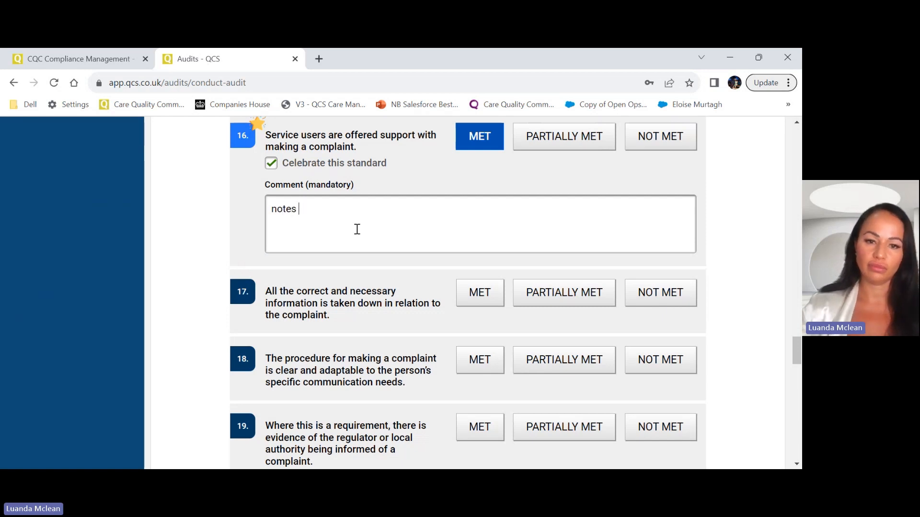
pyautogui.click(479, 293)
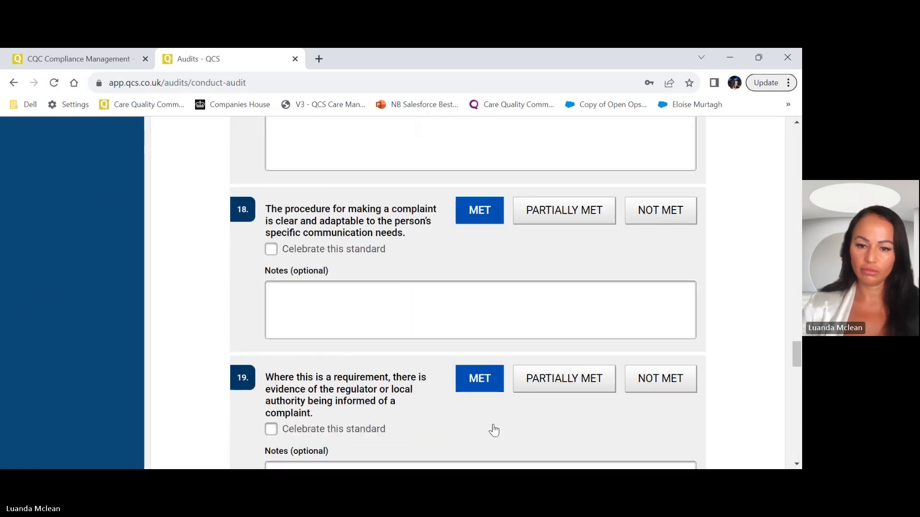
# Step: Rate standards 23, 27 and 33 as Met, scrolling down to standard 36
pyautogui.scroll(-3)
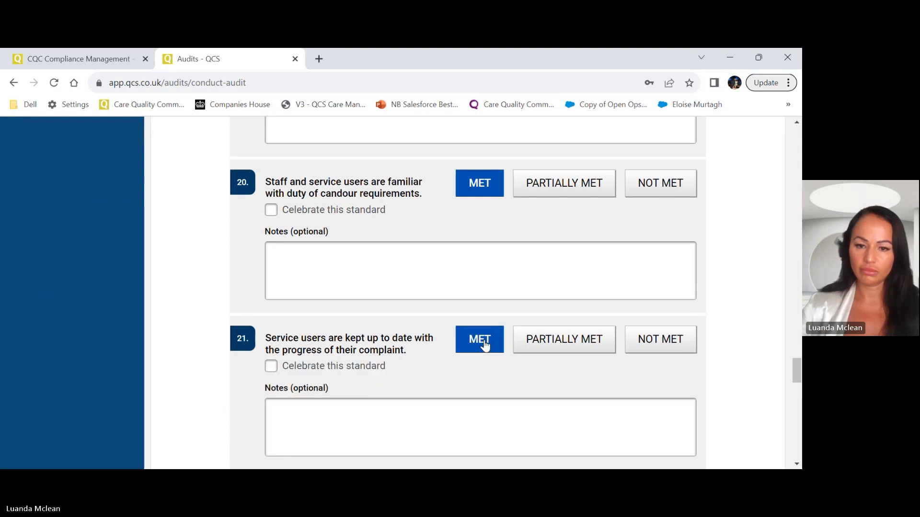
pyautogui.scroll(-3)
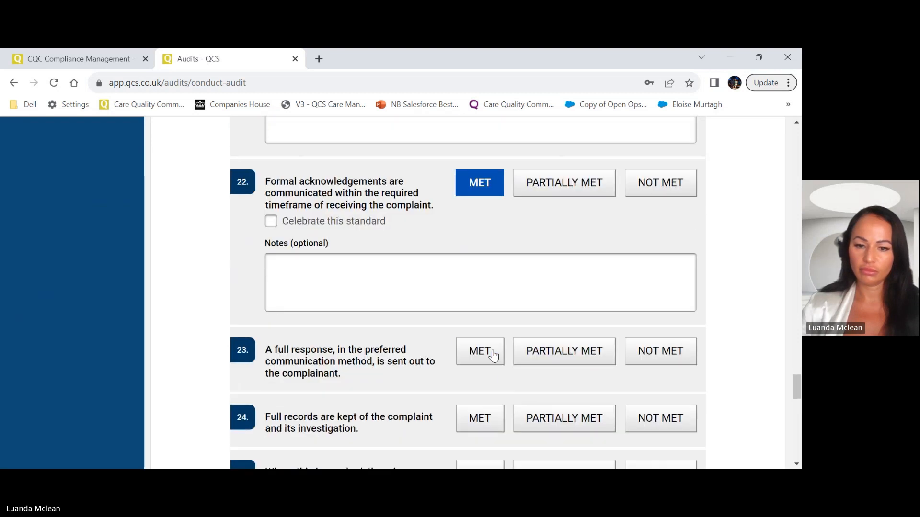
pyautogui.click(479, 351)
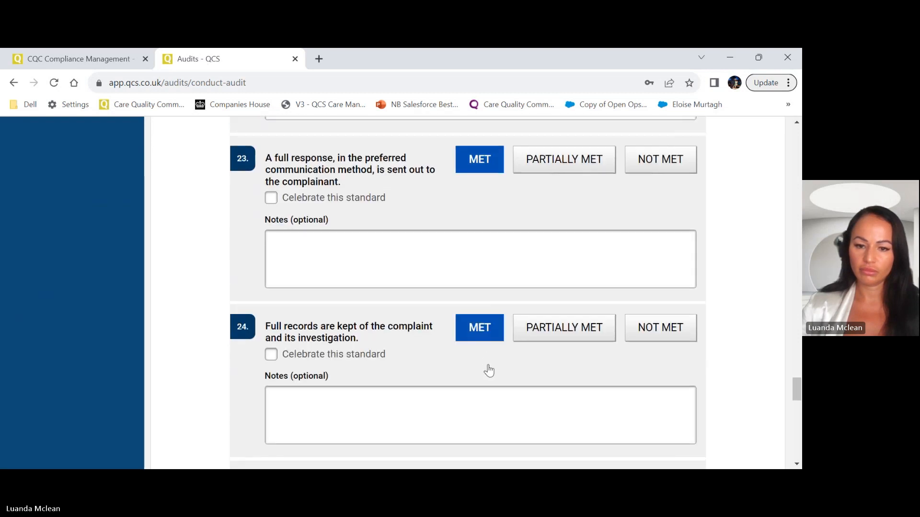
pyautogui.scroll(-3)
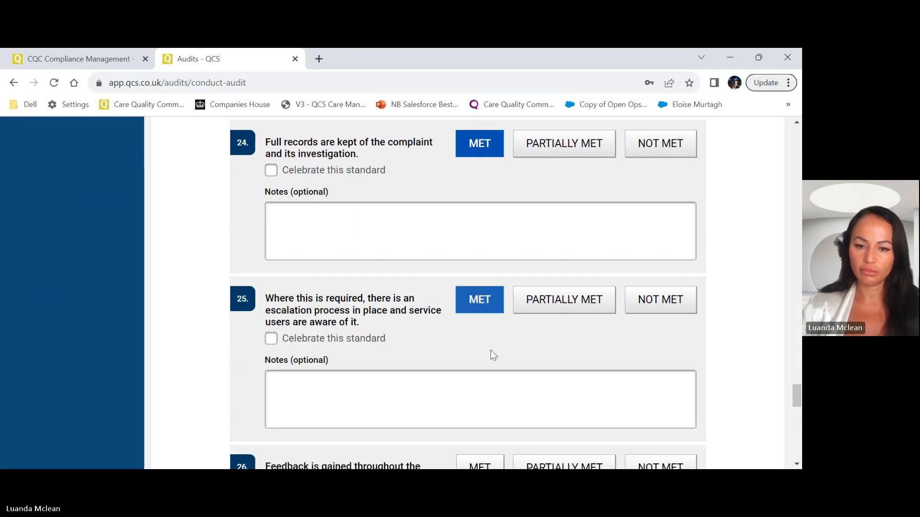
pyautogui.scroll(-3)
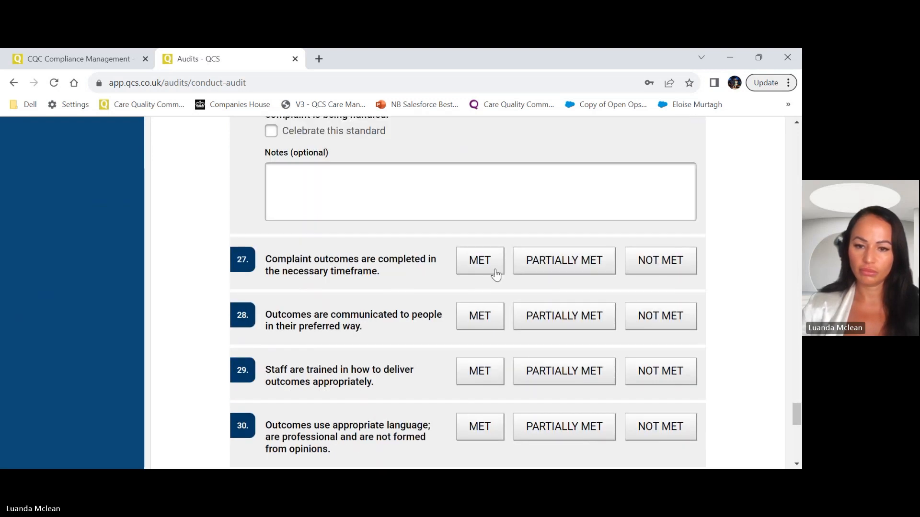
pyautogui.click(479, 260)
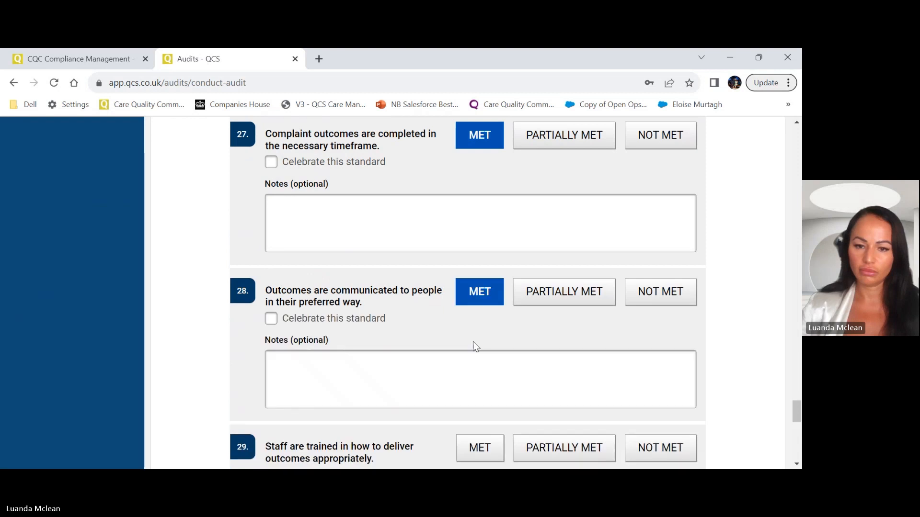
pyautogui.scroll(-3)
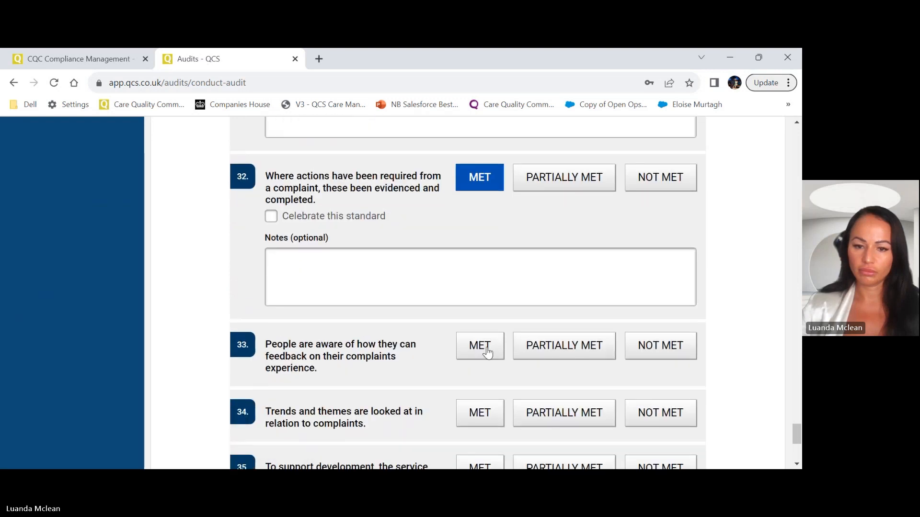
pyautogui.click(479, 345)
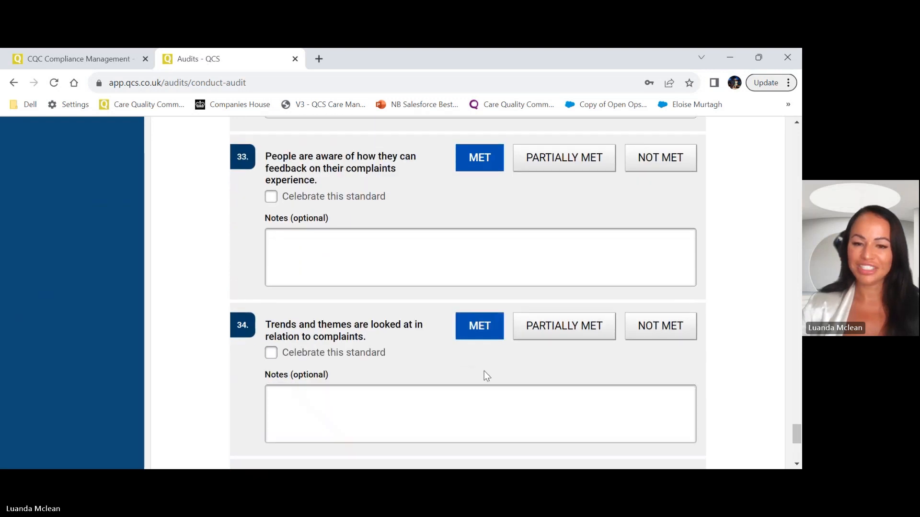
pyautogui.scroll(-3)
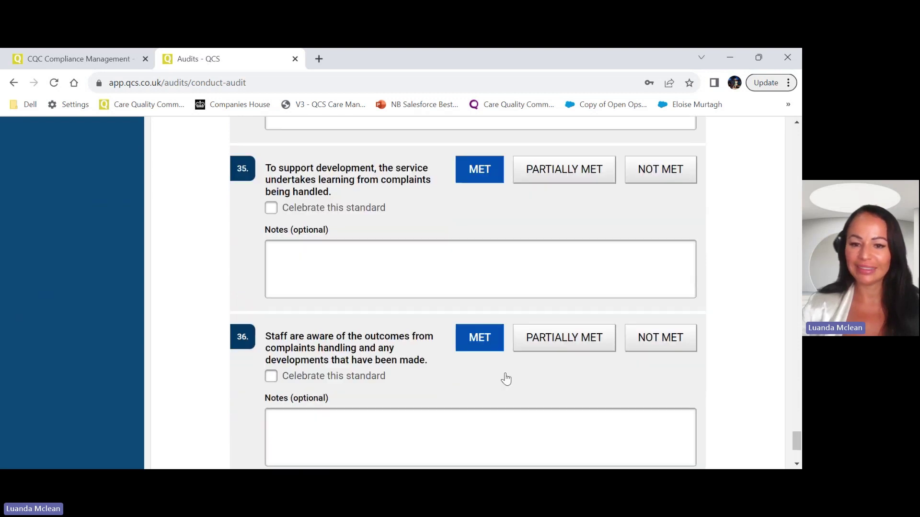
pyautogui.scroll(-3)
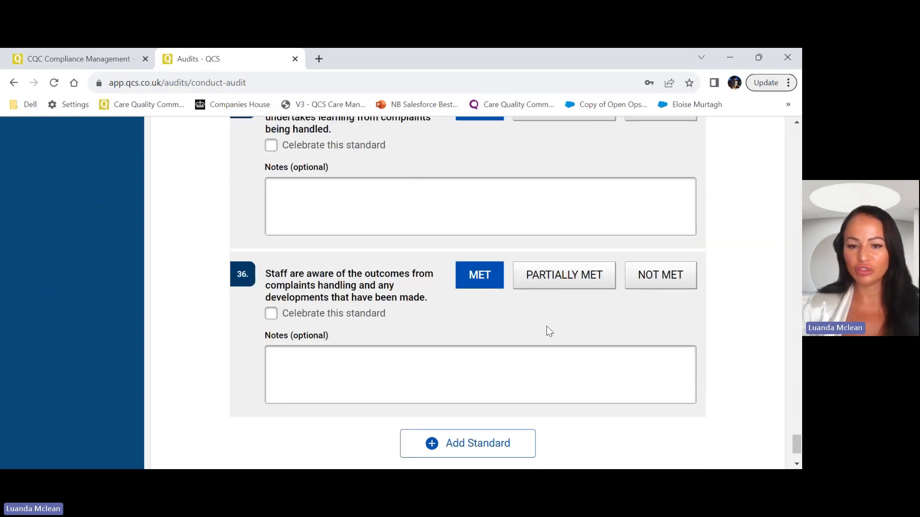
# Step: Rate standard 36 Partially Met and enter 'notes' as its mandatory note
pyautogui.click(563, 274)
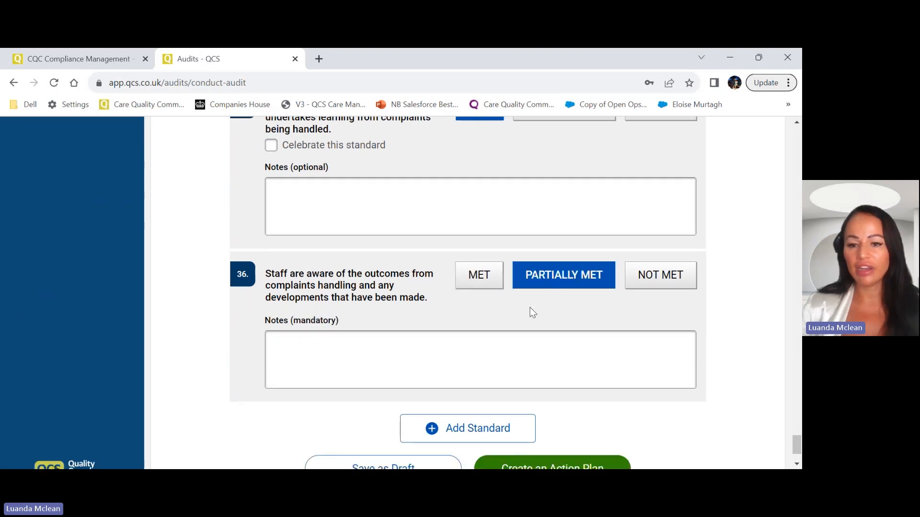
pyautogui.moveTo(597, 296)
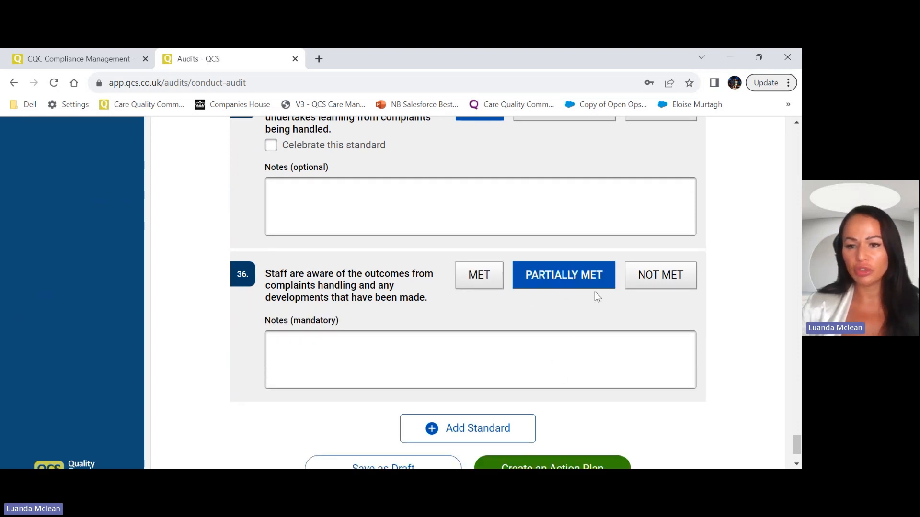
pyautogui.moveTo(577, 330)
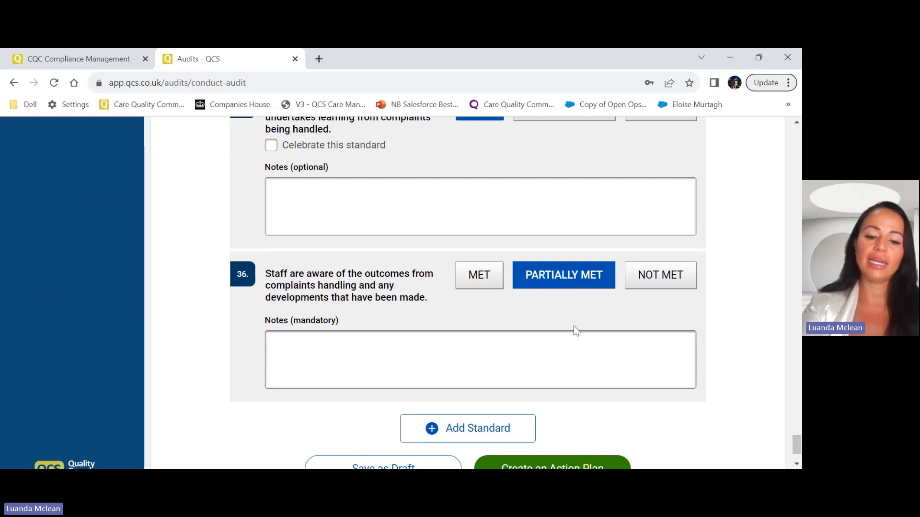
pyautogui.write('notes')
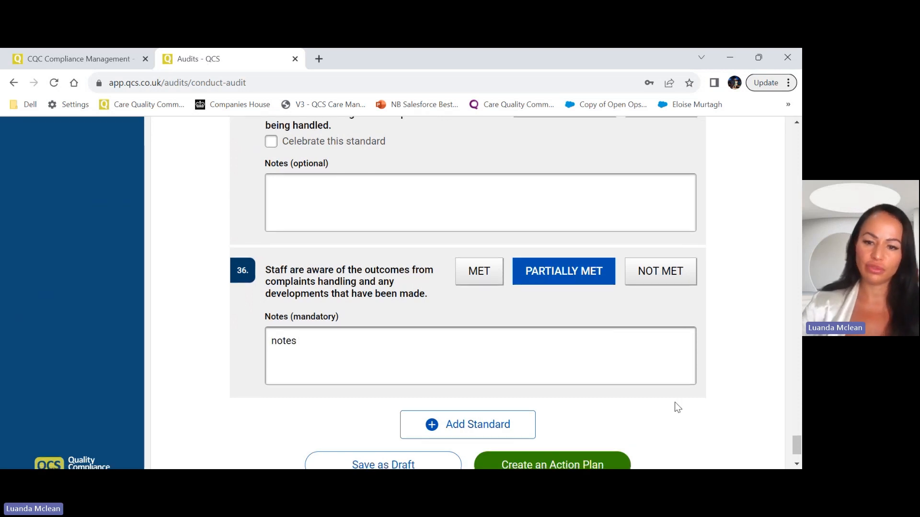
pyautogui.scroll(-3)
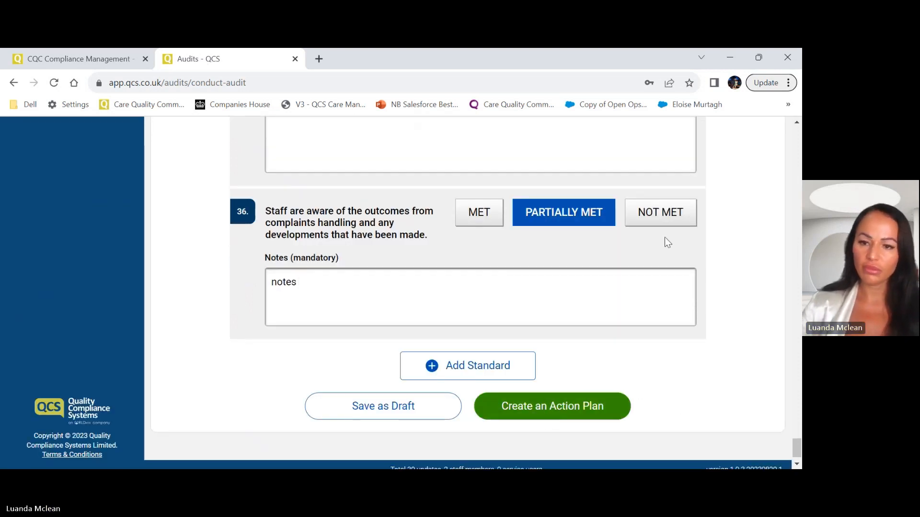
pyautogui.moveTo(661, 212)
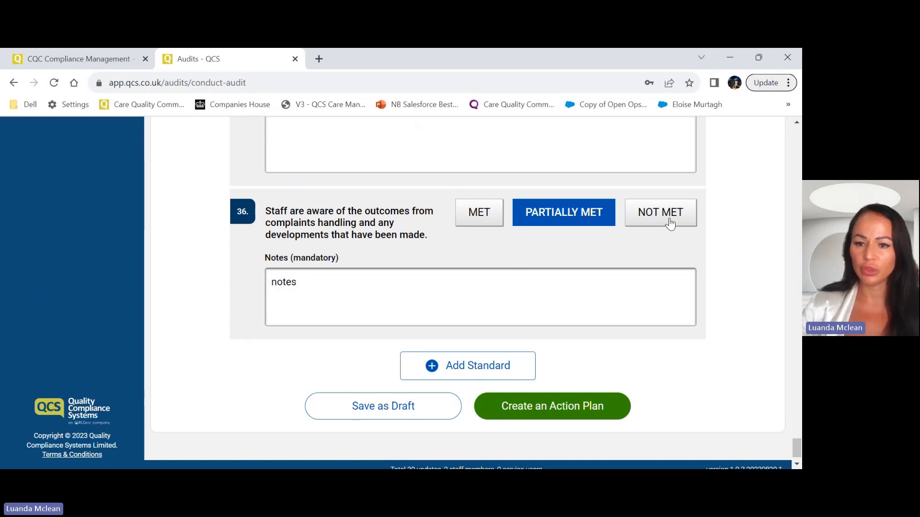
pyautogui.moveTo(551, 406)
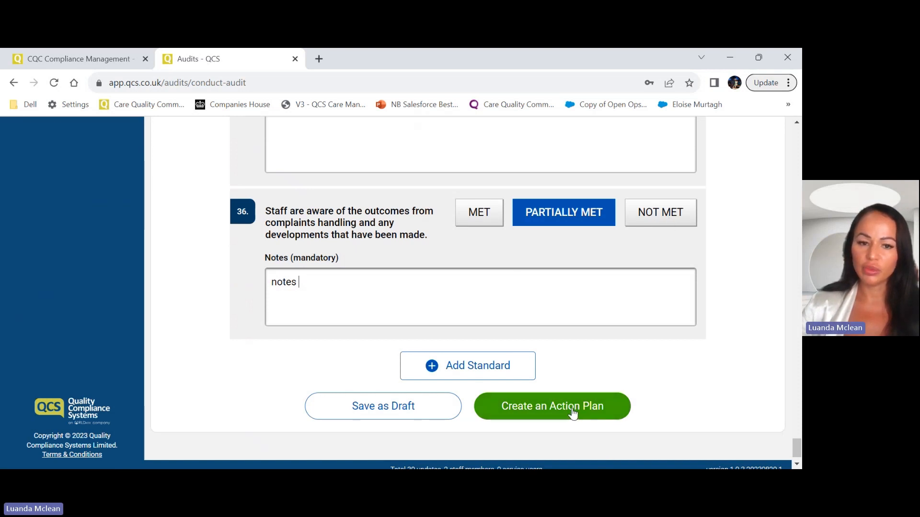
# Step: Continue to the audit's action plan summary of standard ratings
pyautogui.click(551, 406)
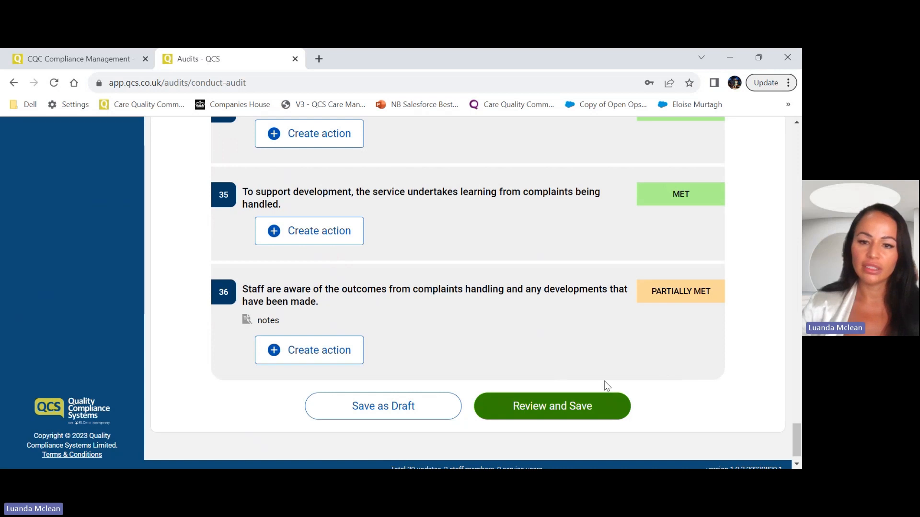
pyautogui.moveTo(333, 398)
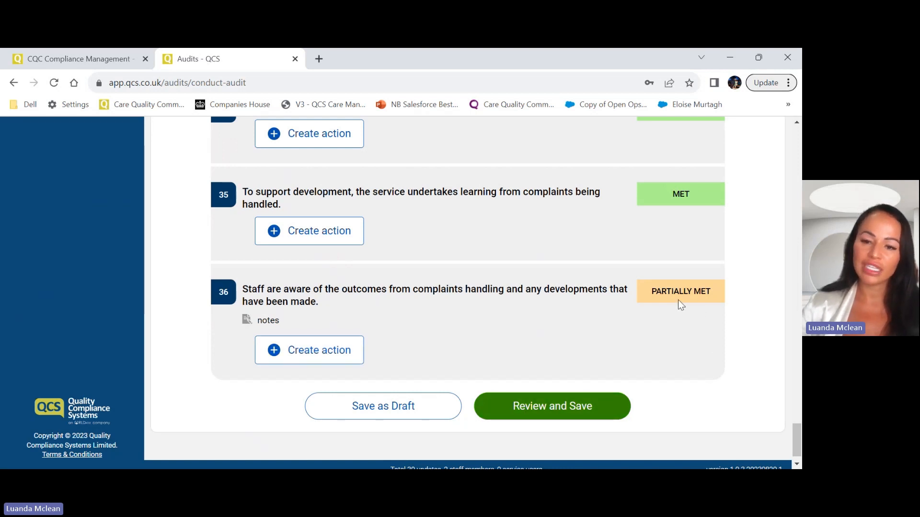
pyautogui.moveTo(624, 327)
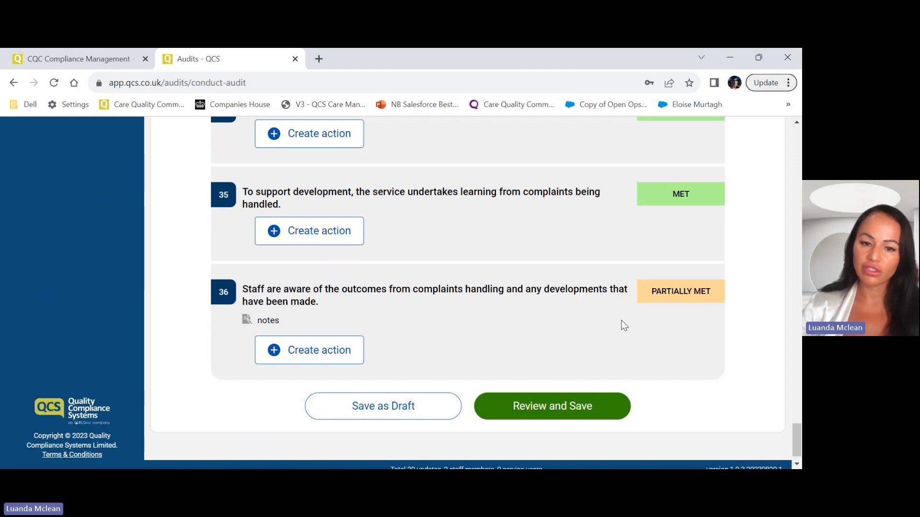
pyautogui.moveTo(308, 351)
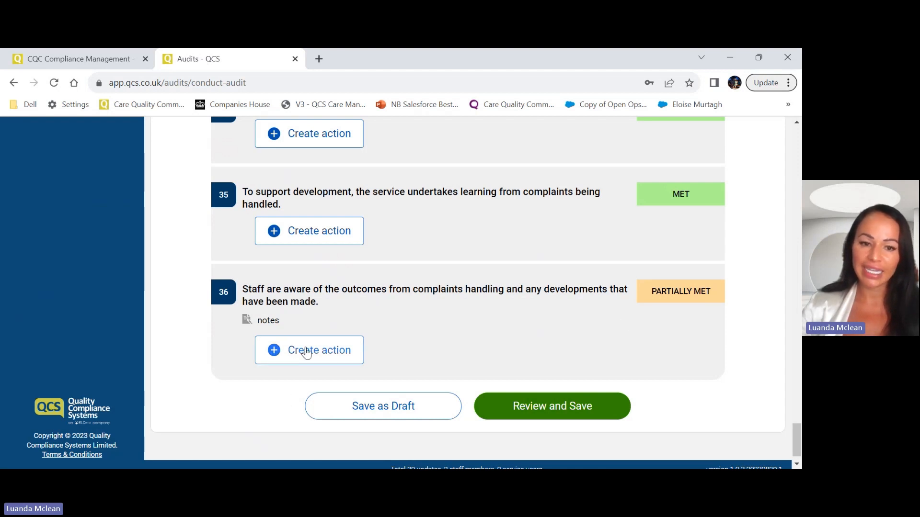
# Step: Add action 'test' for standard 36, assigned to John Smith, due 7 Sep 2023
pyautogui.click(309, 350)
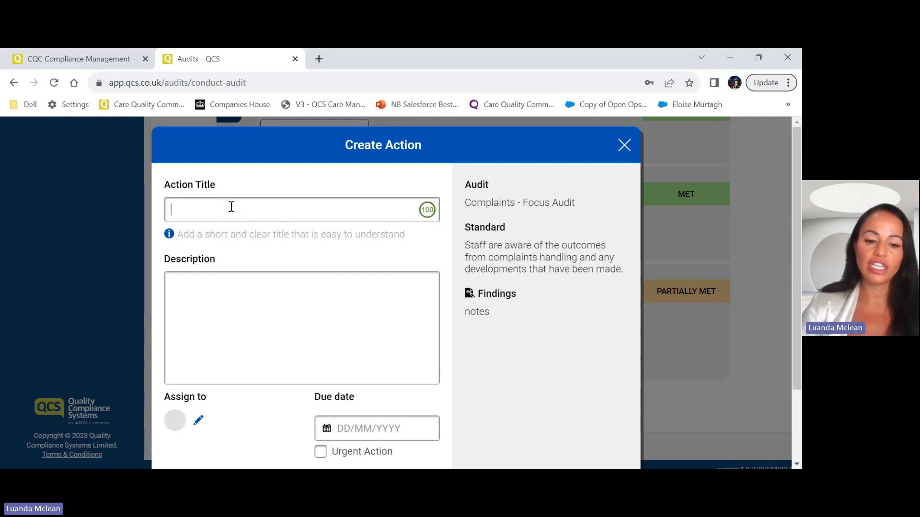
pyautogui.write('test')
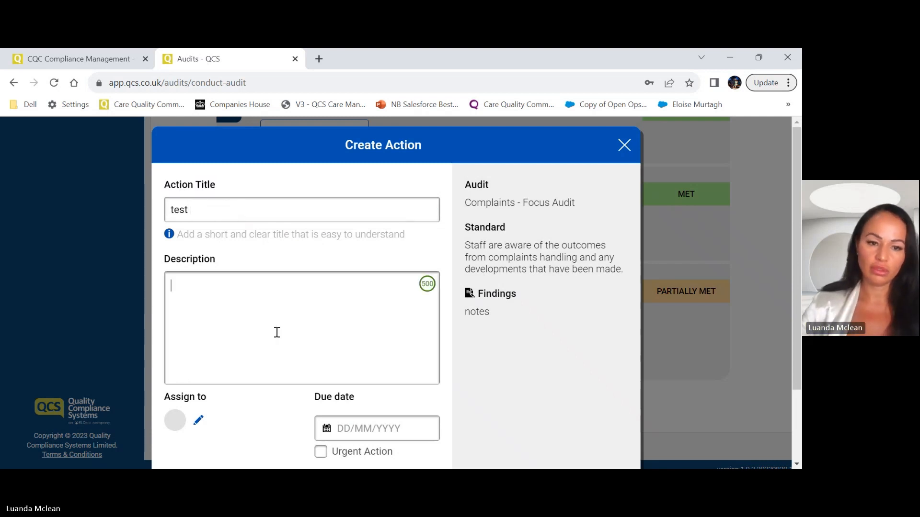
pyautogui.write('test')
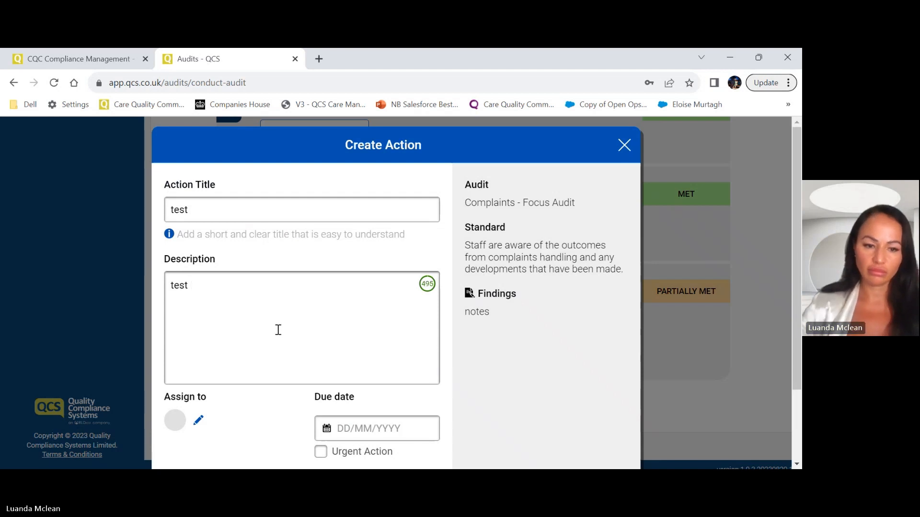
pyautogui.click(198, 421)
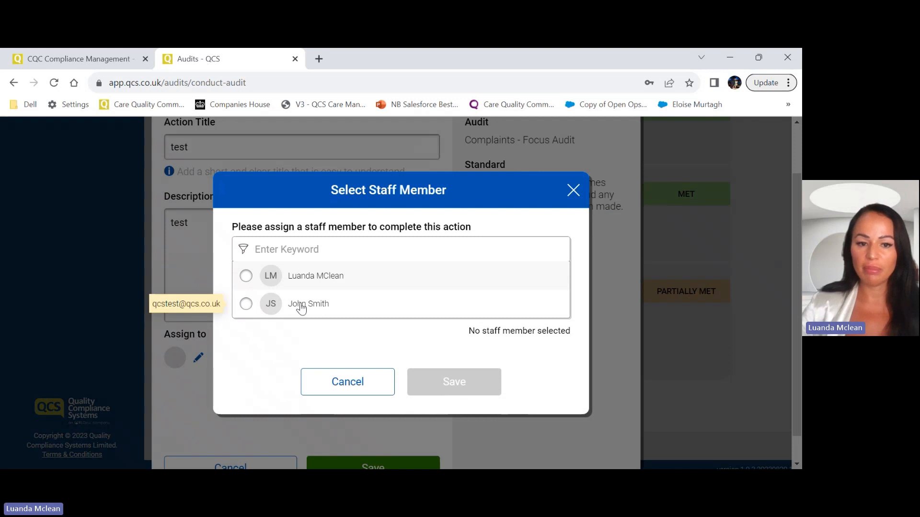
pyautogui.click(269, 303)
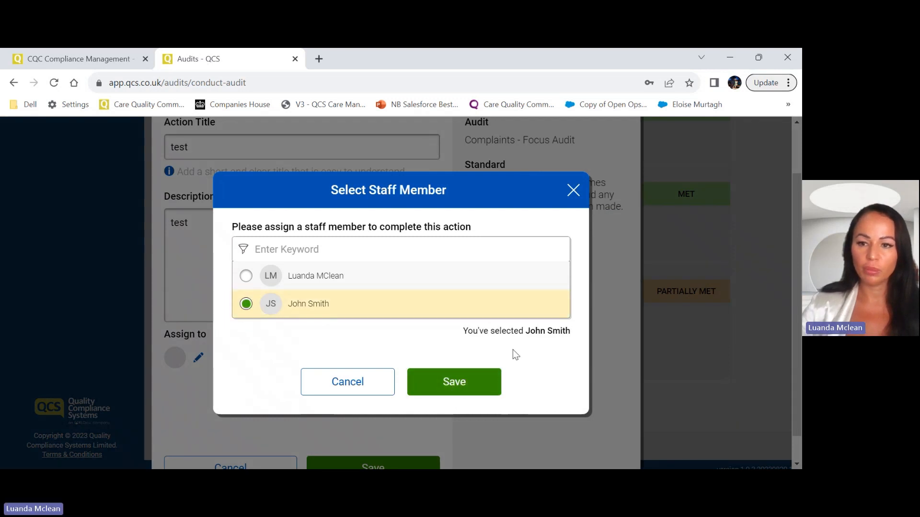
pyautogui.click(454, 381)
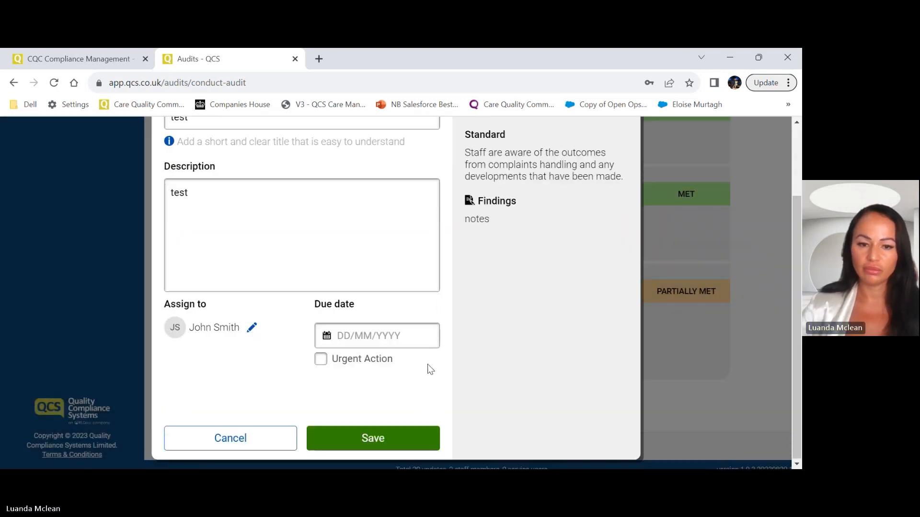
pyautogui.click(376, 335)
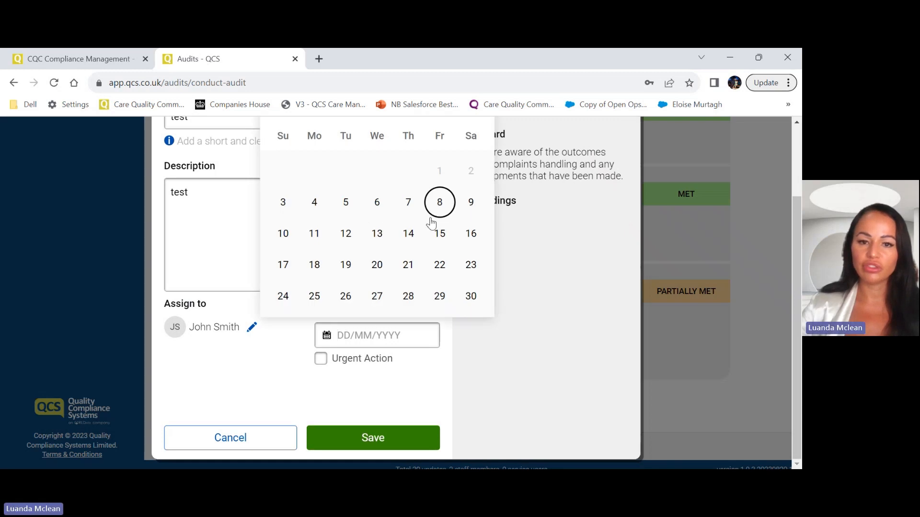
pyautogui.click(408, 202)
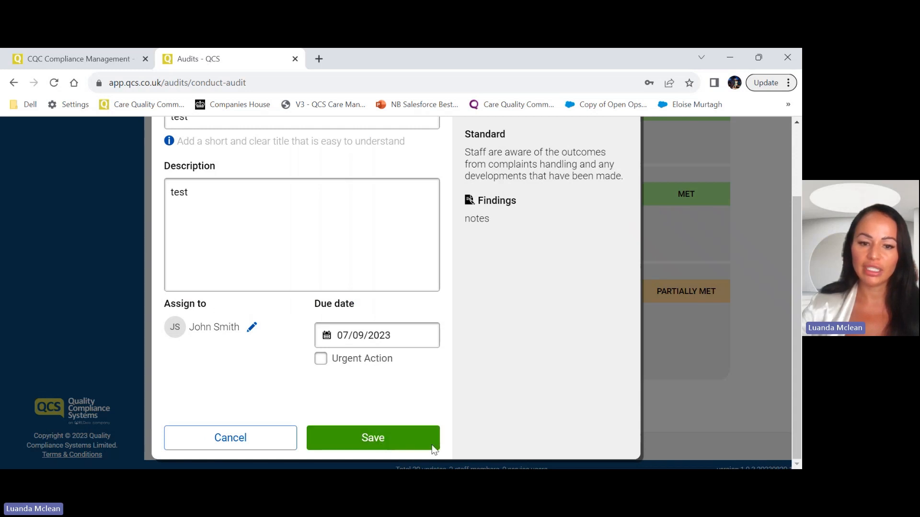
pyautogui.click(372, 437)
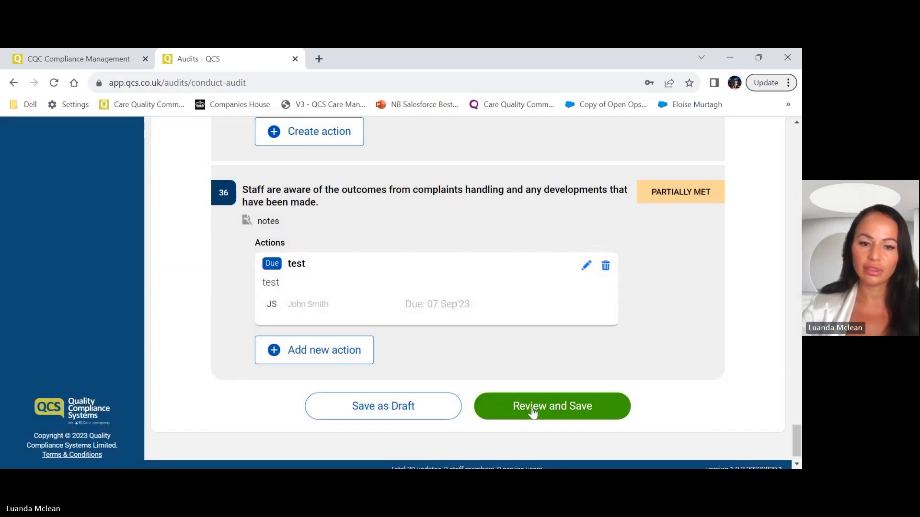
pyautogui.moveTo(317, 322)
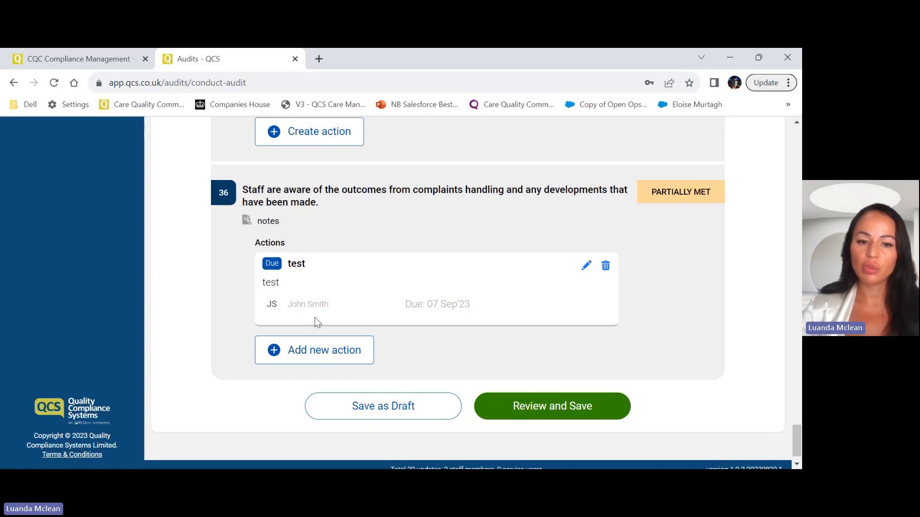
pyautogui.moveTo(469, 379)
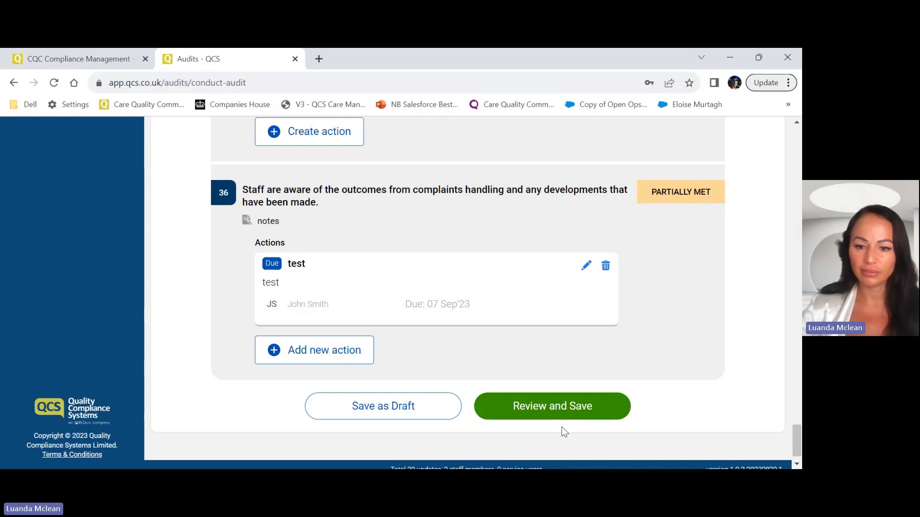
pyautogui.moveTo(551, 406)
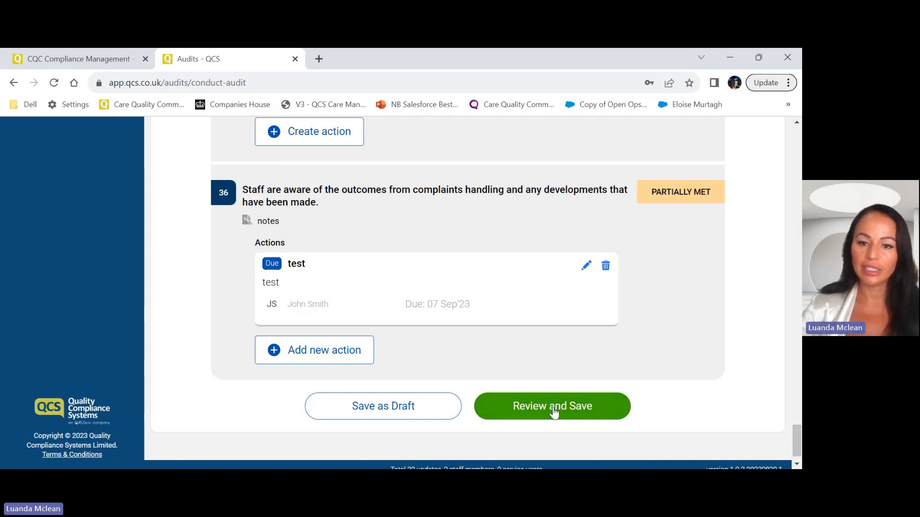
# Step: Review and save the completed audit, dismissing the completion message
pyautogui.click(552, 406)
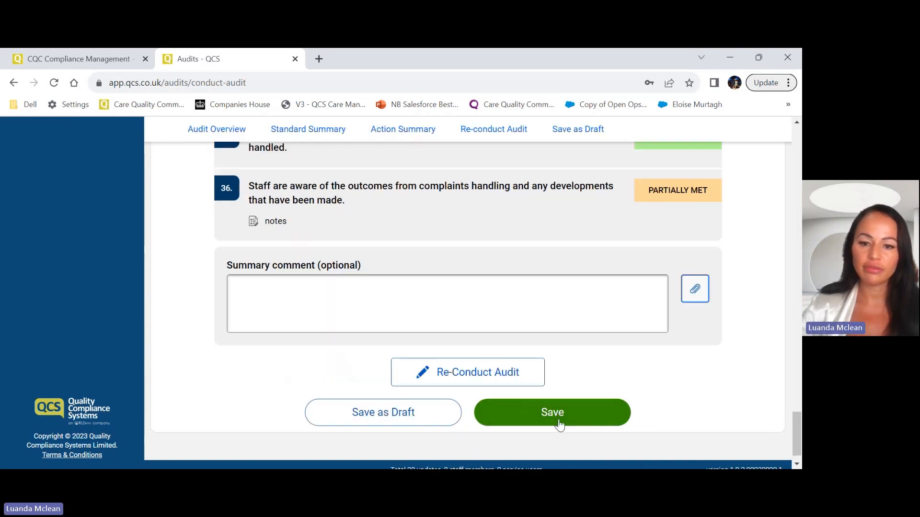
pyautogui.click(551, 412)
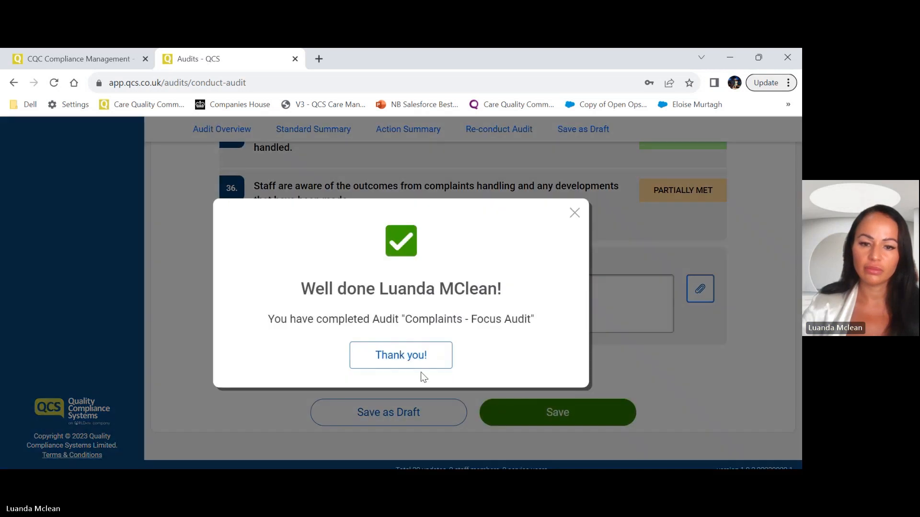
pyautogui.click(400, 355)
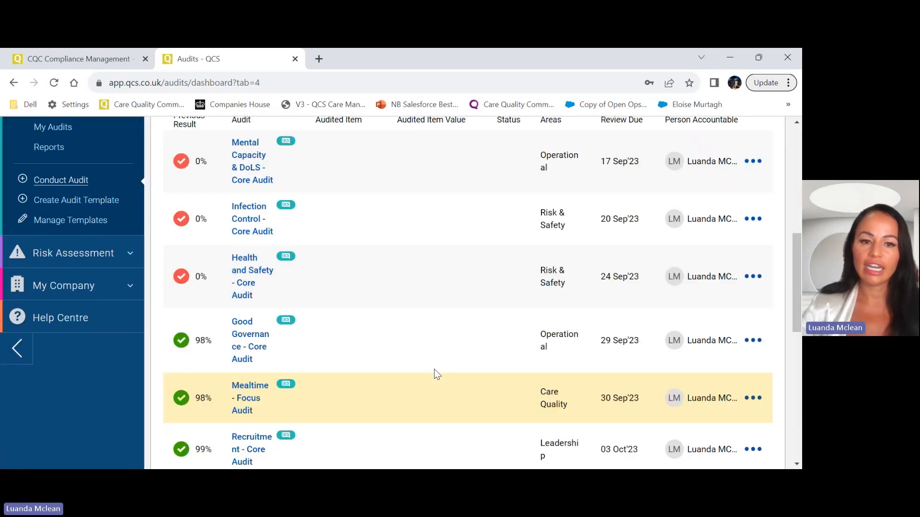
# Step: Open the Complaints - Focus Audit record from the Completed audits list
pyautogui.scroll(3)
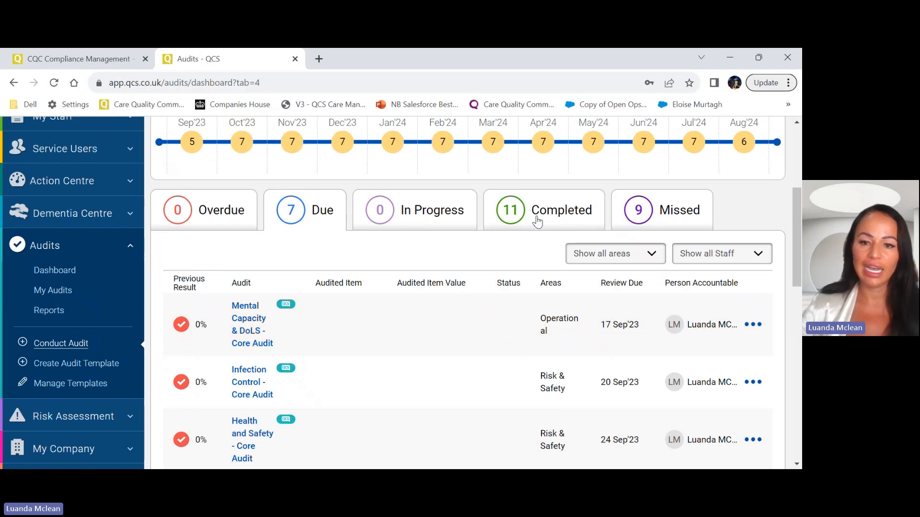
pyautogui.click(542, 210)
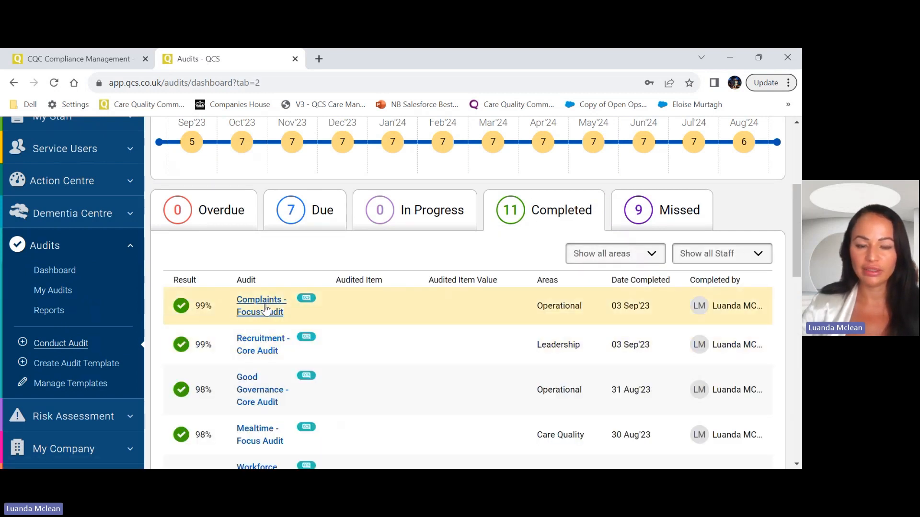
pyautogui.click(260, 306)
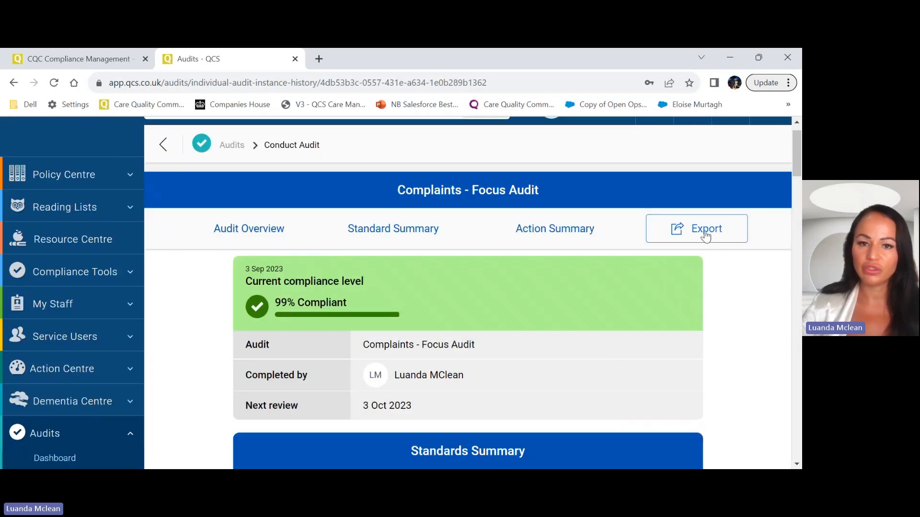
pyautogui.moveTo(707, 67)
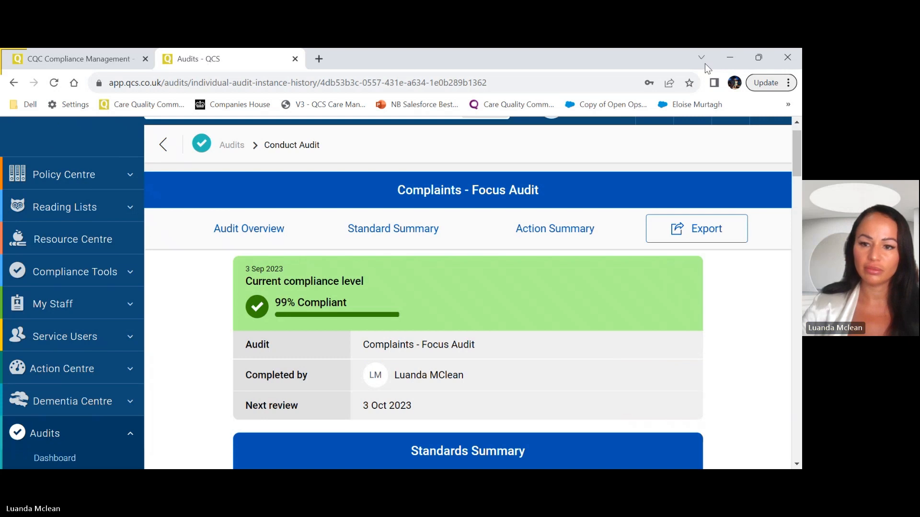
# Step: Open Audit_Summary_Sep-03-2023.pdf from downloads and scroll through its standards
pyautogui.click(693, 82)
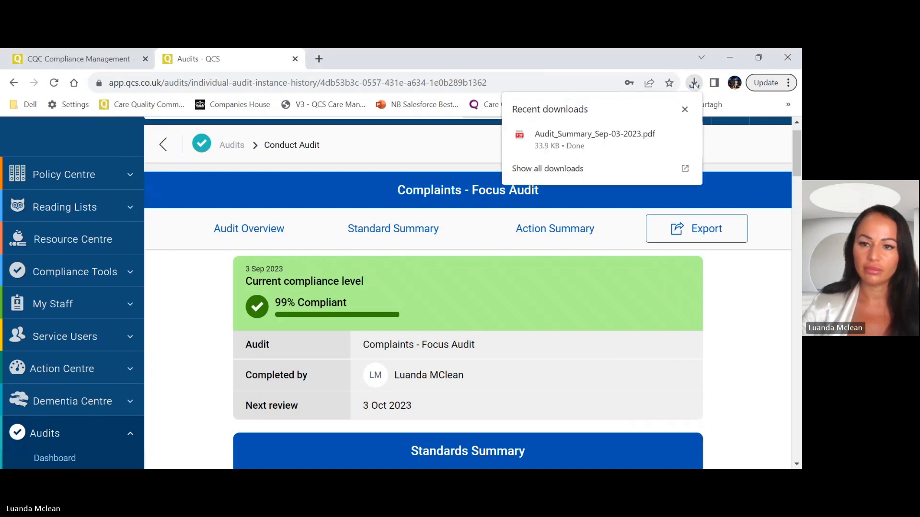
pyautogui.click(594, 134)
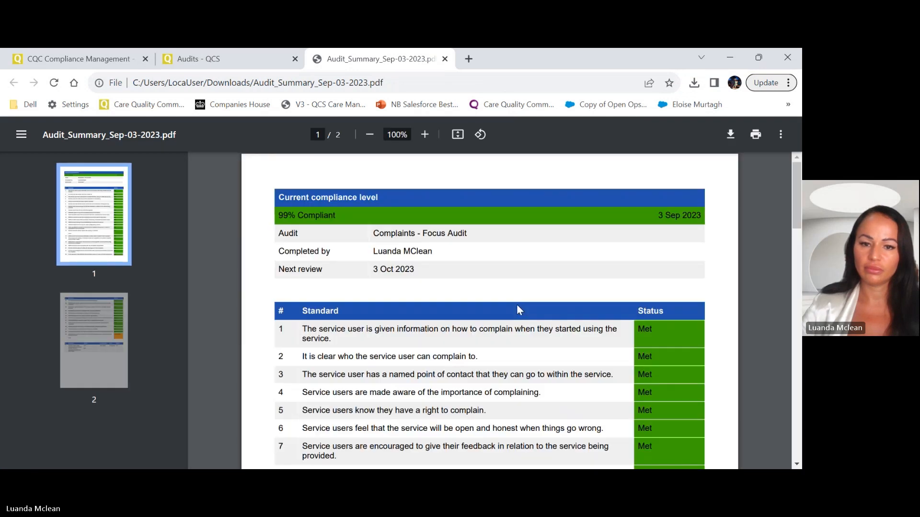
pyautogui.scroll(-3)
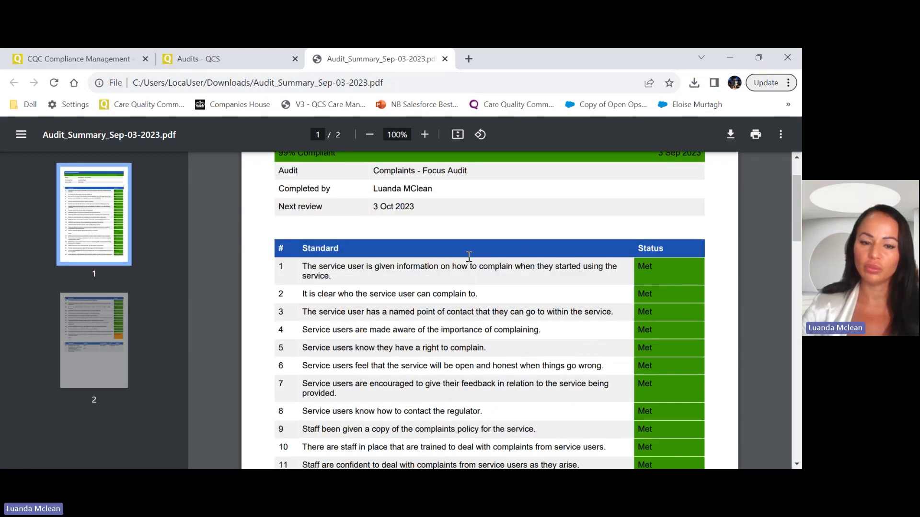
pyautogui.scroll(-3)
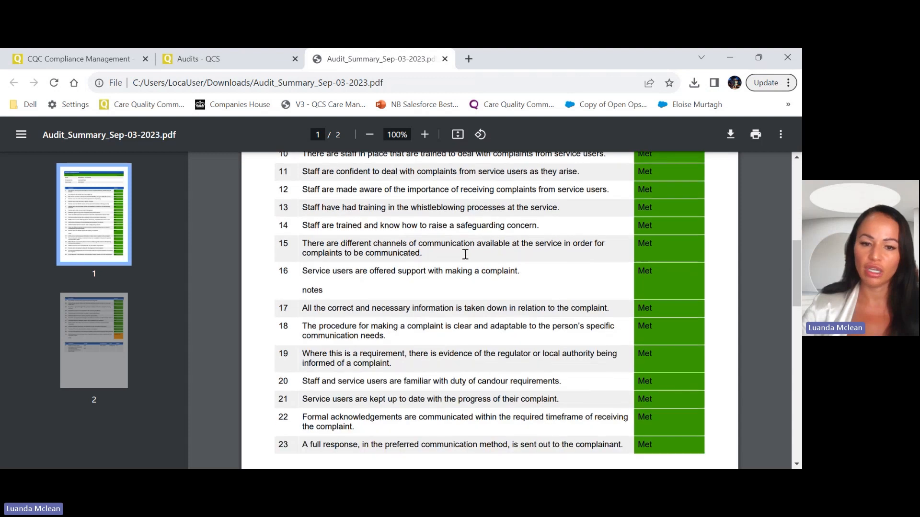
pyautogui.scroll(-3)
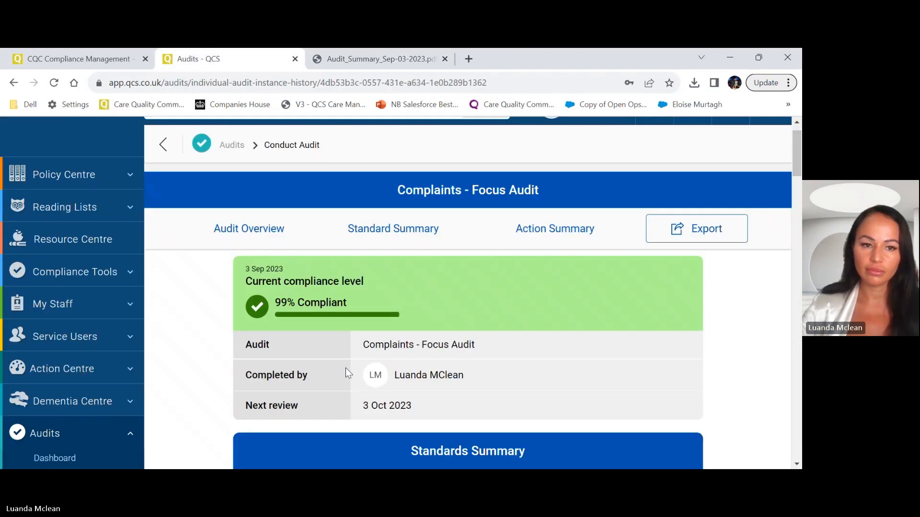
pyautogui.scroll(-3)
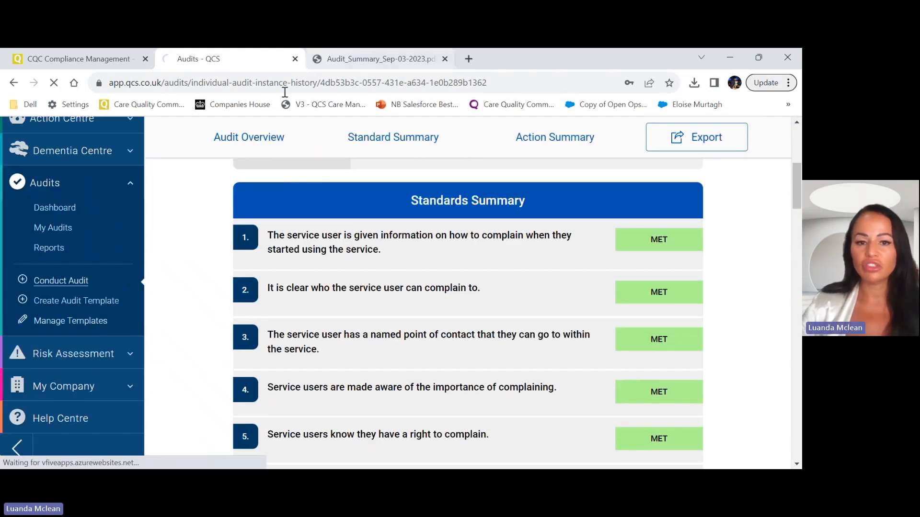
pyautogui.click(70, 320)
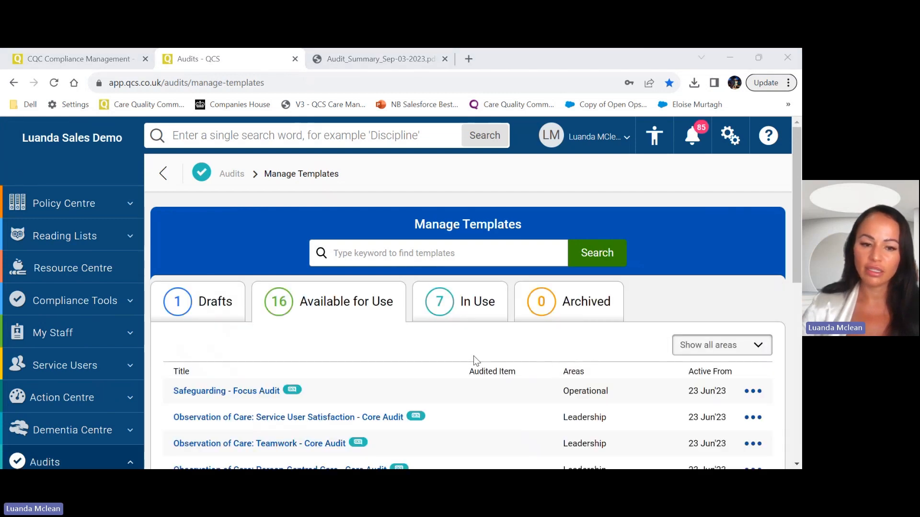
# Step: Browse Available for Use templates and open Safeguarding - Focus Audit's options menu
pyautogui.scroll(-3)
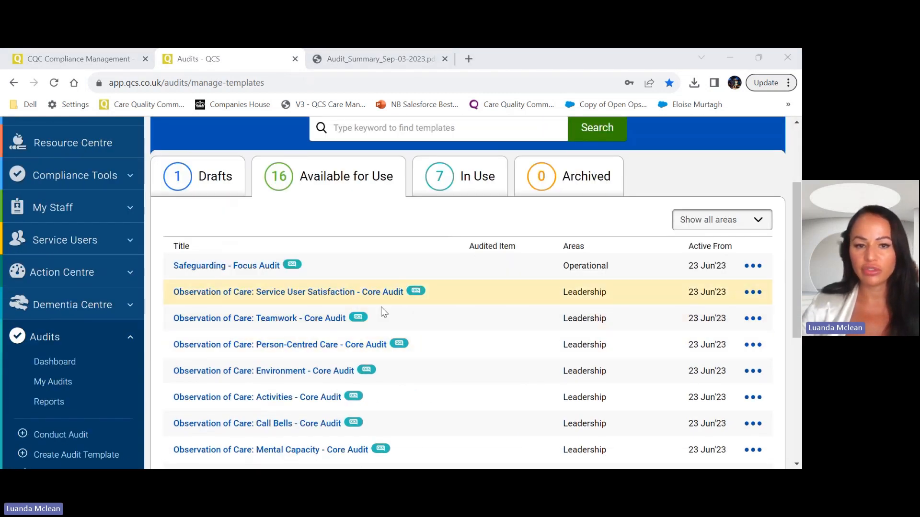
pyautogui.moveTo(368, 192)
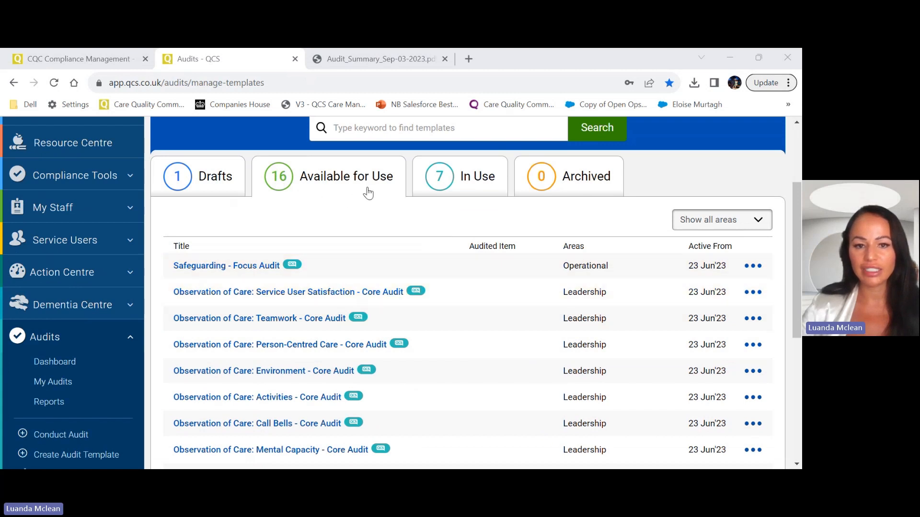
pyautogui.moveTo(496, 327)
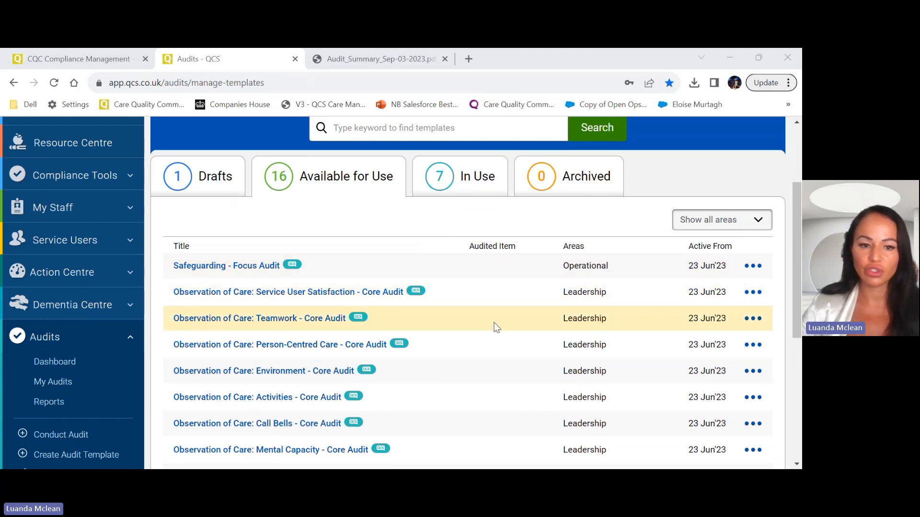
pyautogui.moveTo(753, 266)
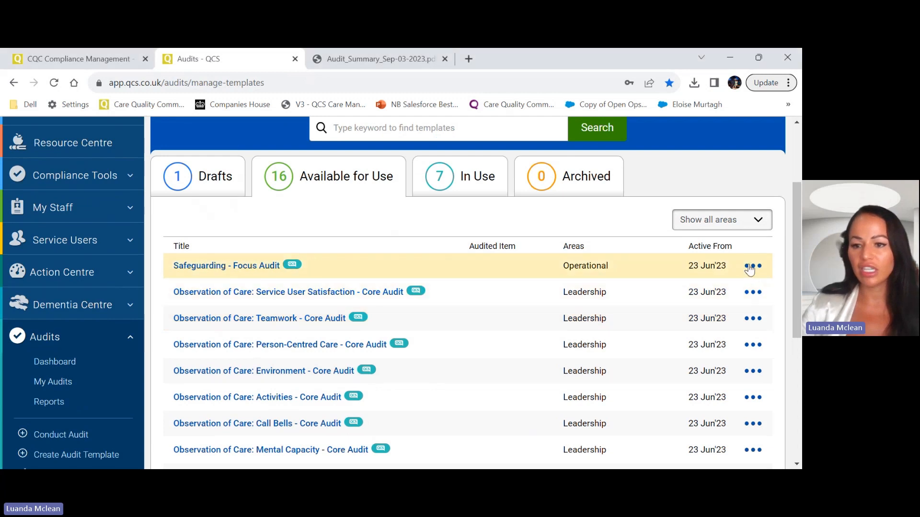
pyautogui.click(752, 266)
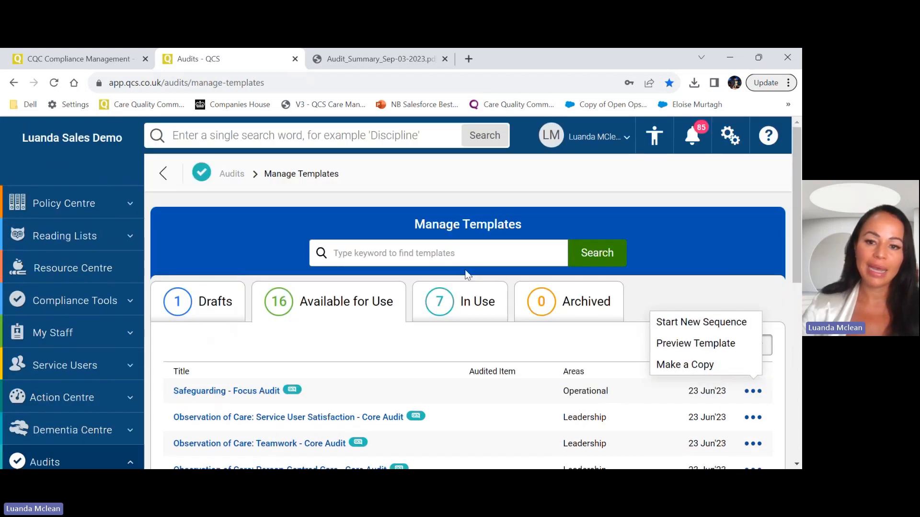
pyautogui.scroll(-3)
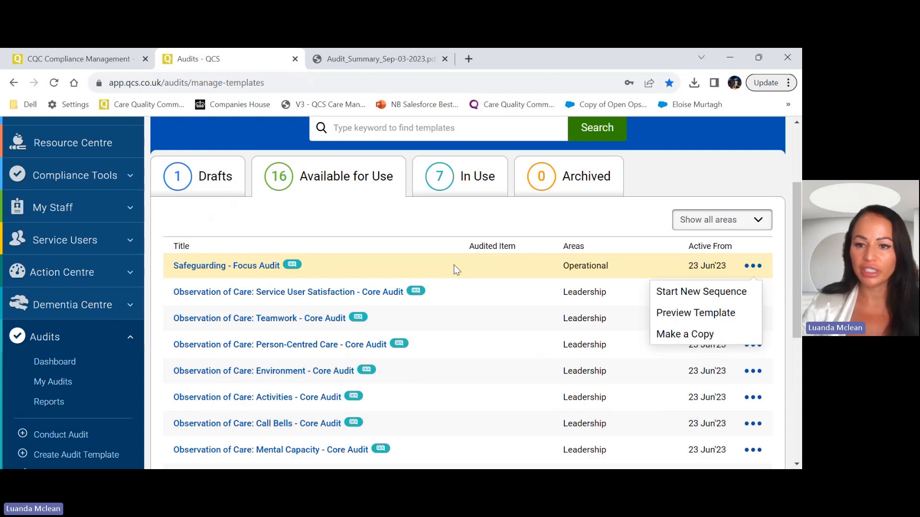
pyautogui.moveTo(211, 344)
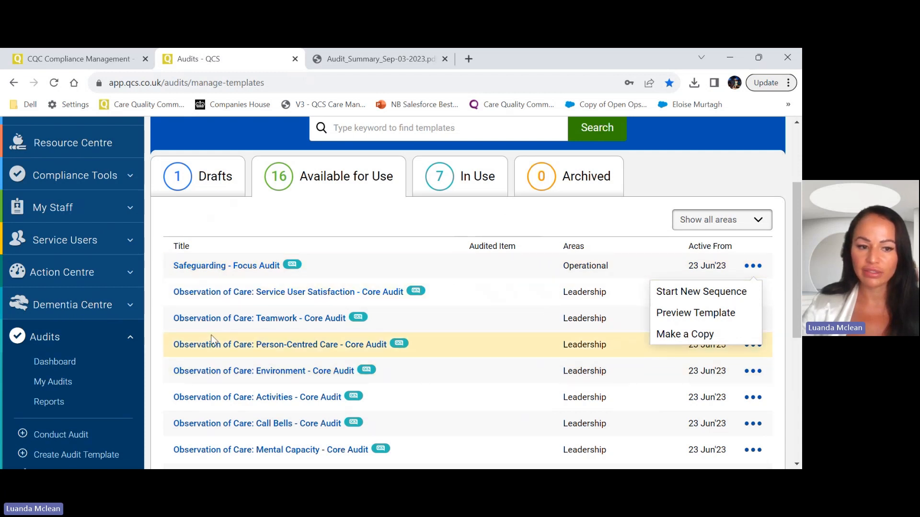
pyautogui.scroll(-3)
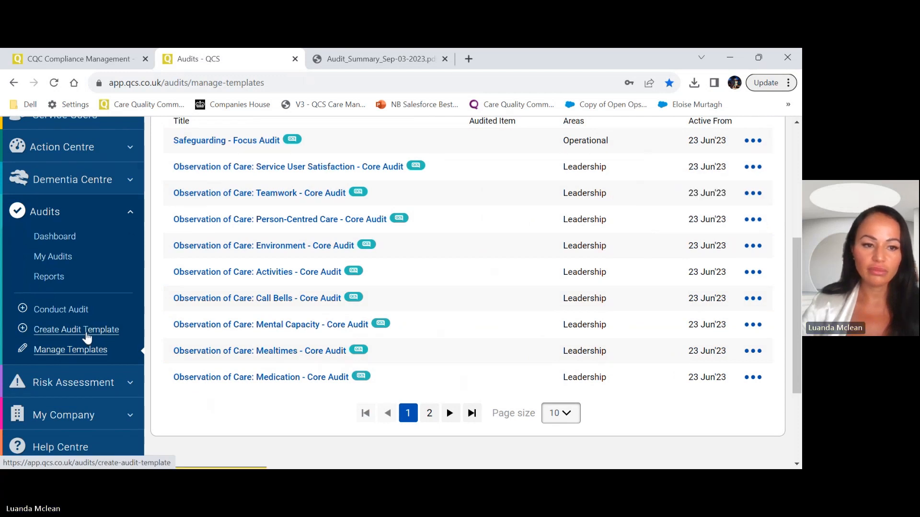
# Step: Start a new audit template and scroll through the framework area cards
pyautogui.click(76, 329)
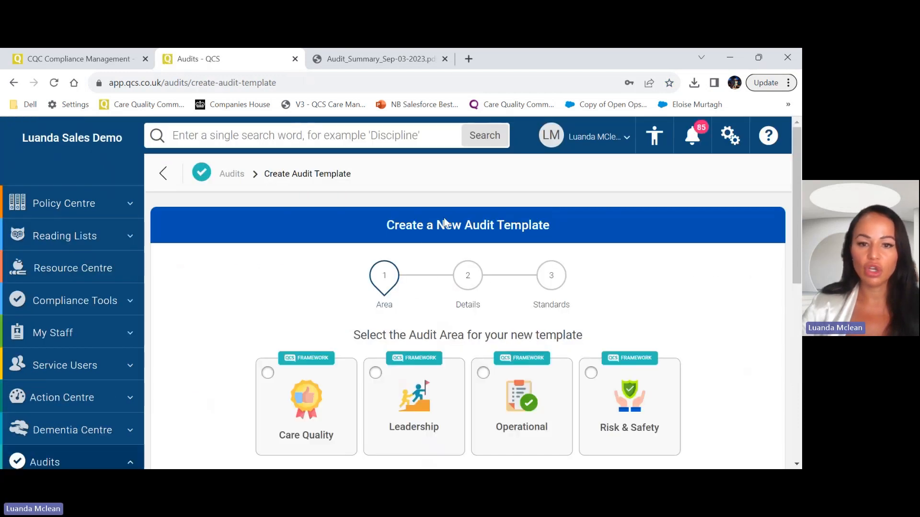
pyautogui.scroll(-3)
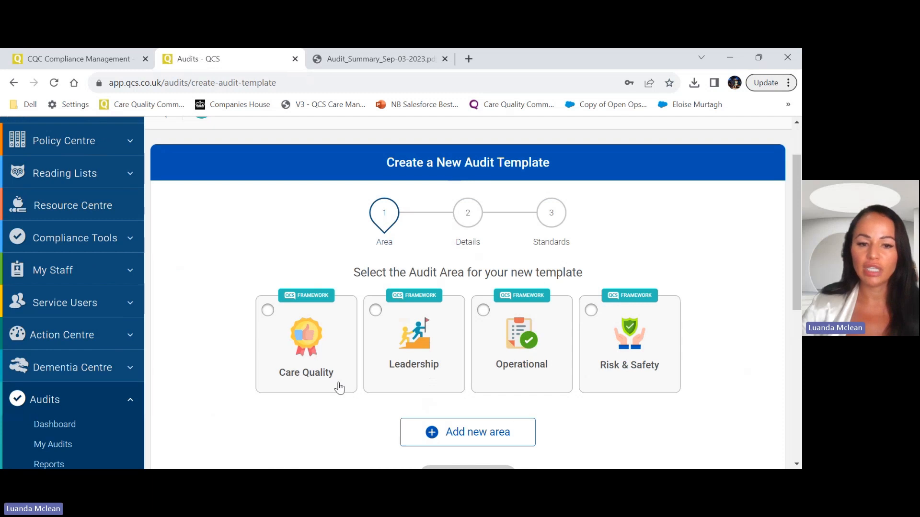
pyautogui.scroll(-3)
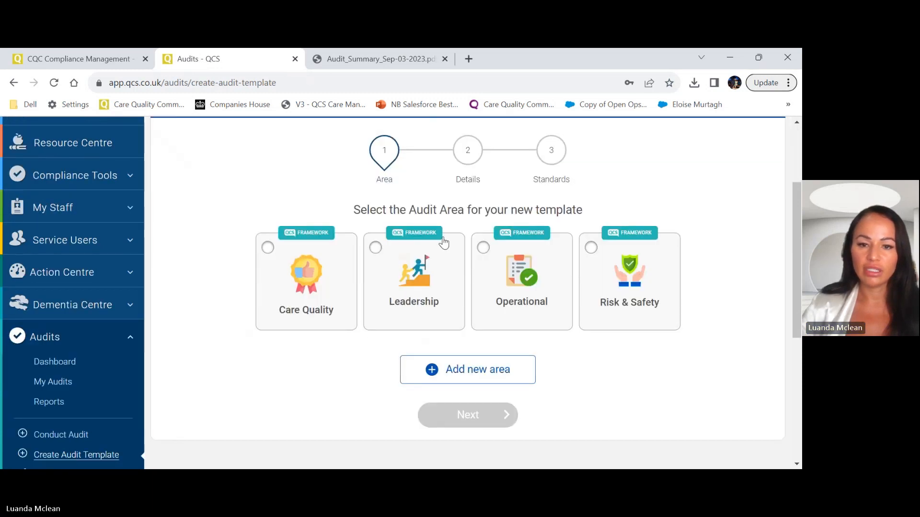
pyautogui.moveTo(299, 378)
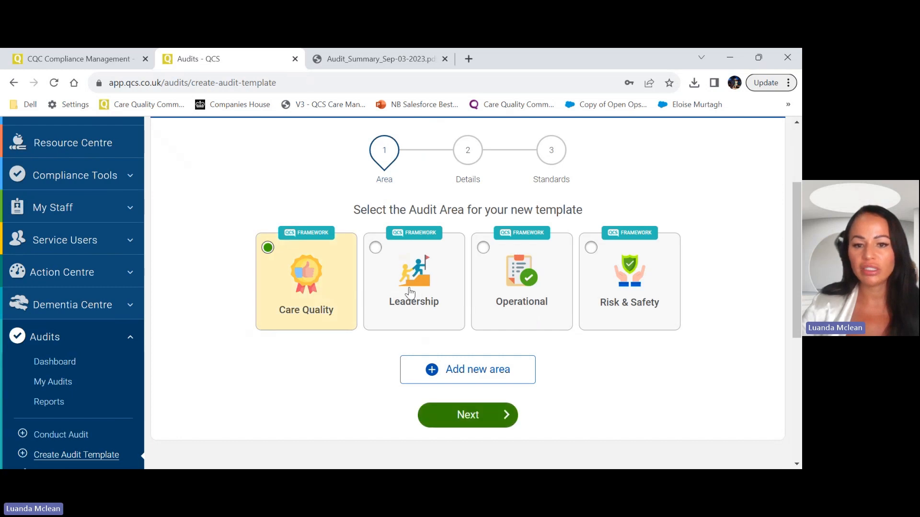
pyautogui.moveTo(643, 300)
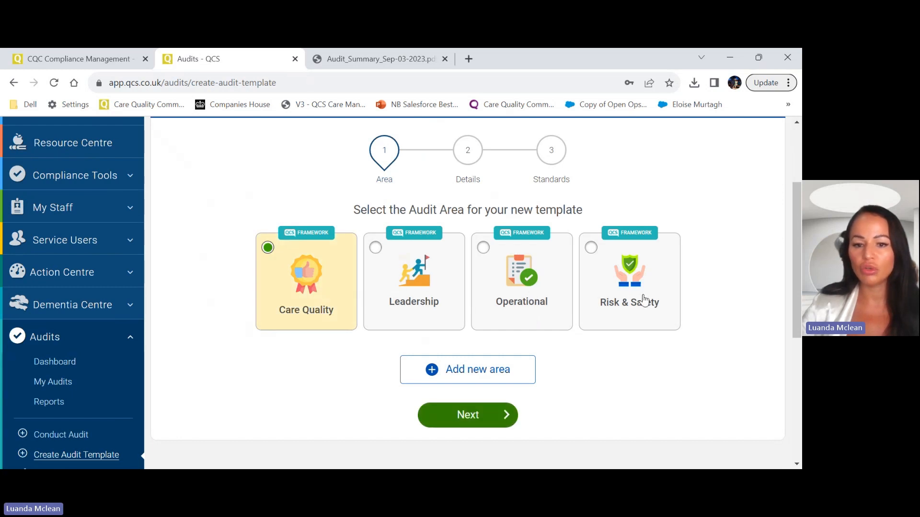
pyautogui.moveTo(468, 369)
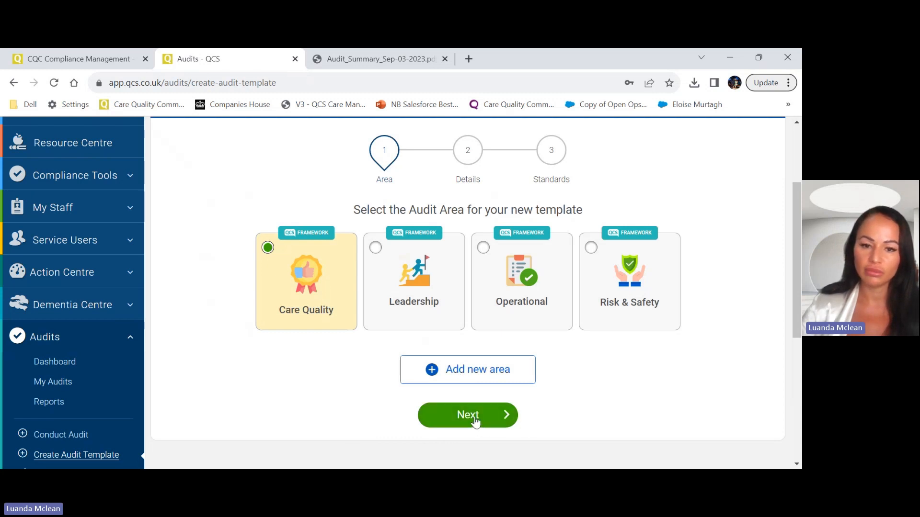
# Step: Title the template 'test' and enable the audited item field with 'Room 1'
pyautogui.click(468, 415)
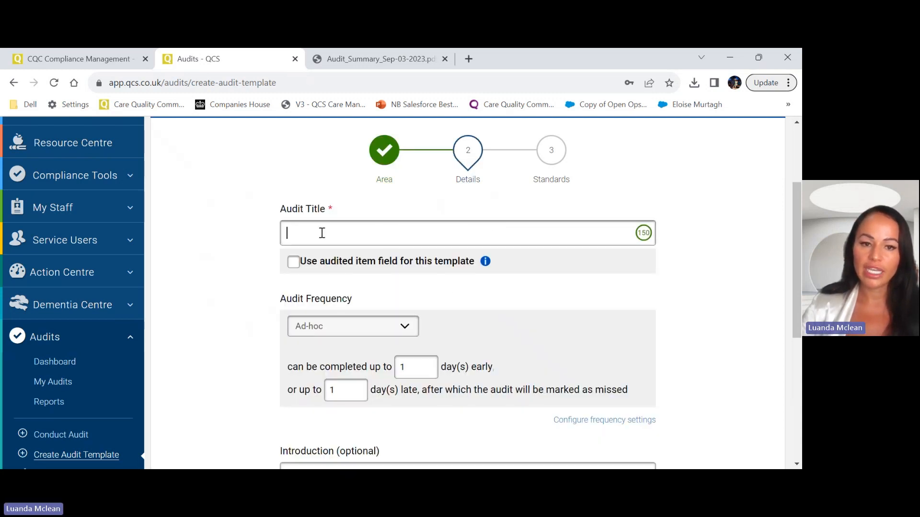
pyautogui.write('test')
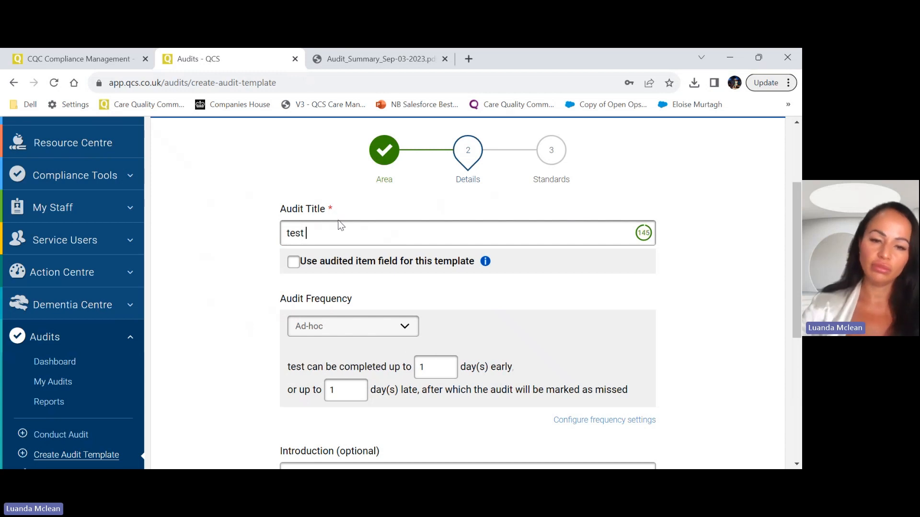
pyautogui.click(293, 261)
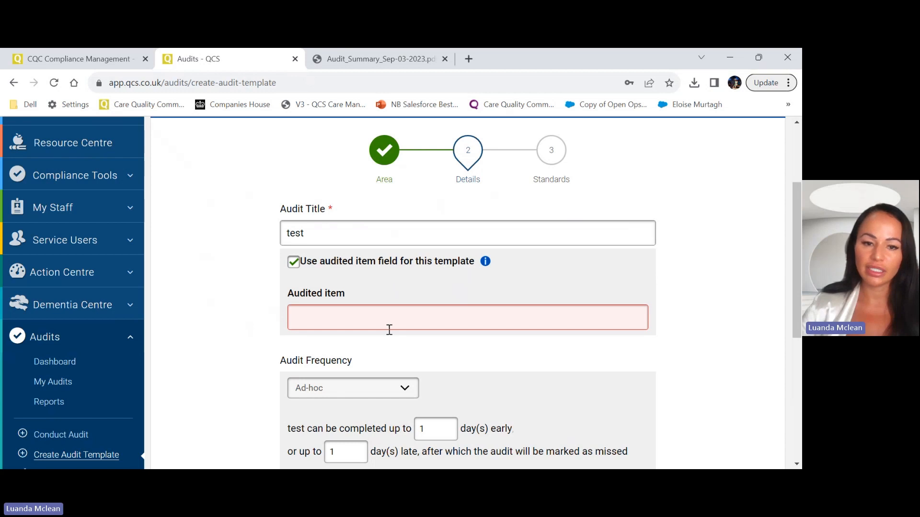
pyautogui.write('Ro')
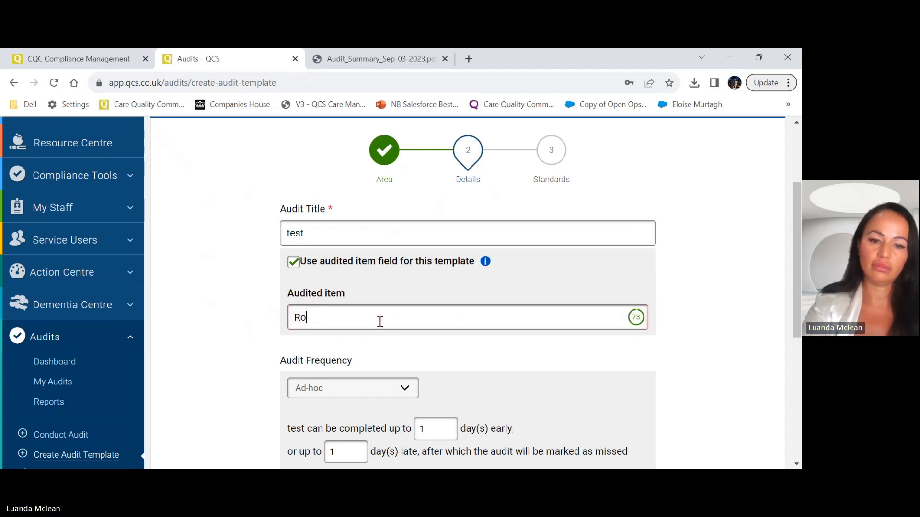
pyautogui.write('om 1')
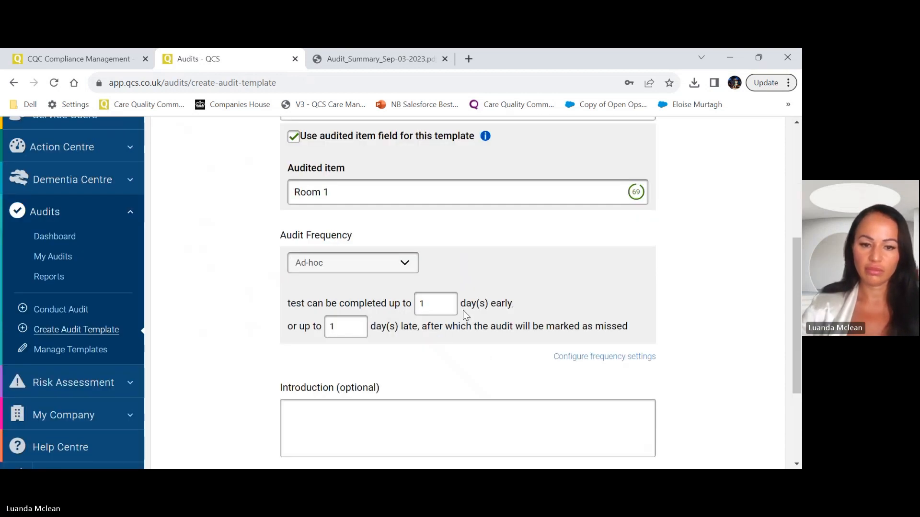
pyautogui.scroll(-3)
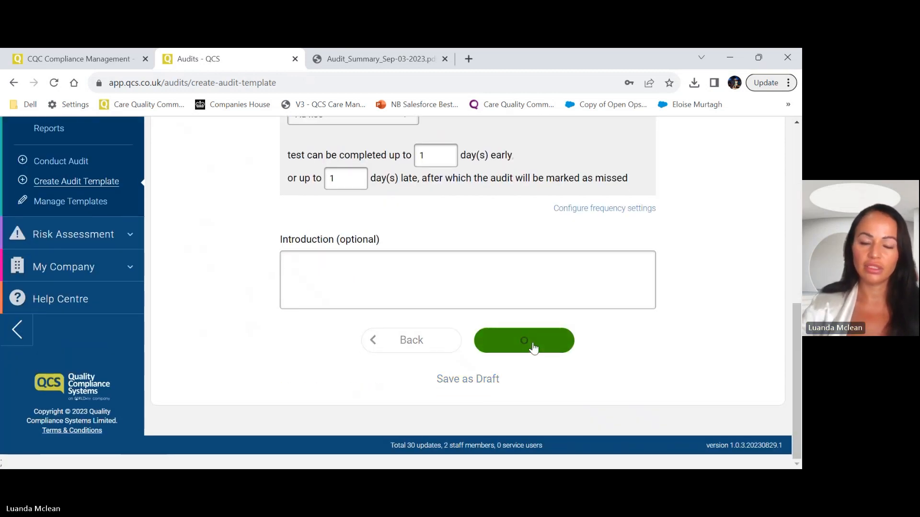
# Step: Advance the test template to step 3 Standards and review its summary table
pyautogui.click(522, 340)
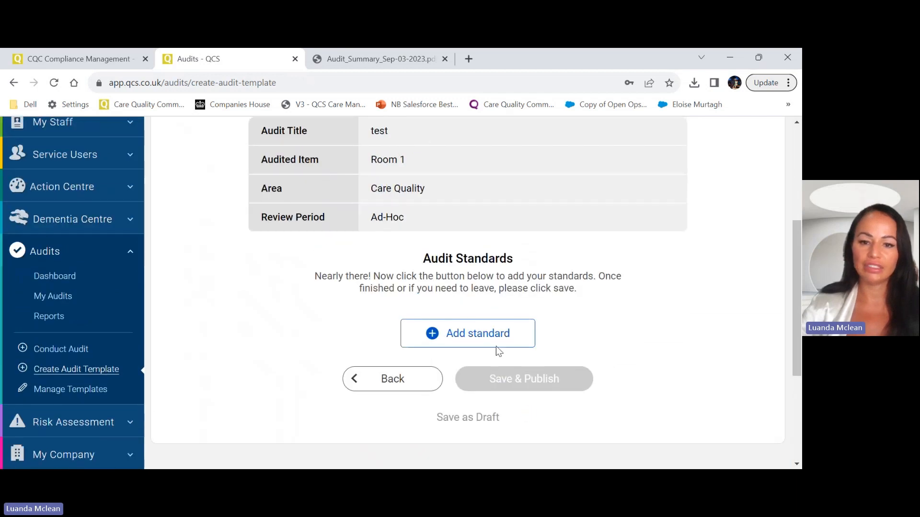
pyautogui.scroll(3)
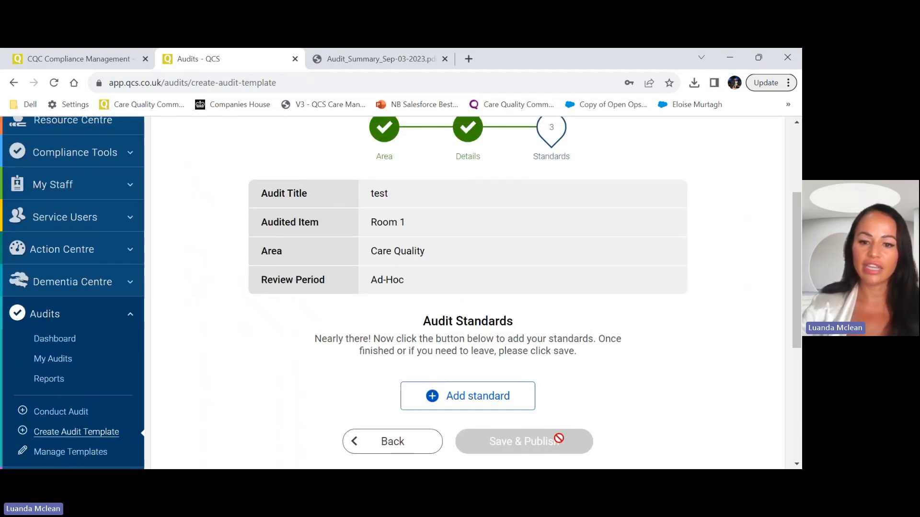
pyautogui.scroll(-3)
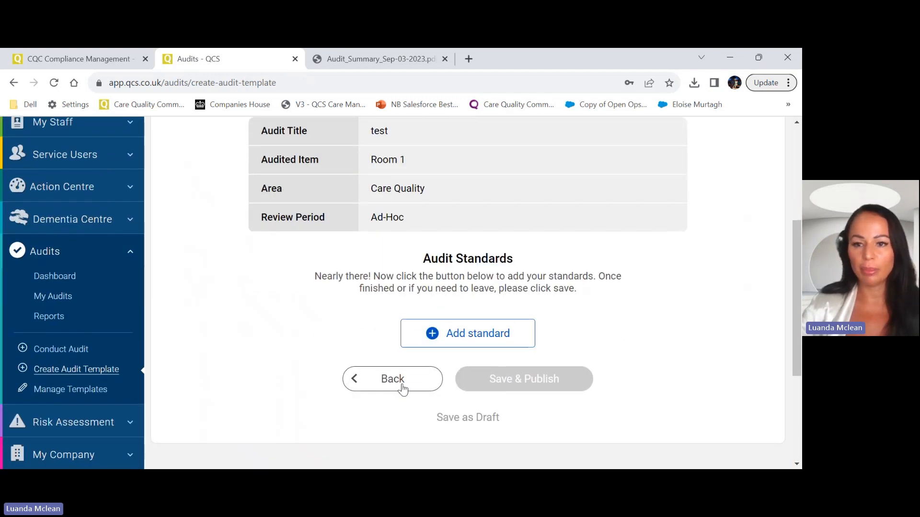
pyautogui.scroll(3)
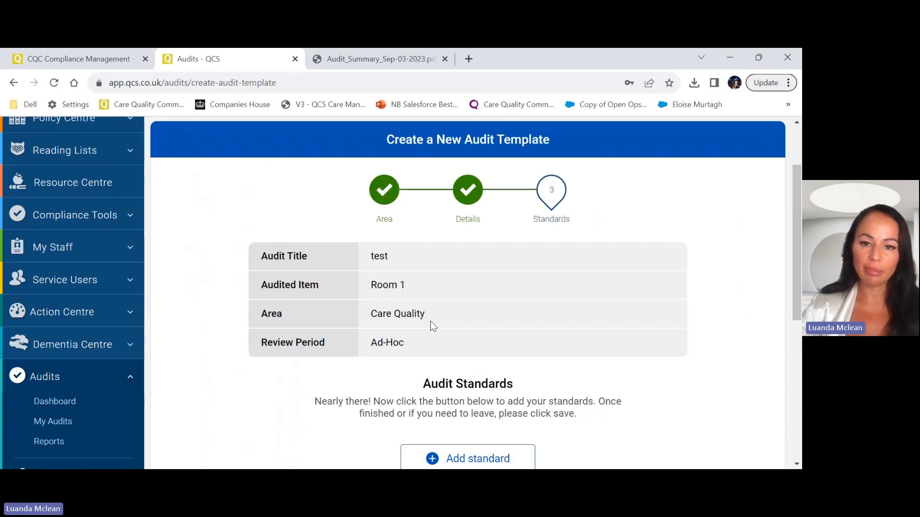
pyautogui.scroll(-3)
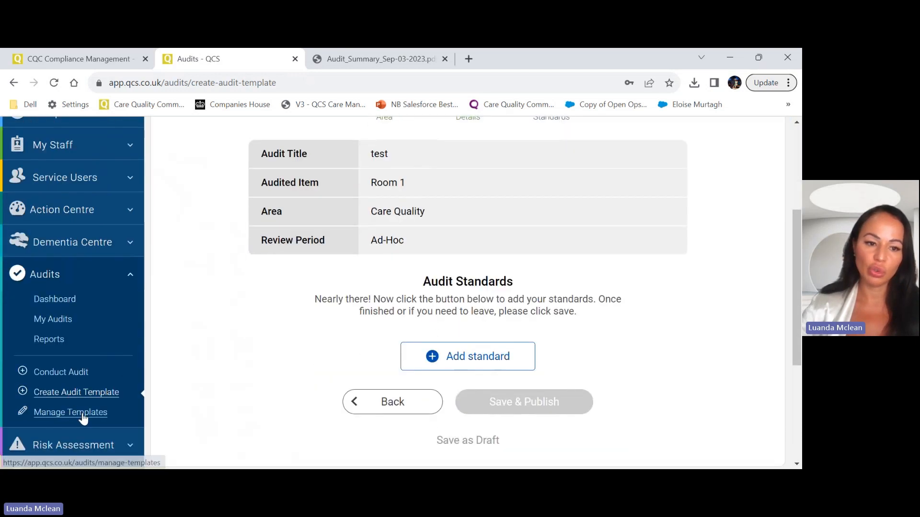
pyautogui.moveTo(172, 423)
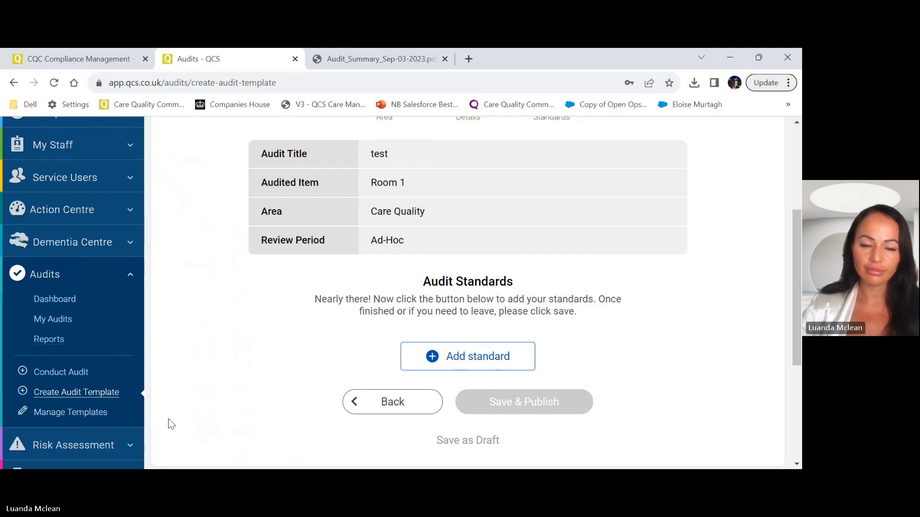
pyautogui.scroll(-3)
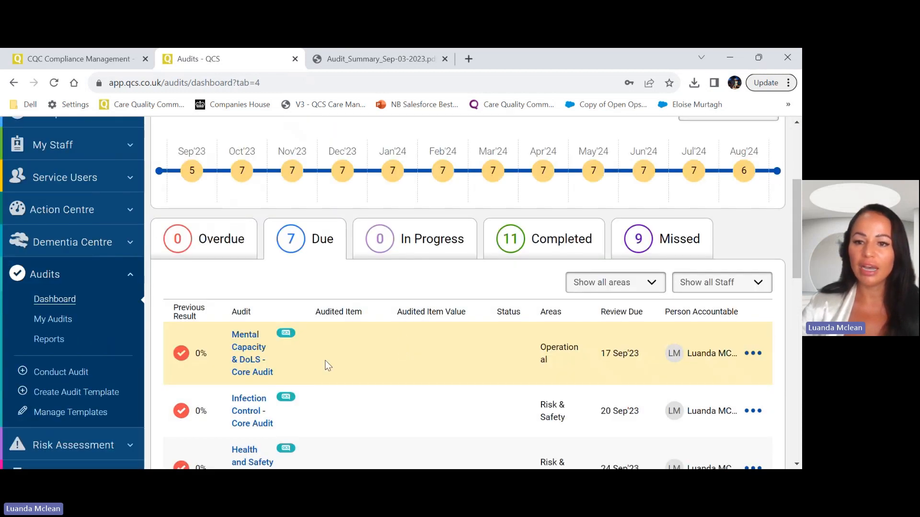
pyautogui.moveTo(401, 373)
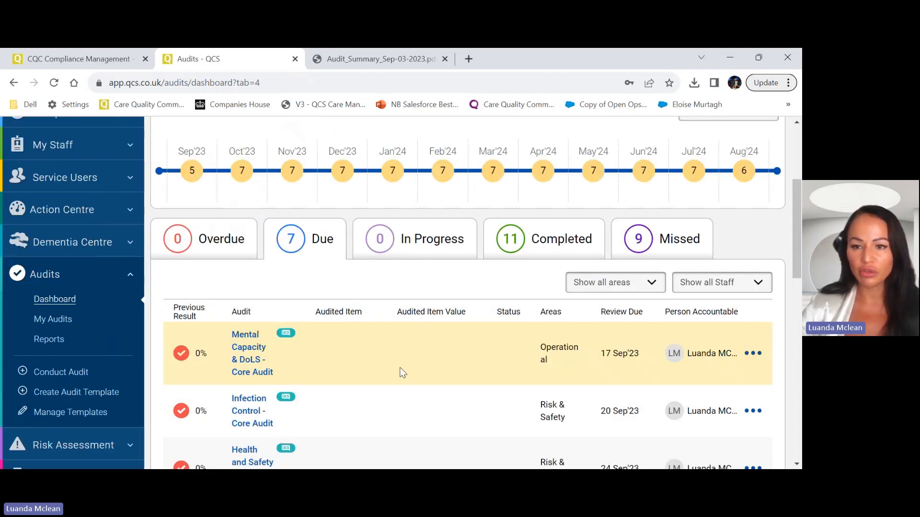
pyautogui.moveTo(409, 371)
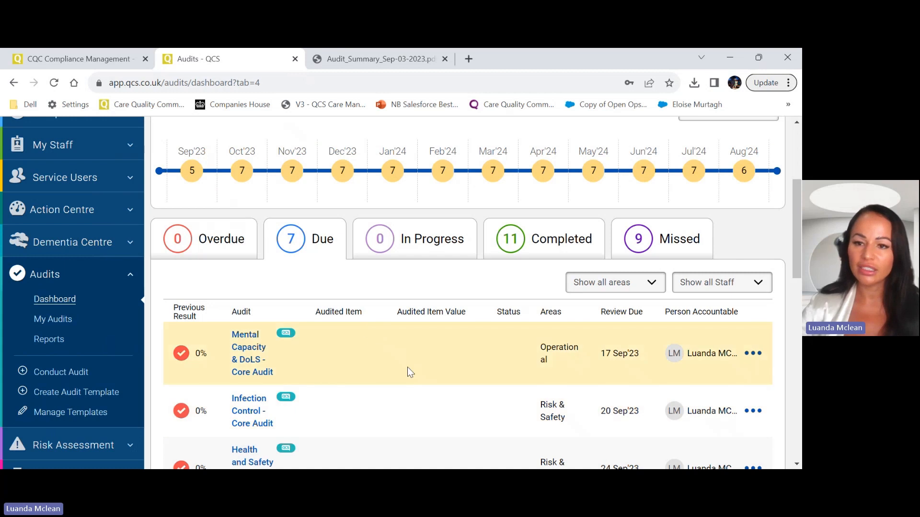
pyautogui.moveTo(392, 392)
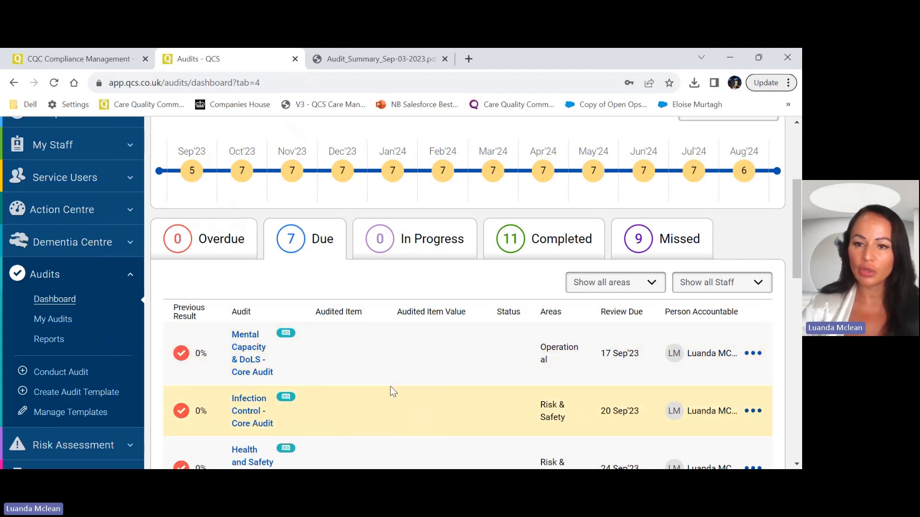
pyautogui.moveTo(463, 394)
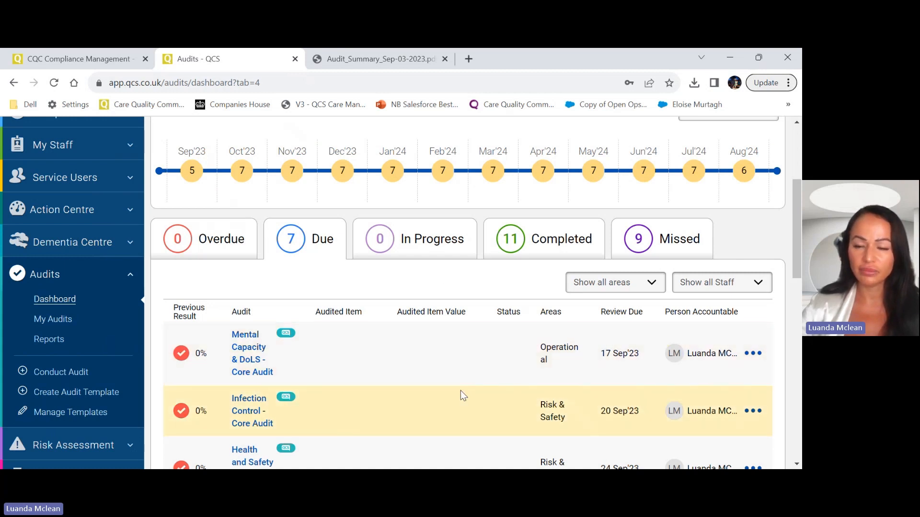
pyautogui.moveTo(489, 418)
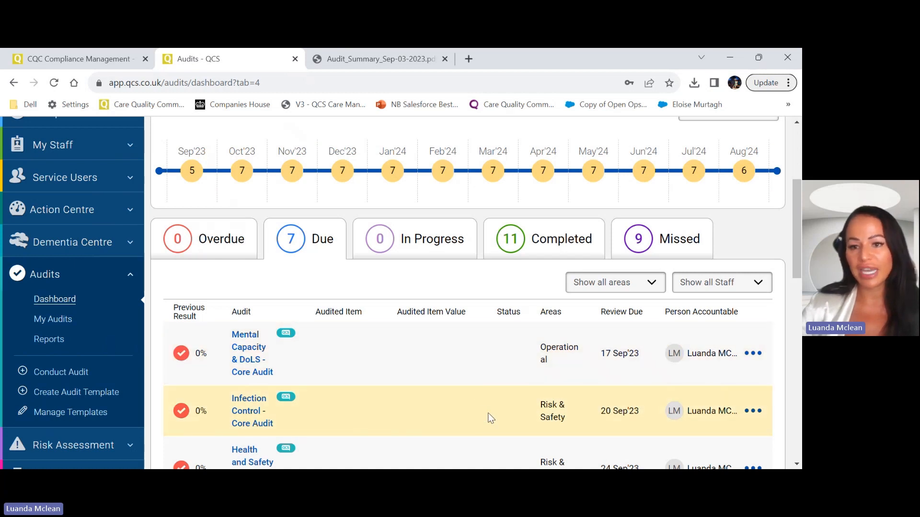
# Step: Scroll the Audits Dashboard up to the Sep'23–Aug'24 upcoming audit activities timeline
pyautogui.scroll(3)
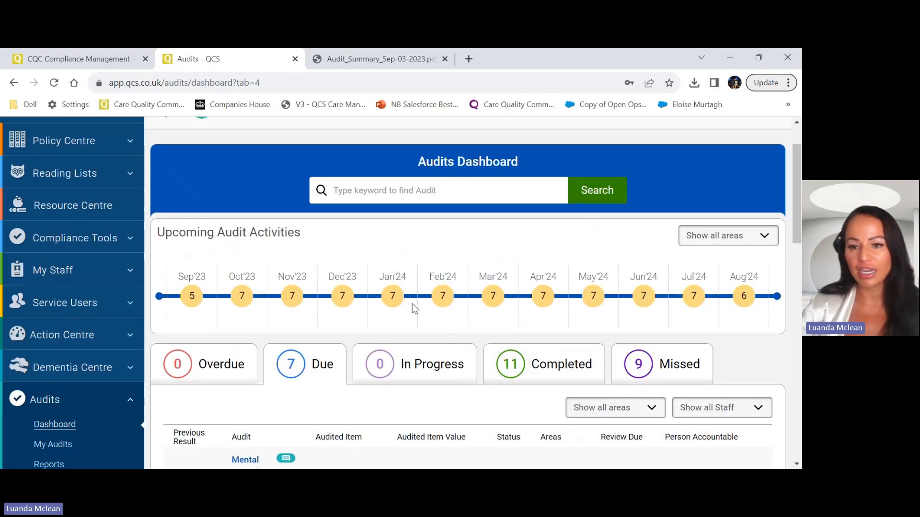
pyautogui.moveTo(457, 353)
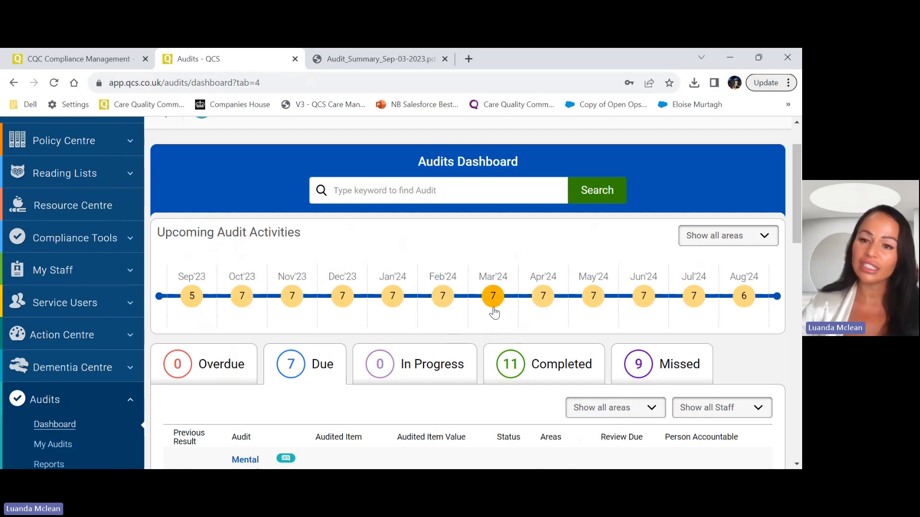
pyautogui.moveTo(499, 311)
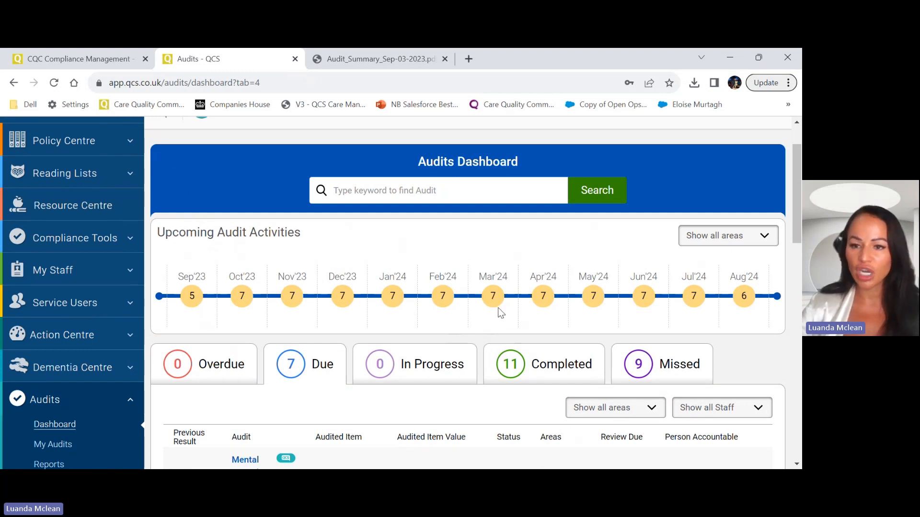